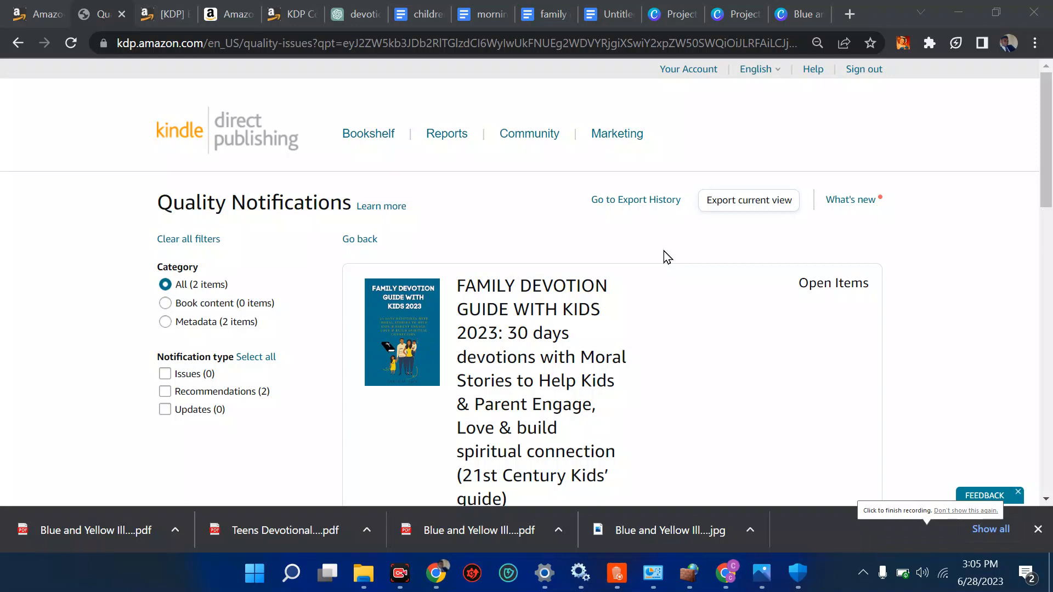
# - Scroll to the Adult-versus-Juvenile category recommendation and select the phrase 'Juvenile categories'
pyautogui.scroll(-3)
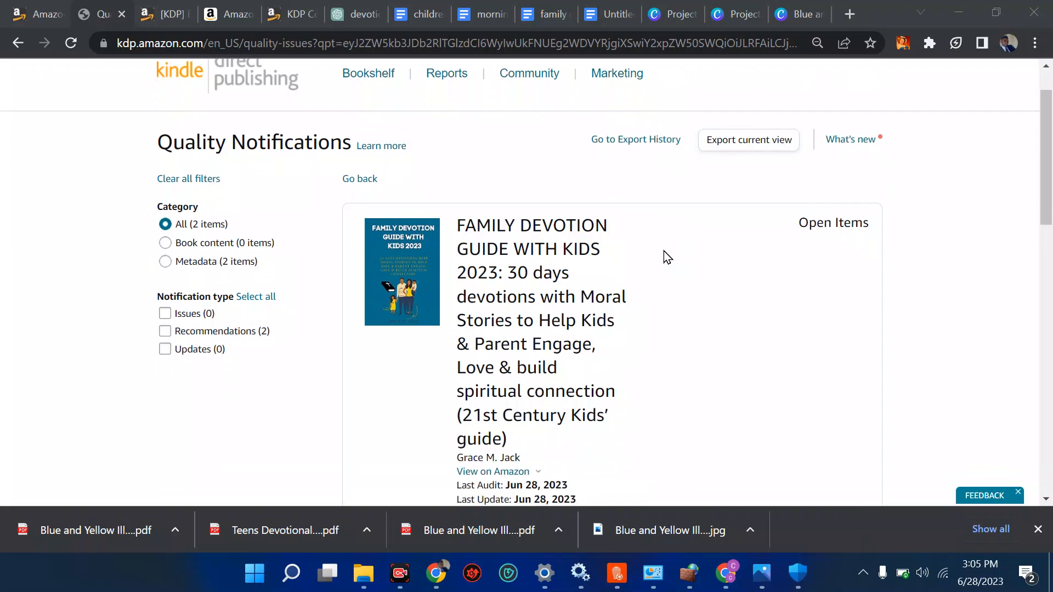
pyautogui.scroll(-3)
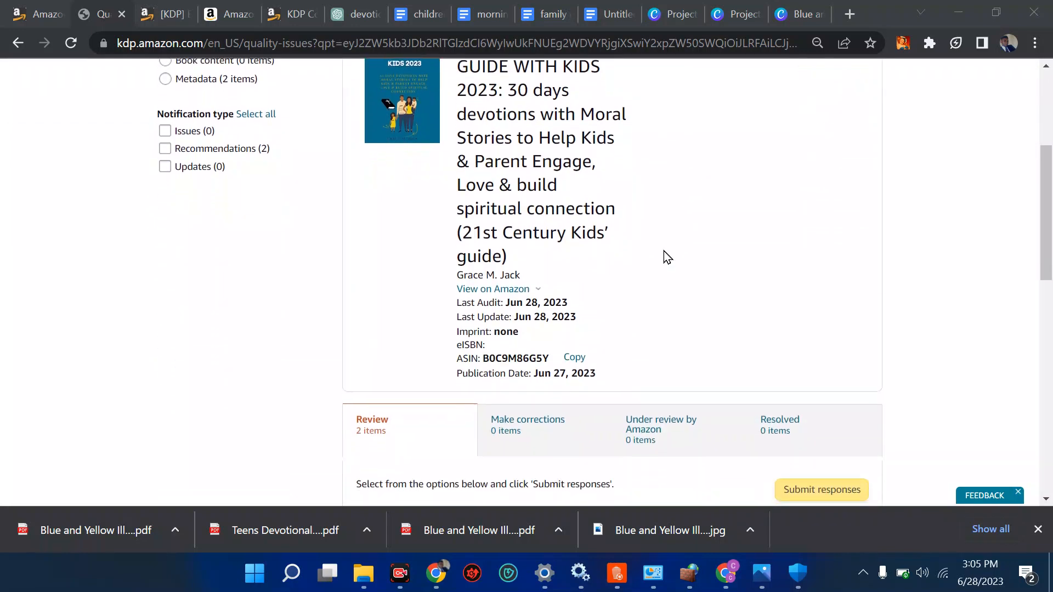
pyautogui.scroll(-3)
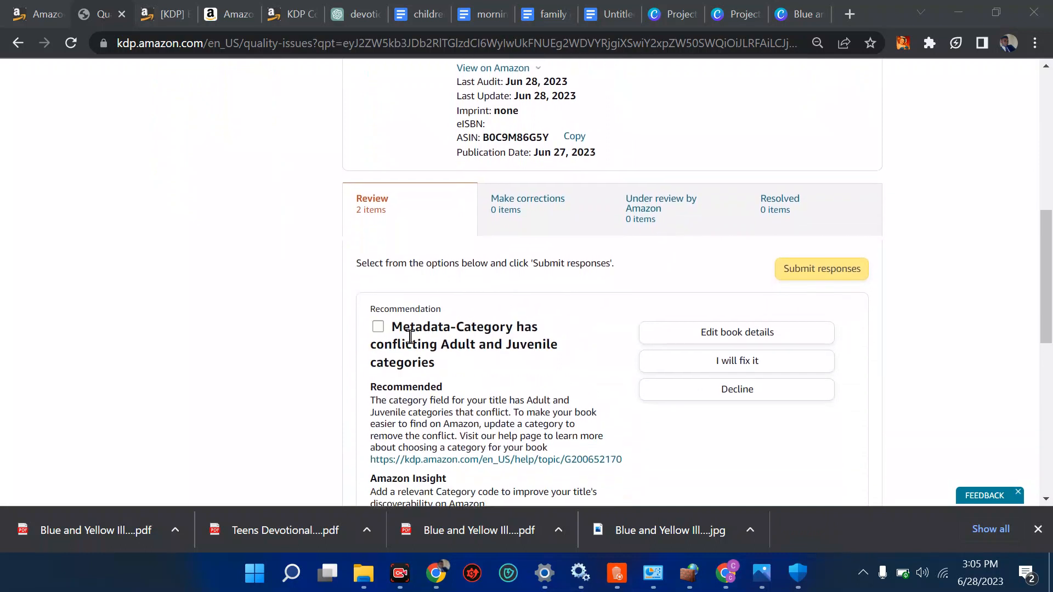
pyautogui.moveTo(421, 347)
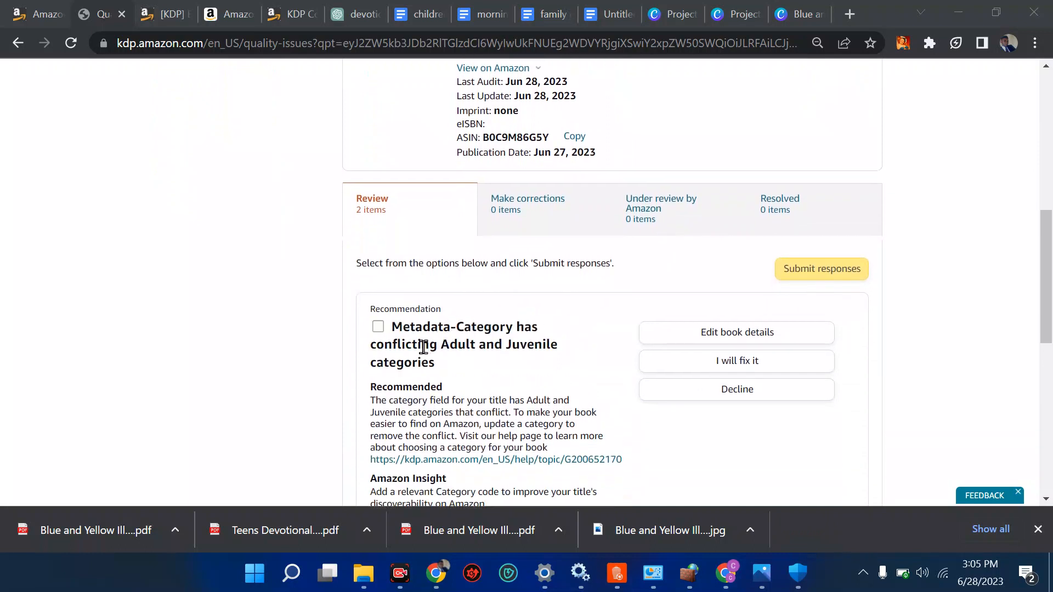
pyautogui.moveTo(545, 346)
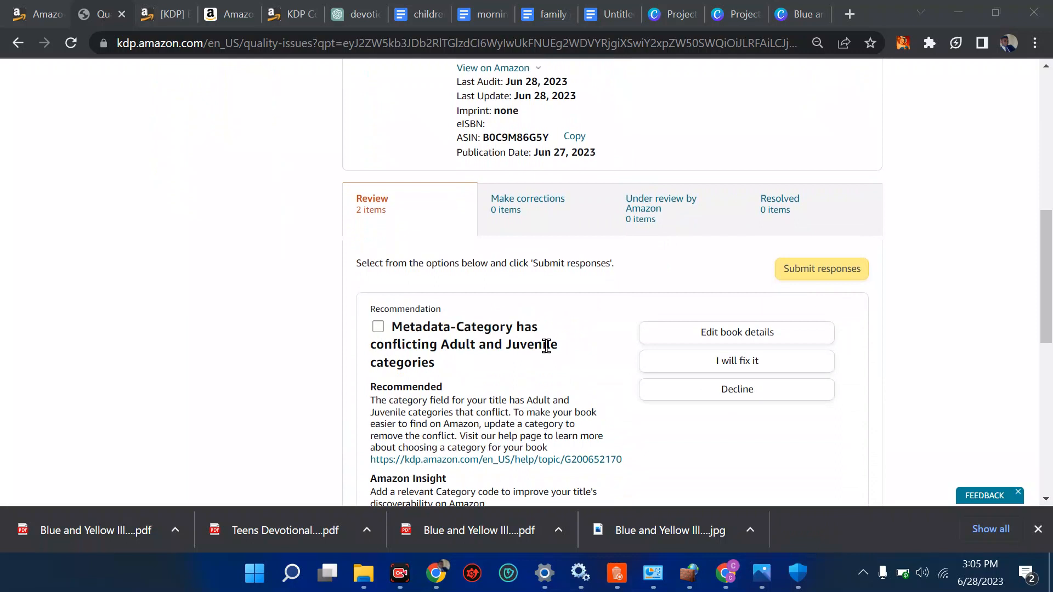
pyautogui.scroll(-3)
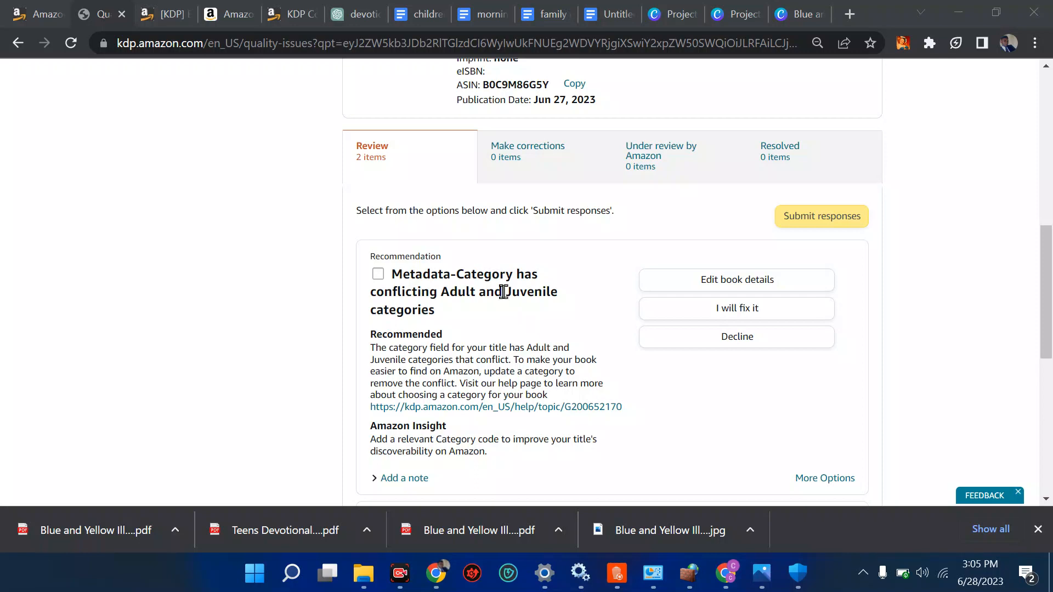
pyautogui.doubleClick(531, 292)
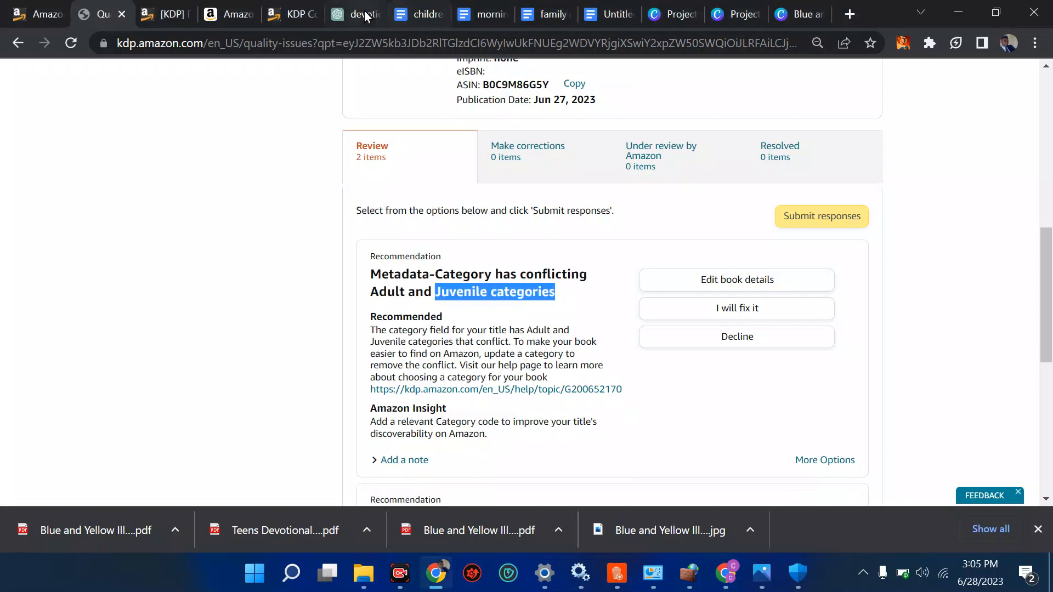
# - In ChatGPT, replace the old keyword prompt with 'Juvenile categories means what in amazon'
pyautogui.click(353, 14)
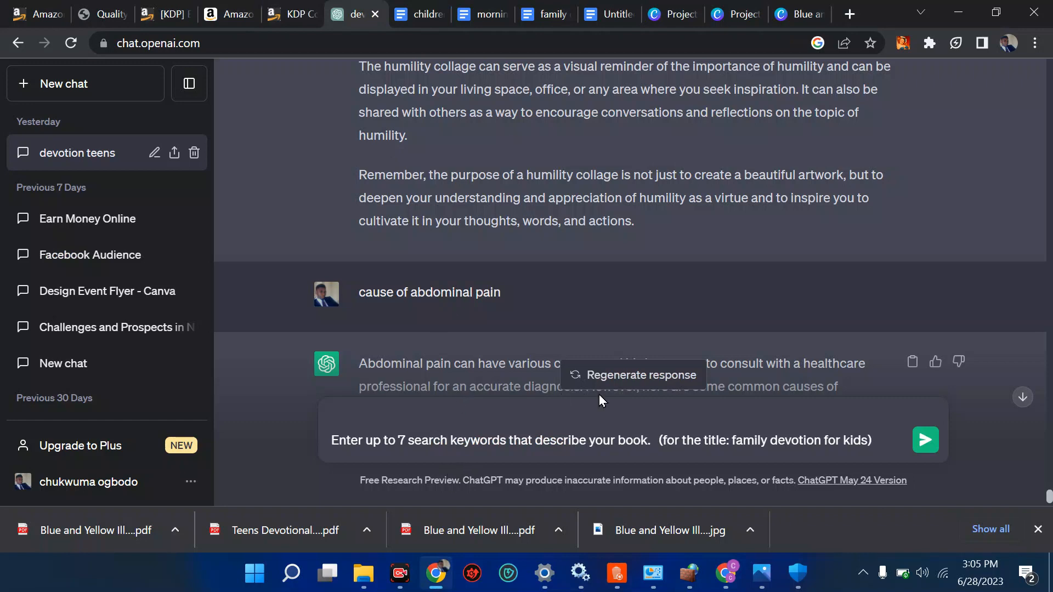
pyautogui.press('ctrl+a')
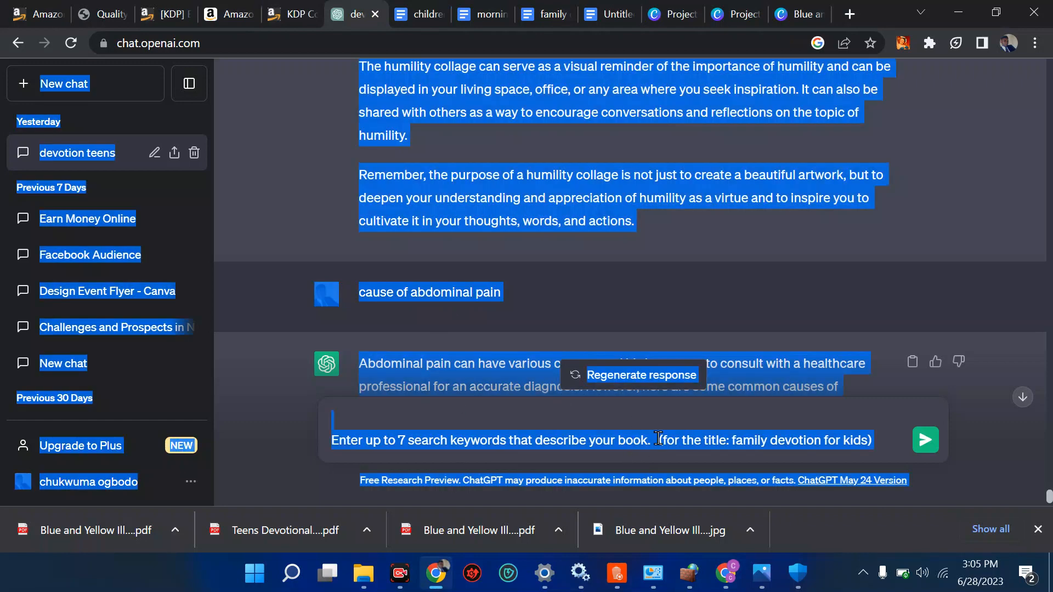
pyautogui.click(664, 440)
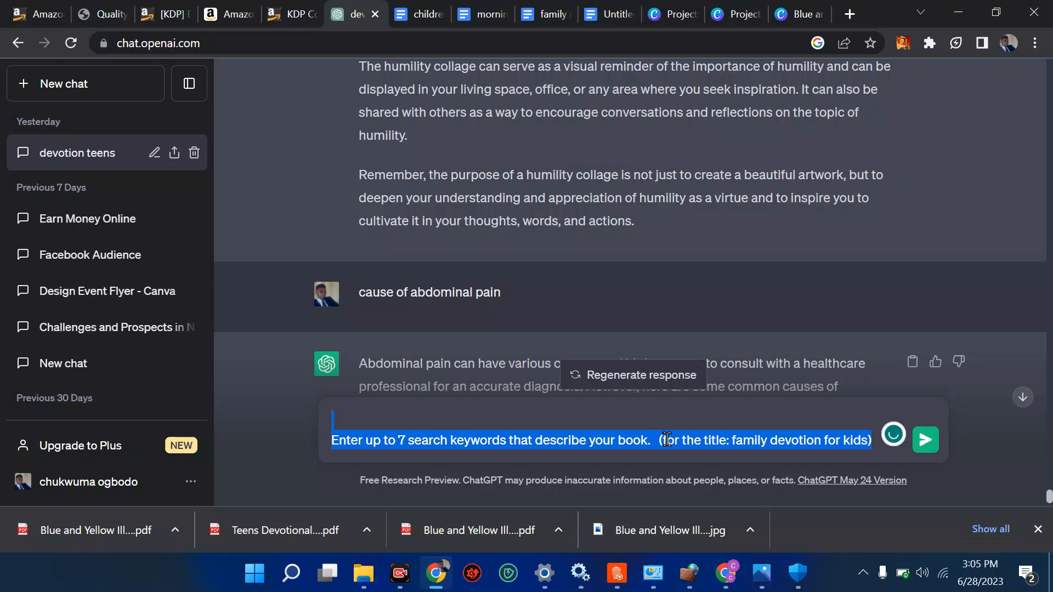
pyautogui.write('Juvenile categories')
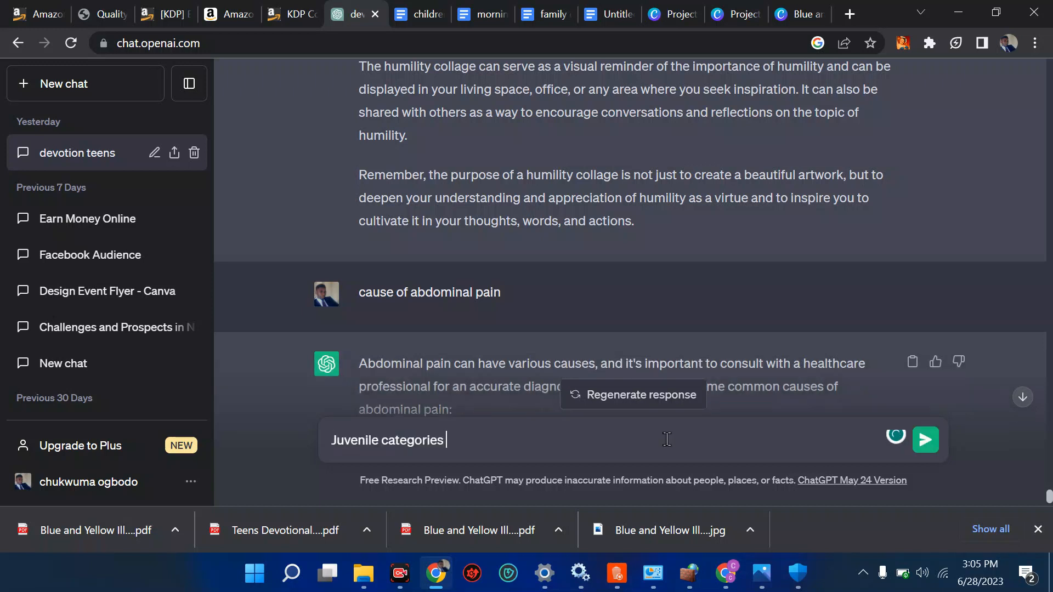
pyautogui.write('means')
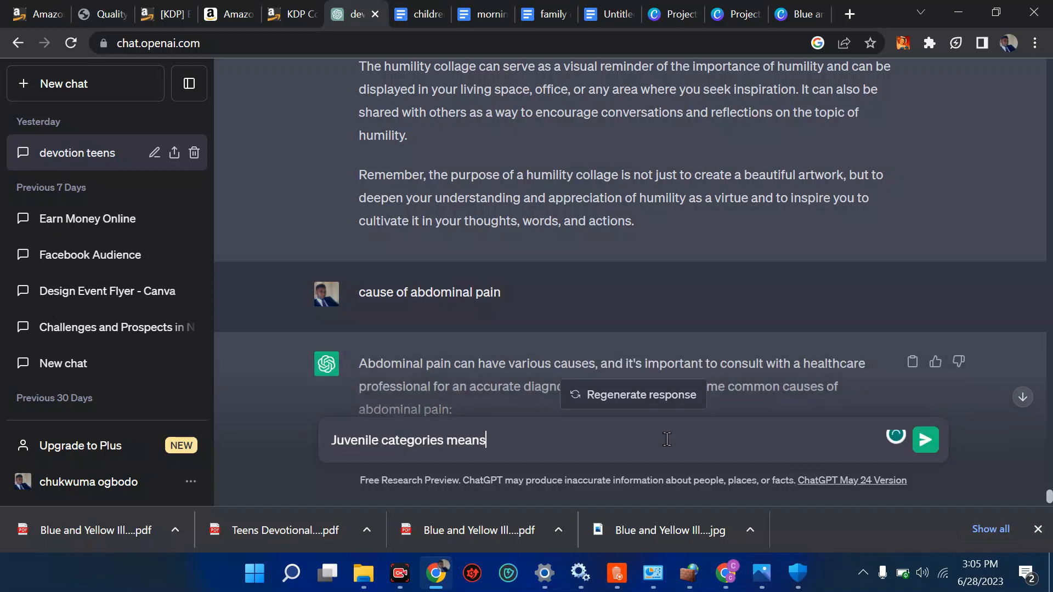
pyautogui.write('what in am')
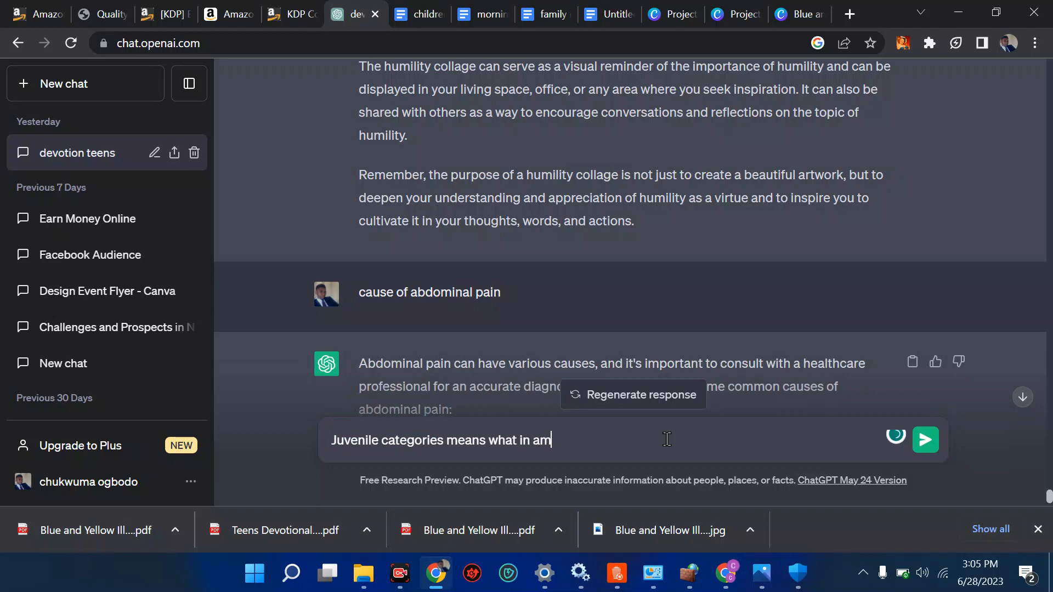
pyautogui.write('azon')
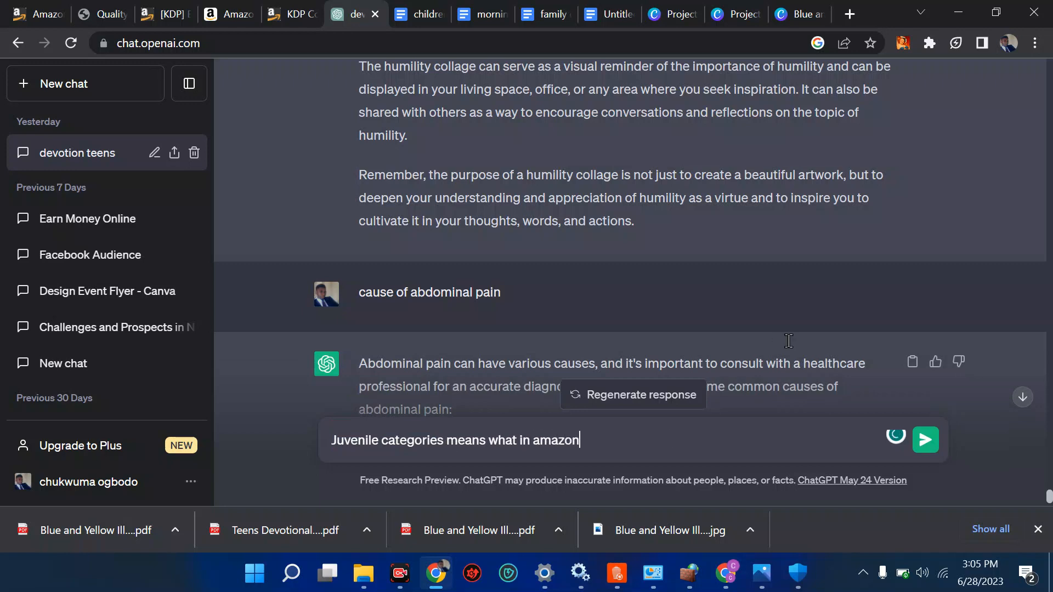
pyautogui.moveTo(909, 341)
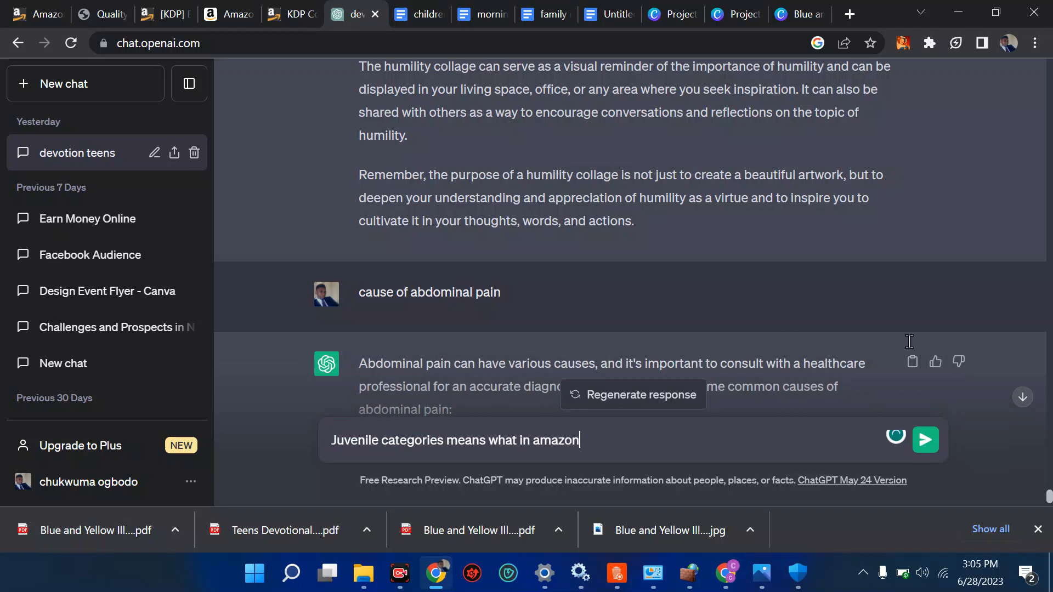
pyautogui.scroll(-3)
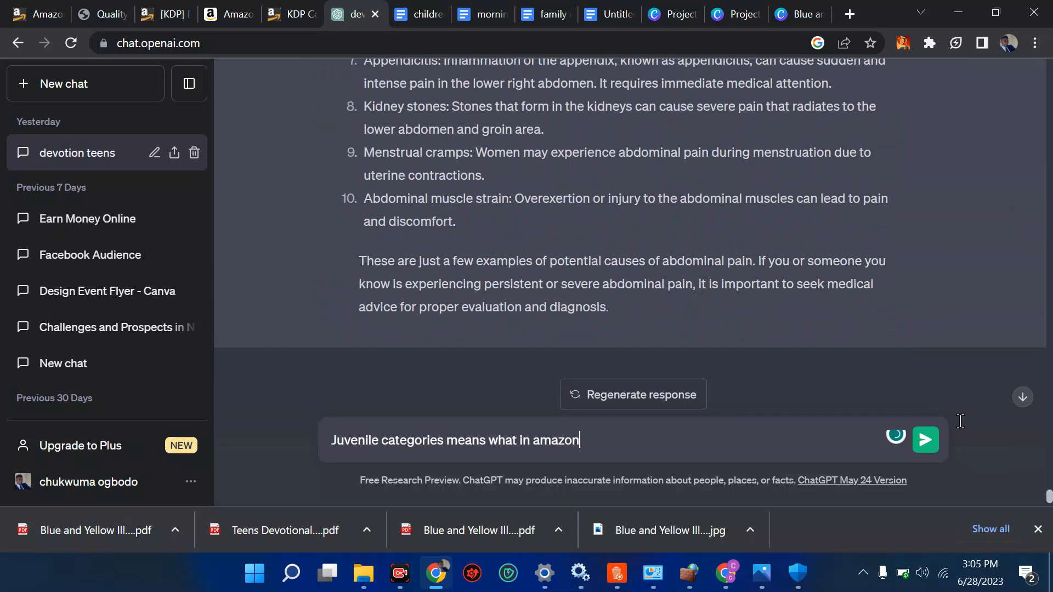
# - Send the question, read the children's and teen sections answer, and return to KDP
pyautogui.click(925, 440)
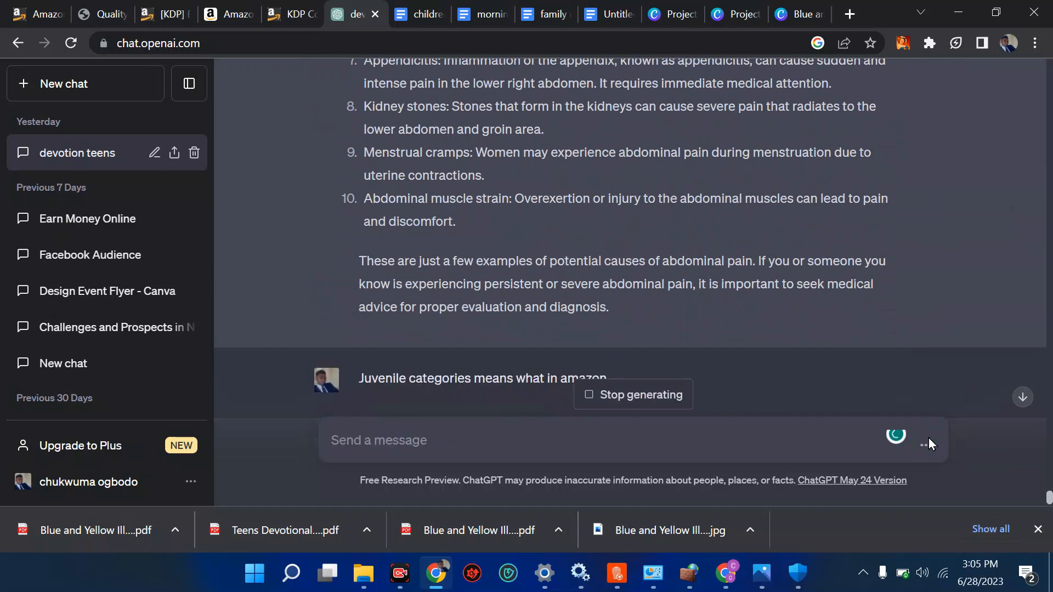
pyautogui.moveTo(908, 389)
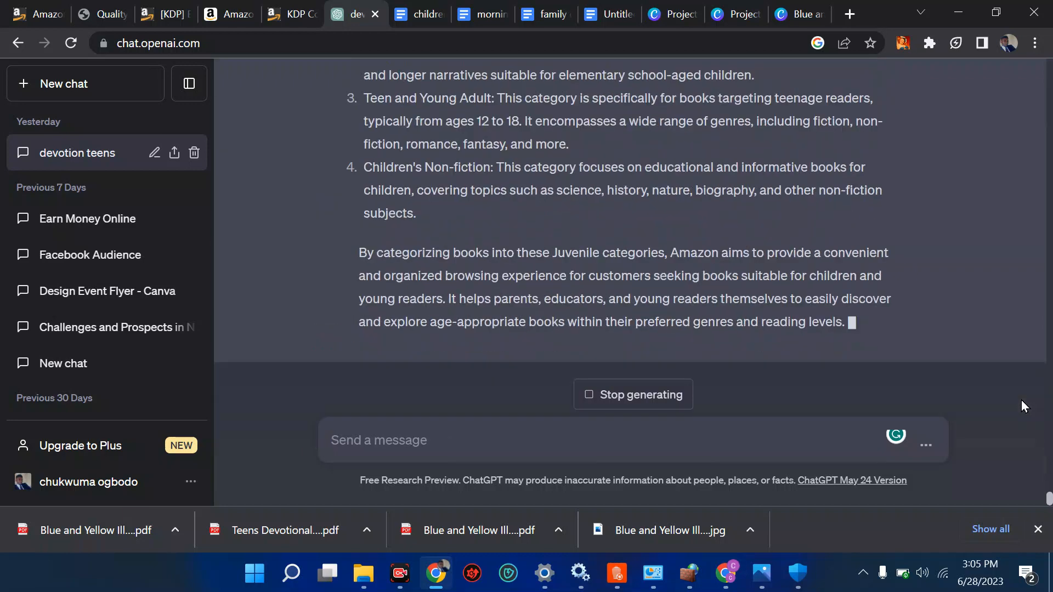
pyautogui.scroll(3)
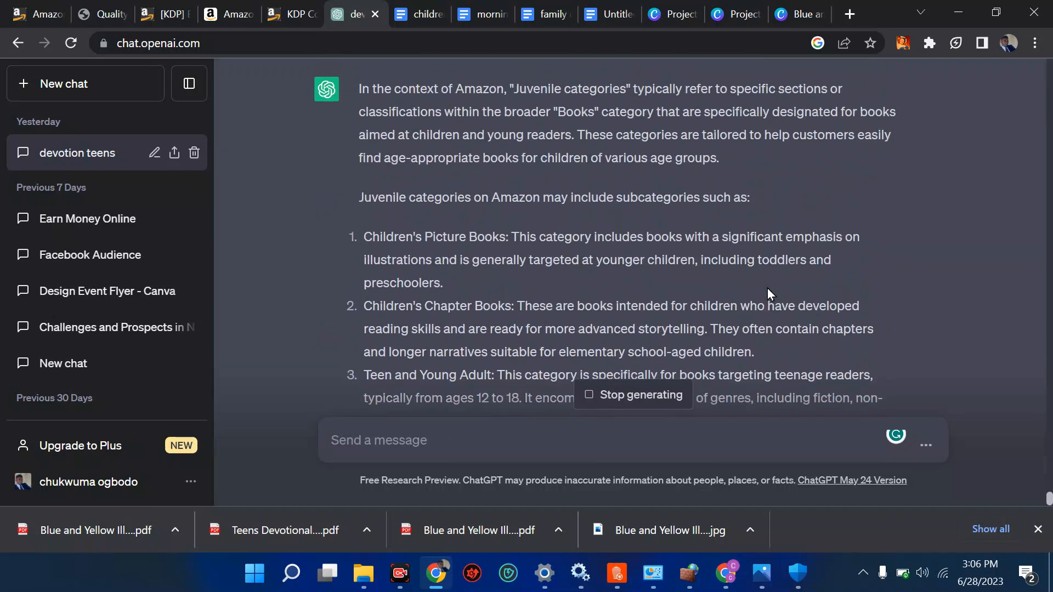
pyautogui.scroll(3)
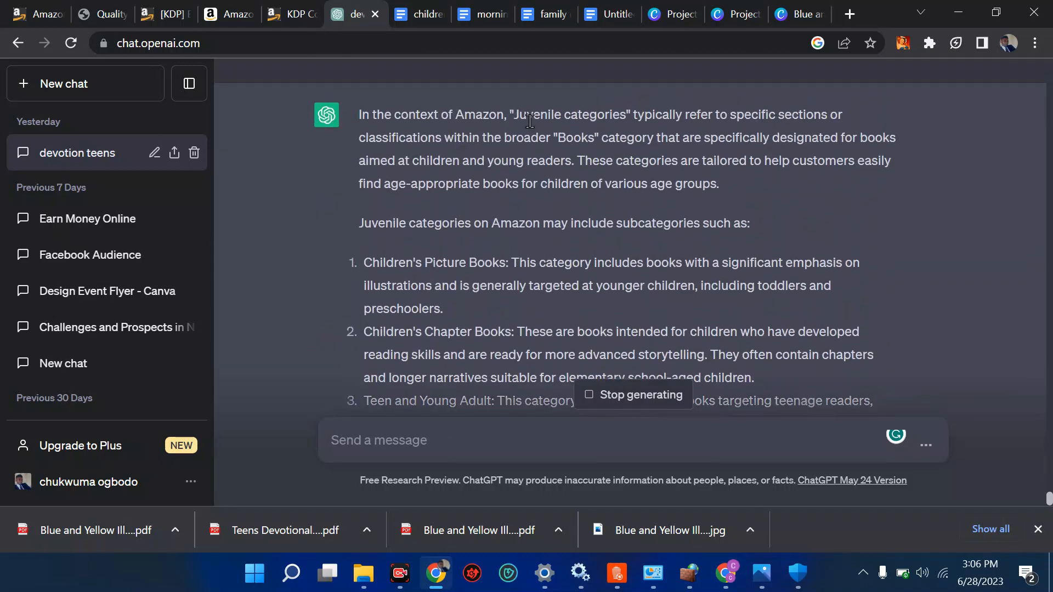
pyautogui.click(632, 395)
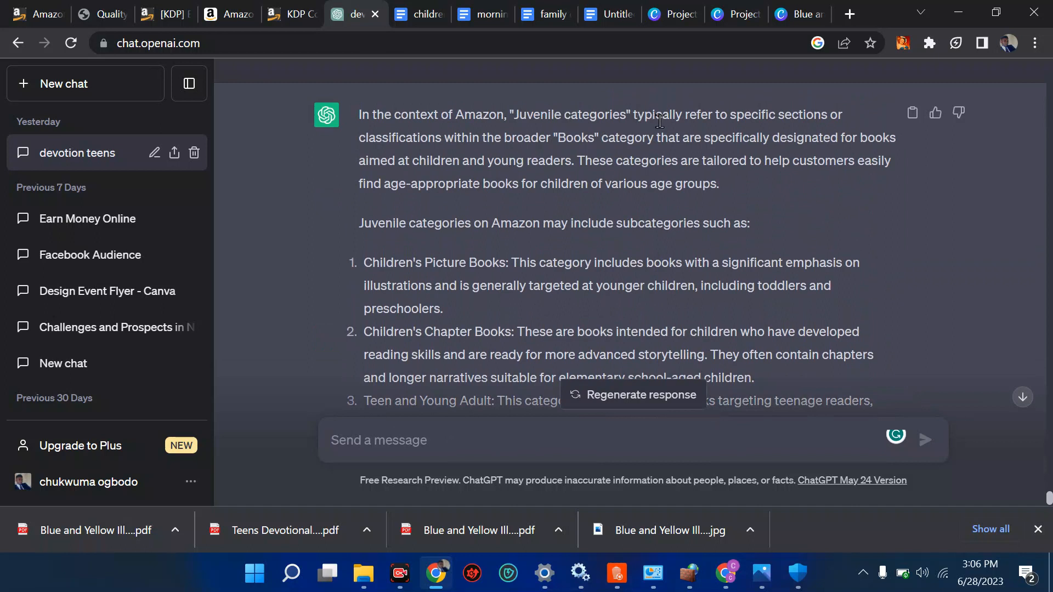
pyautogui.moveTo(816, 131)
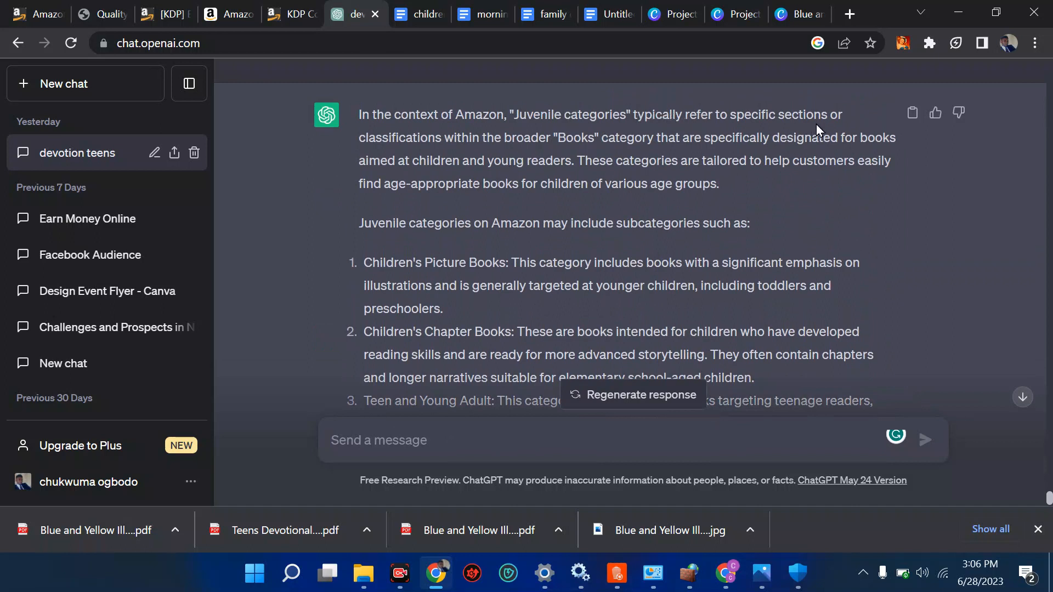
pyautogui.moveTo(634, 141)
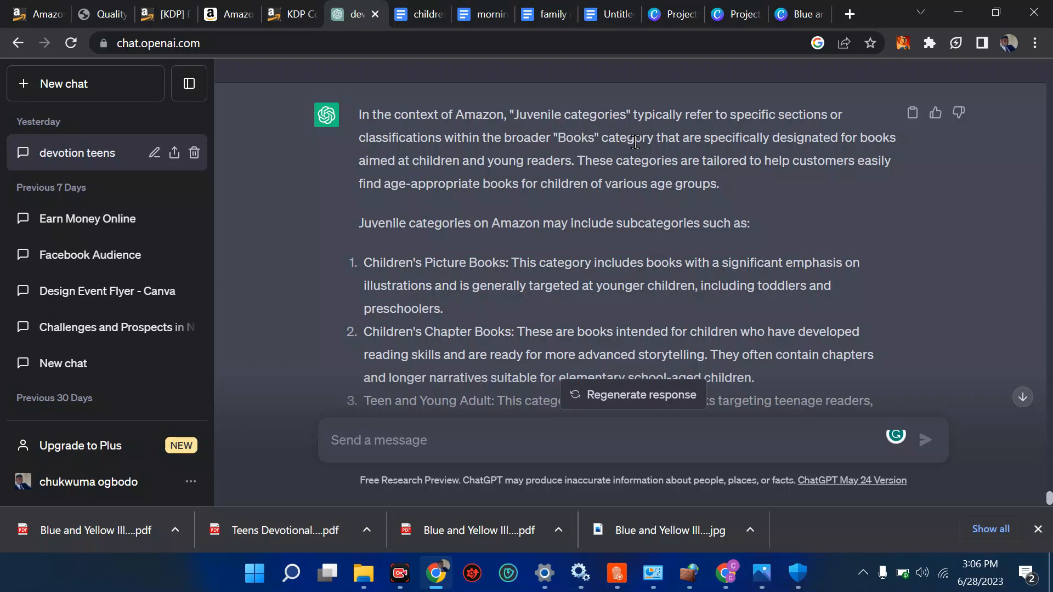
pyautogui.moveTo(847, 139)
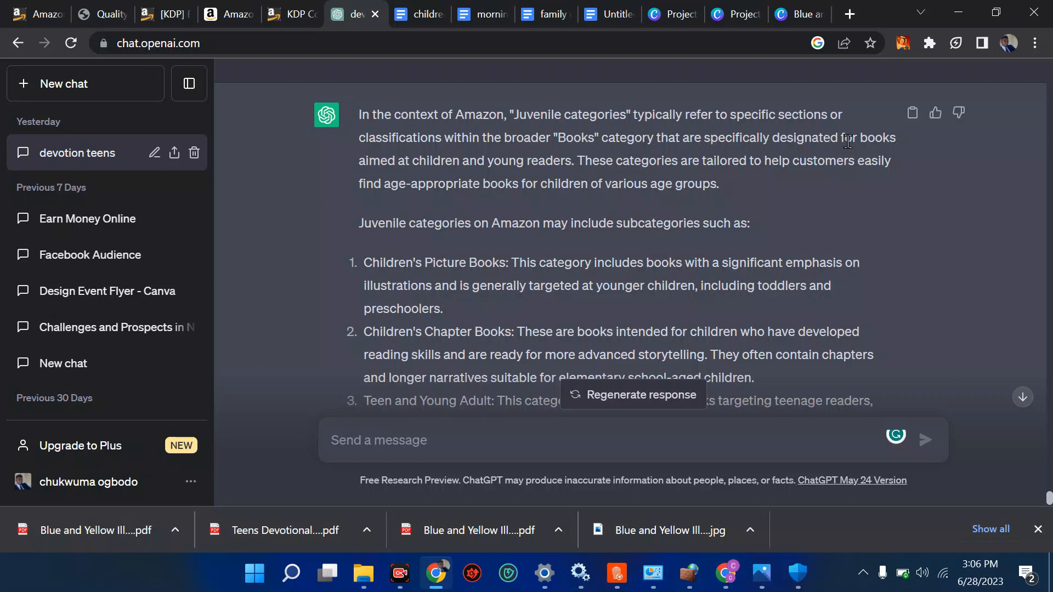
pyautogui.moveTo(421, 164)
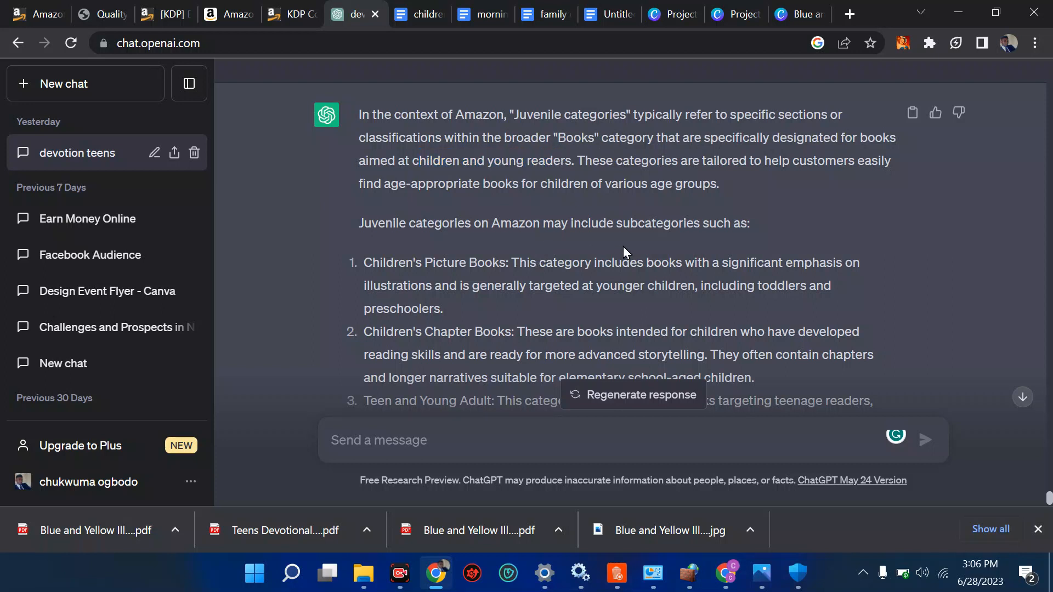
pyautogui.click(99, 13)
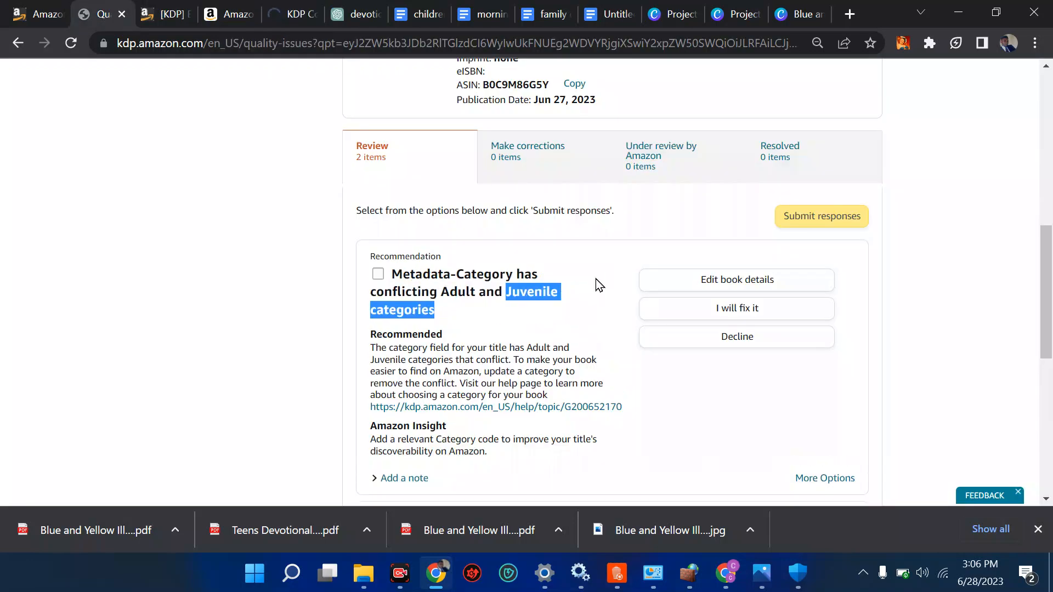
pyautogui.scroll(-3)
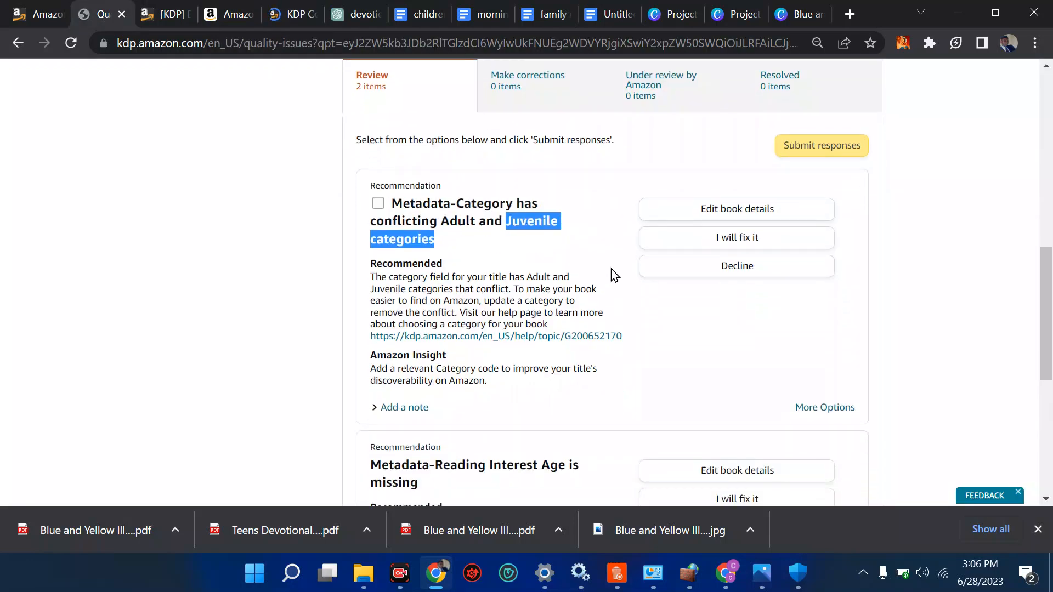
pyautogui.moveTo(700, 238)
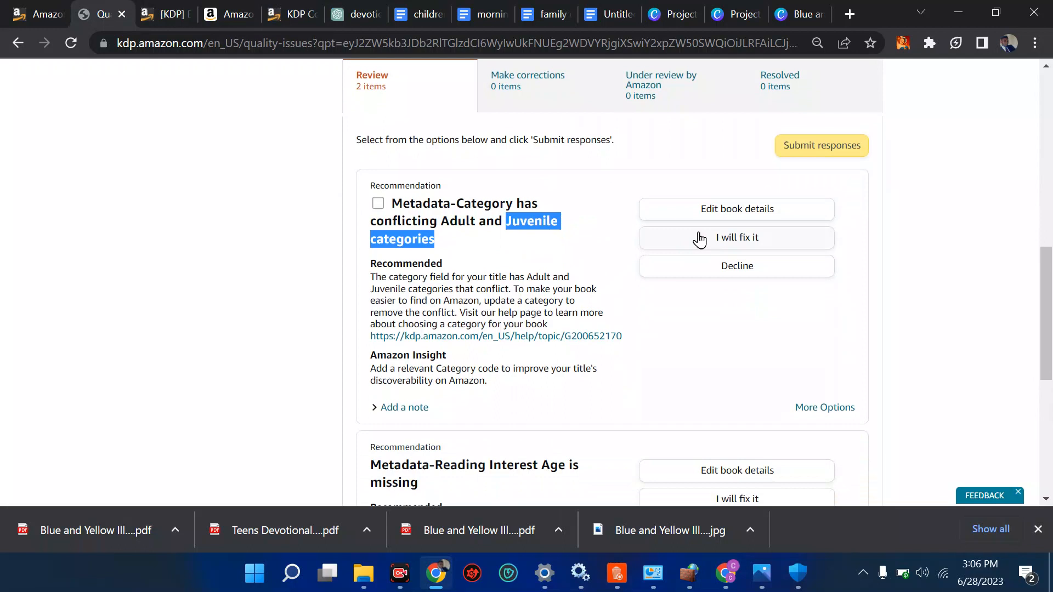
pyautogui.moveTo(715, 272)
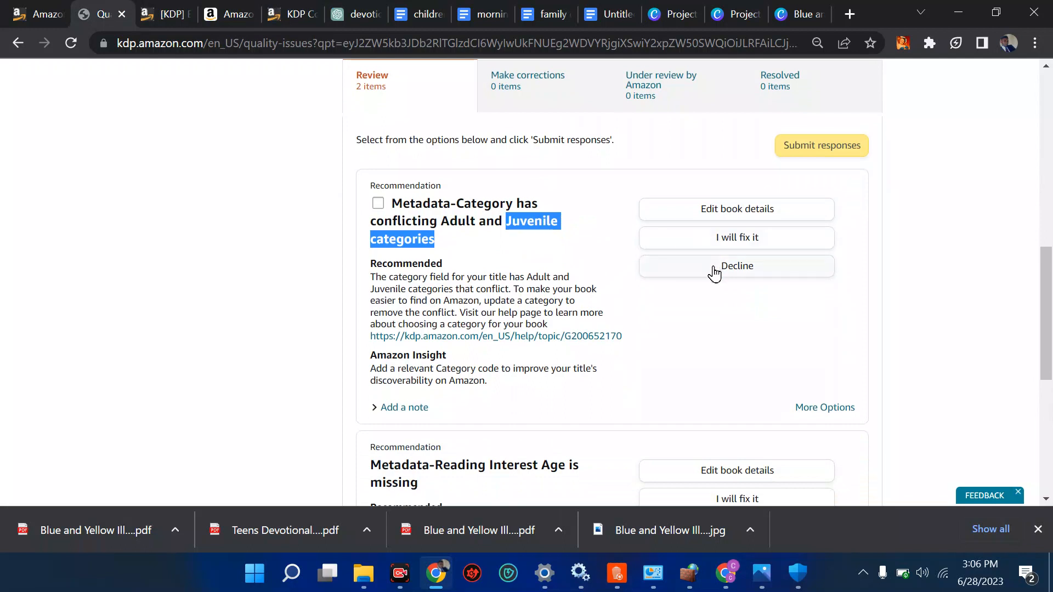
pyautogui.moveTo(718, 257)
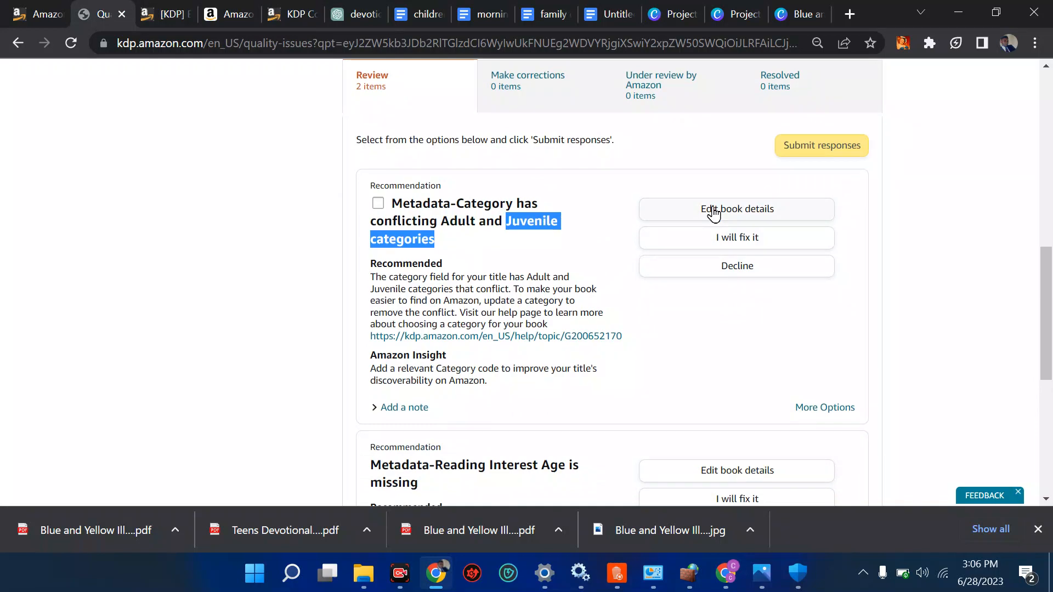
pyautogui.moveTo(717, 216)
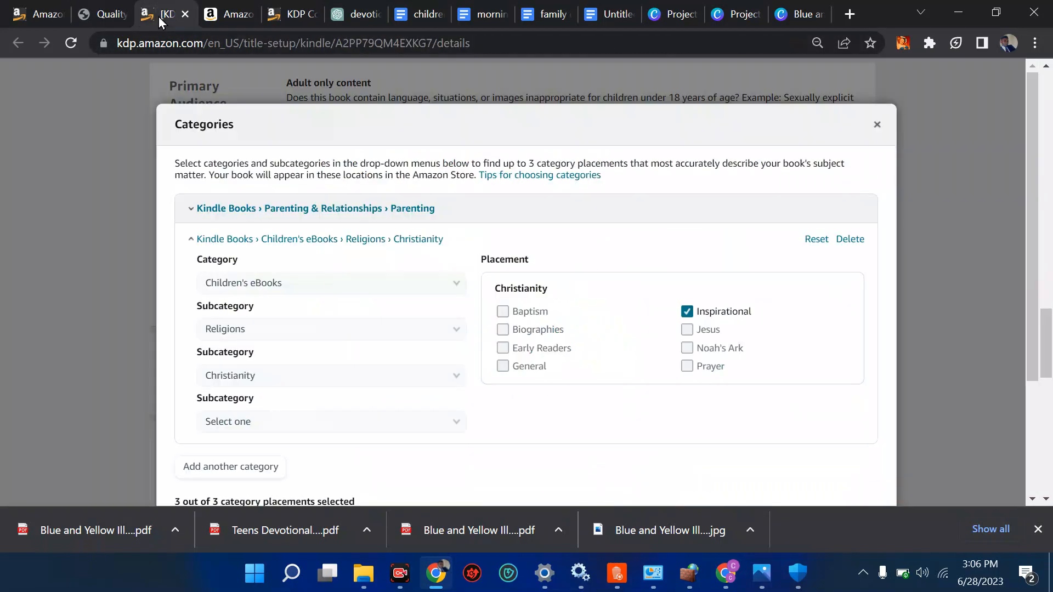
pyautogui.moveTo(621, 225)
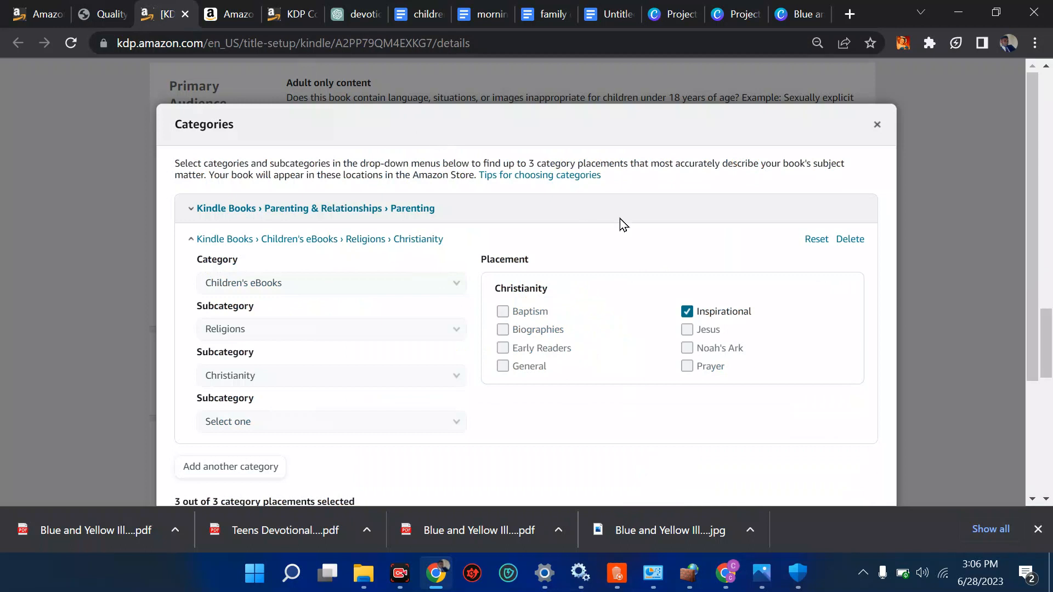
# - Remove the Children's eBooks › Christianity › Inspirational placement and open the top-level category list
pyautogui.scroll(-3)
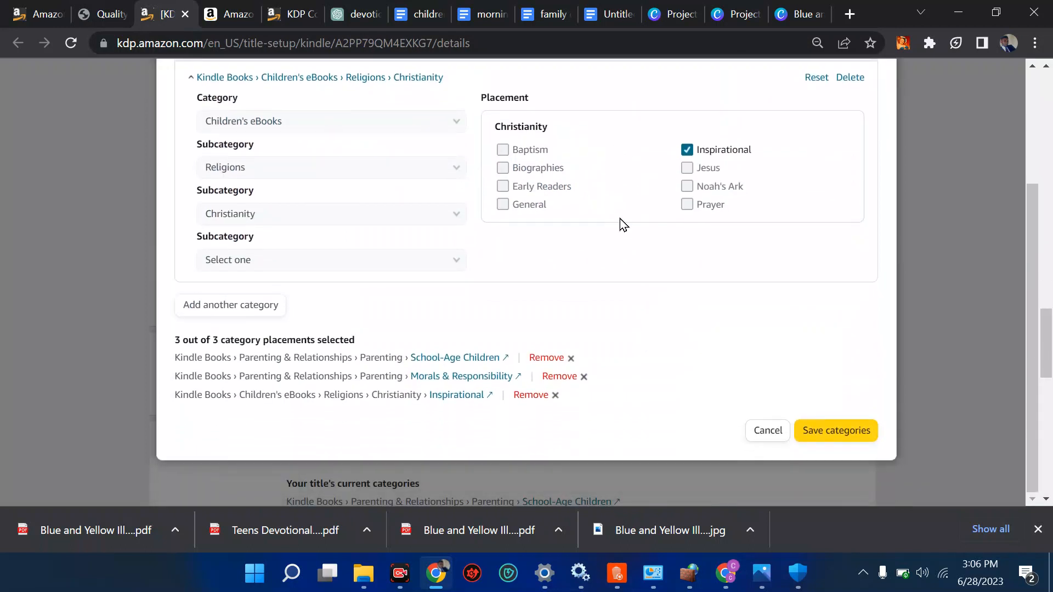
pyautogui.moveTo(198, 346)
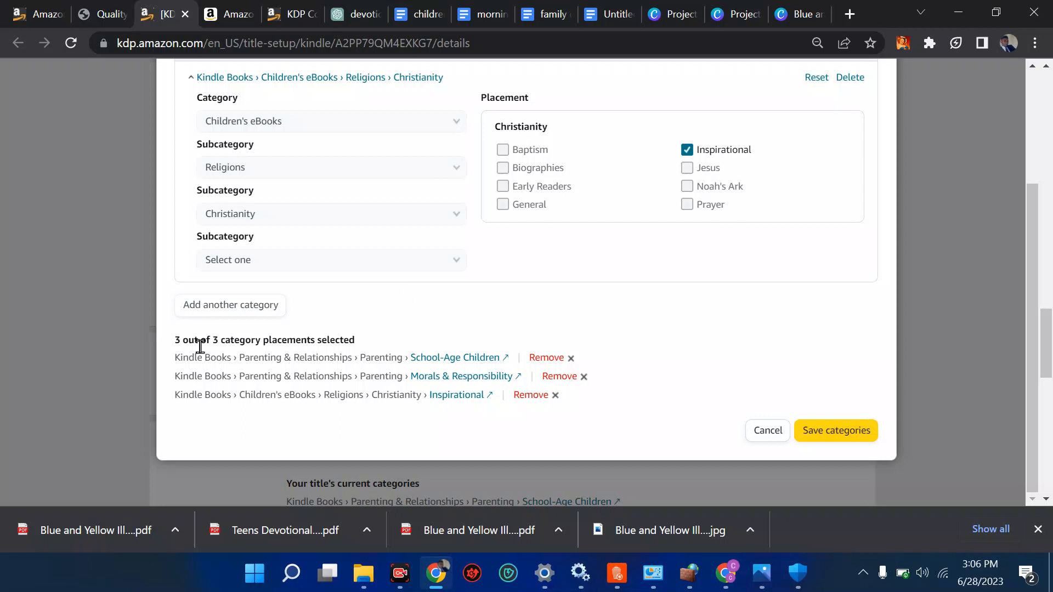
pyautogui.moveTo(342, 358)
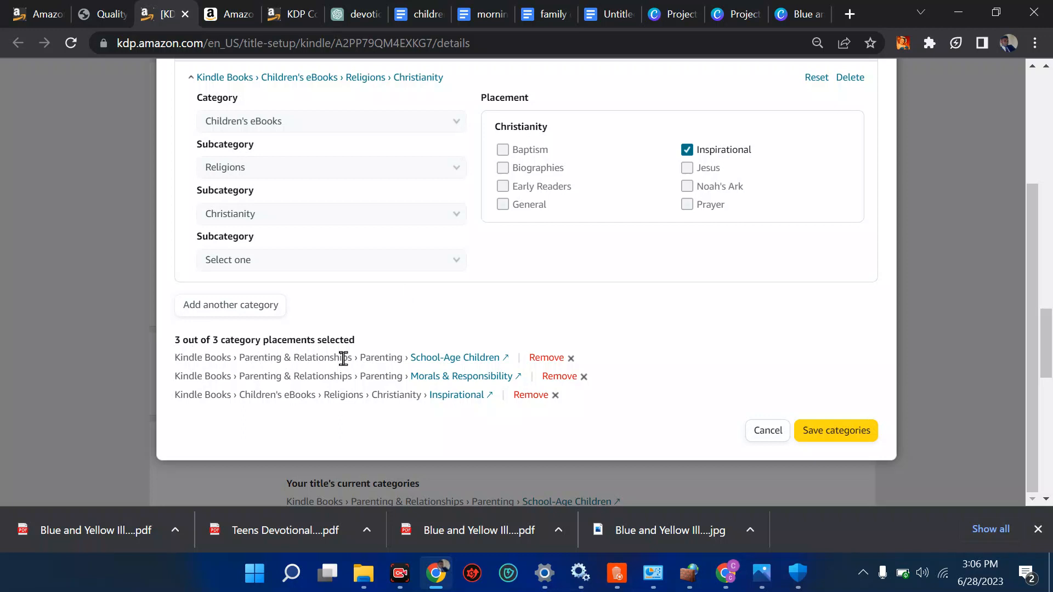
pyautogui.moveTo(277, 356)
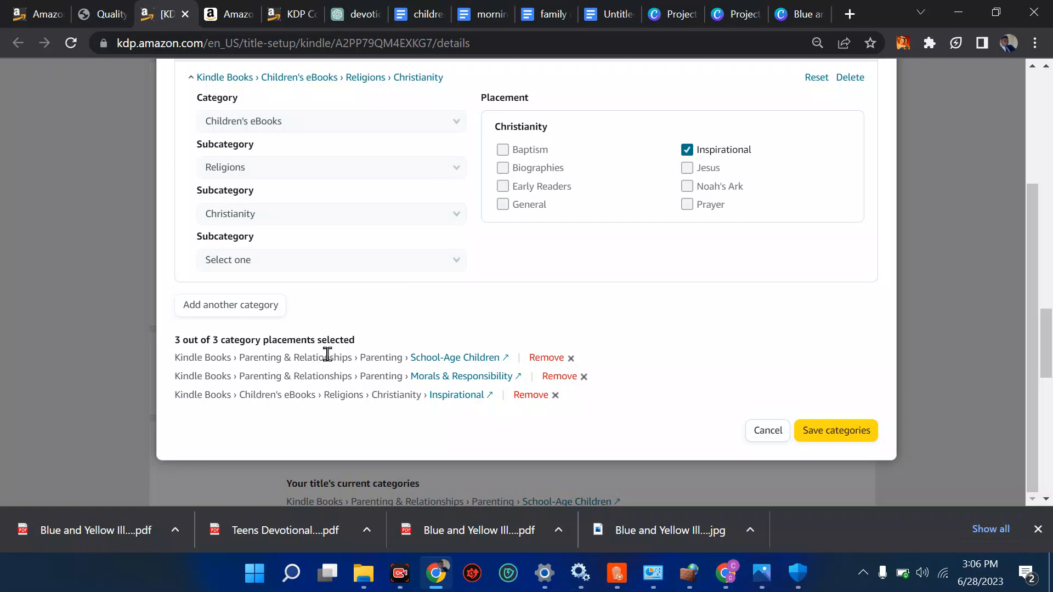
pyautogui.moveTo(252, 395)
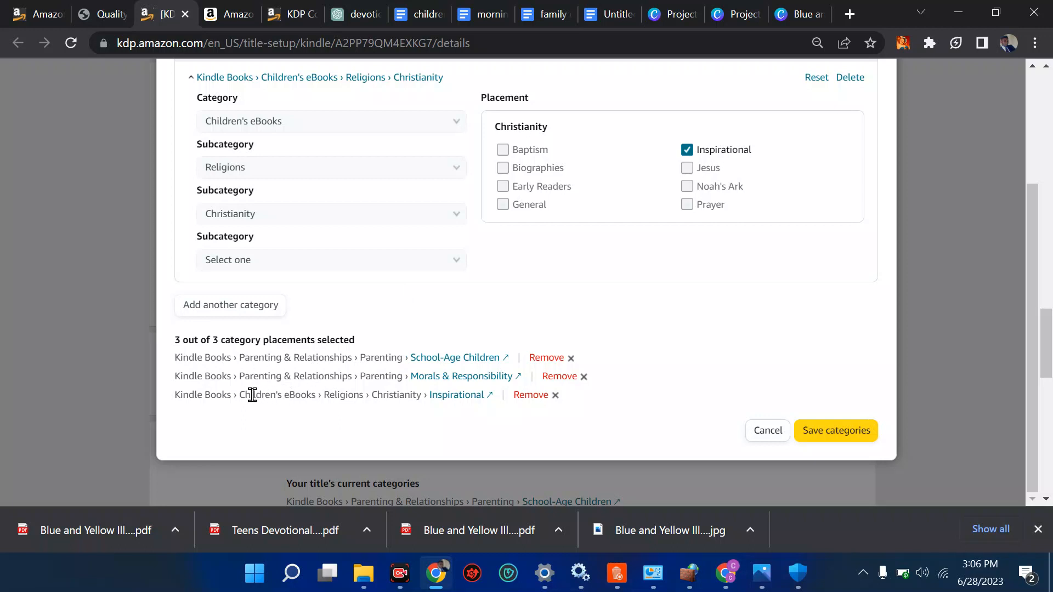
pyautogui.moveTo(348, 395)
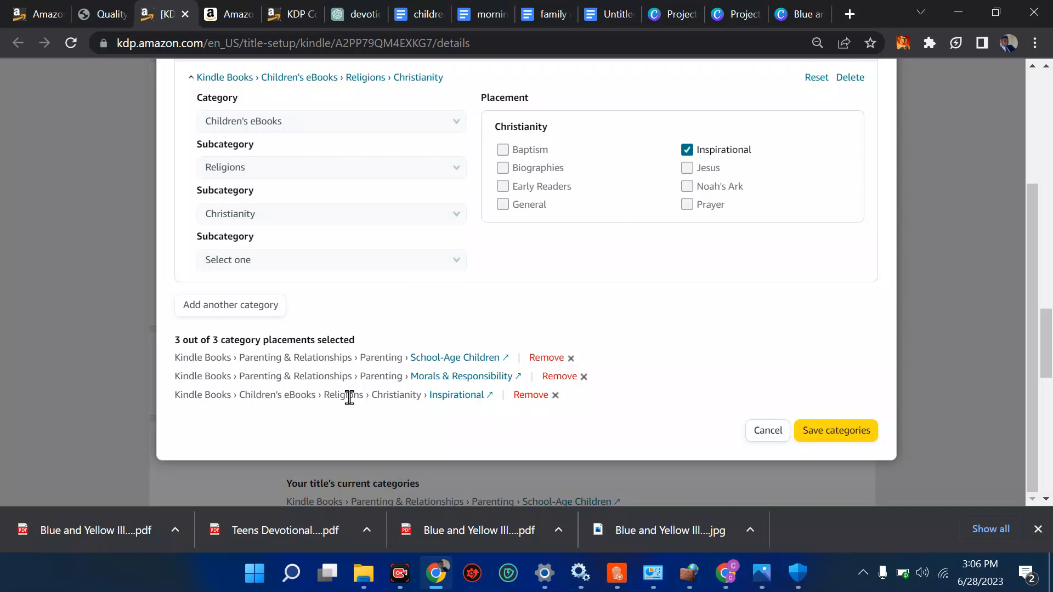
pyautogui.moveTo(439, 403)
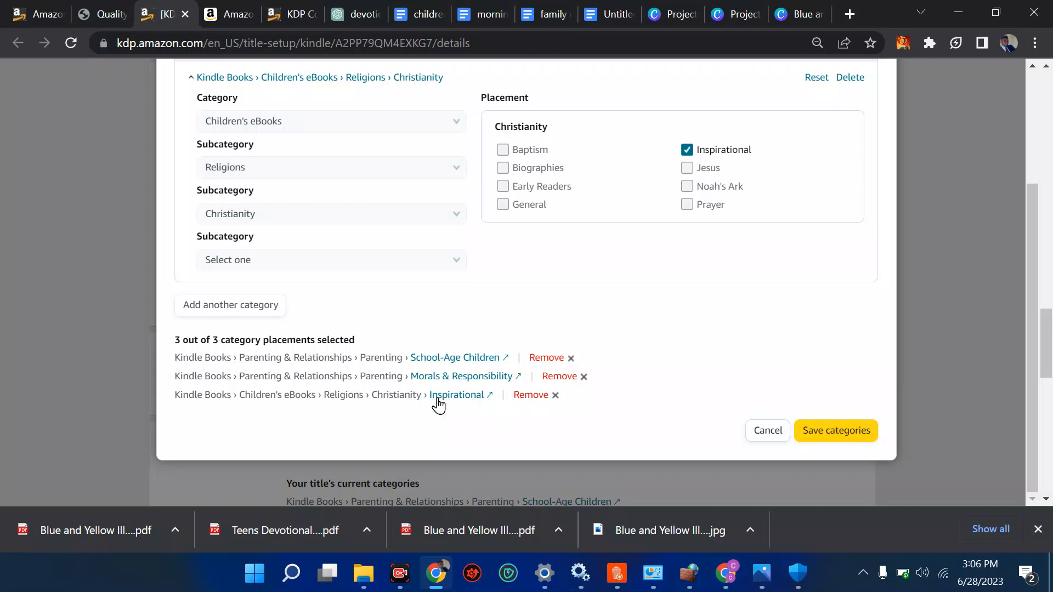
pyautogui.moveTo(477, 406)
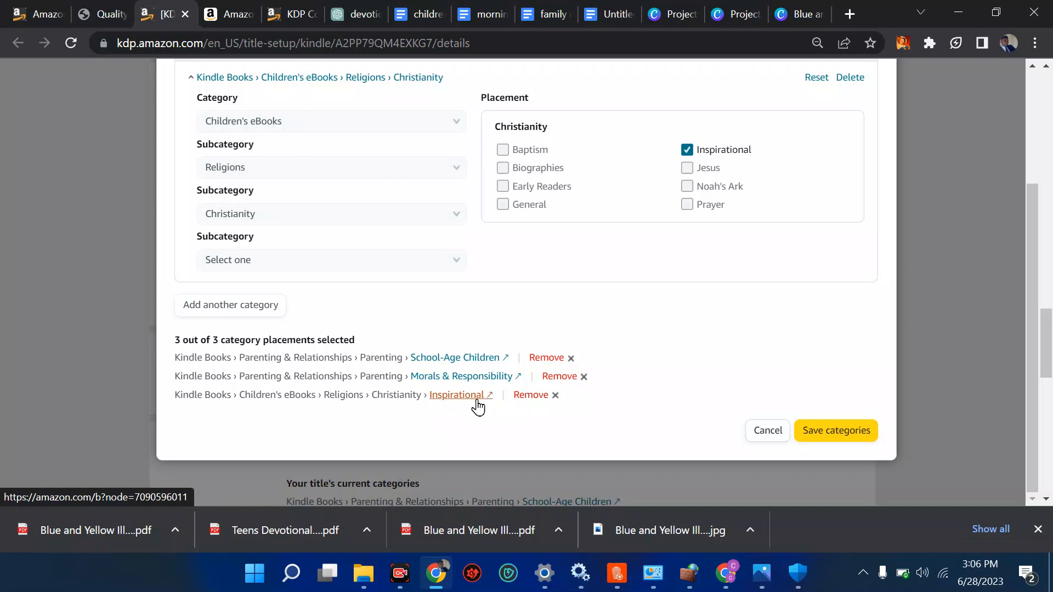
pyautogui.moveTo(544, 379)
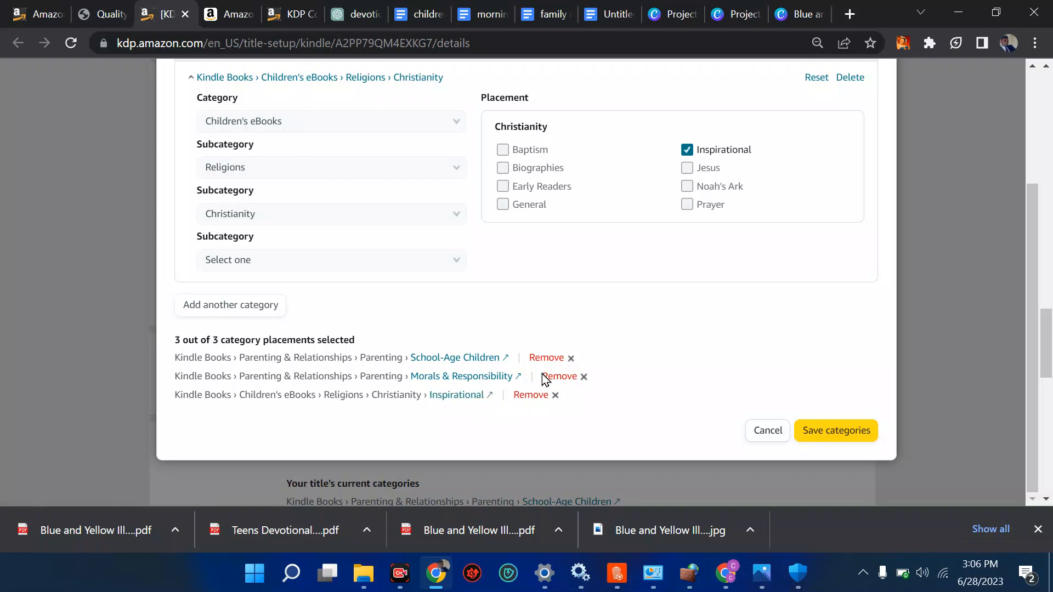
pyautogui.moveTo(578, 368)
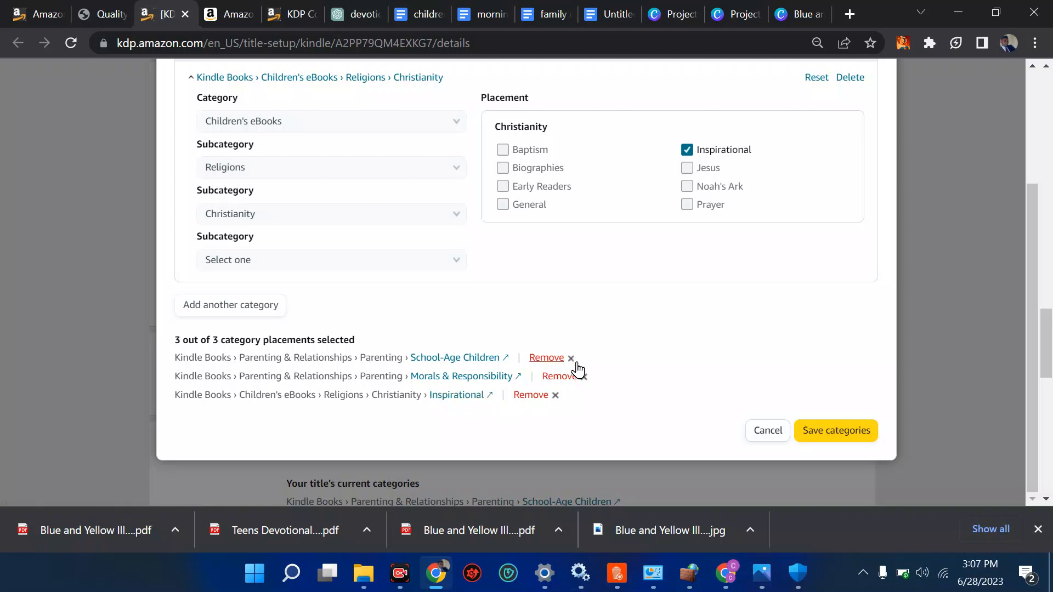
pyautogui.moveTo(546, 323)
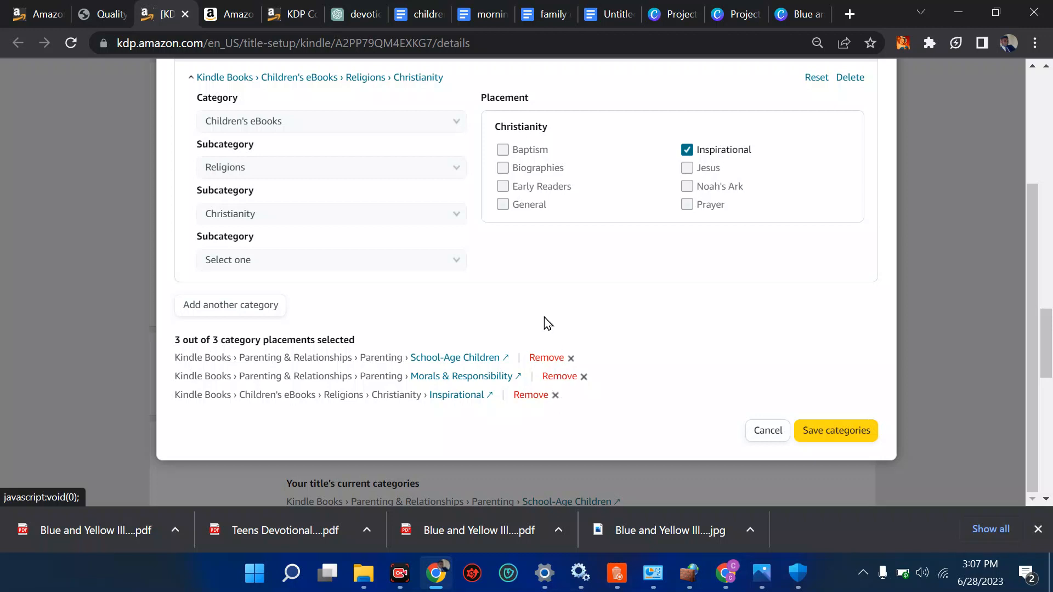
pyautogui.moveTo(430, 141)
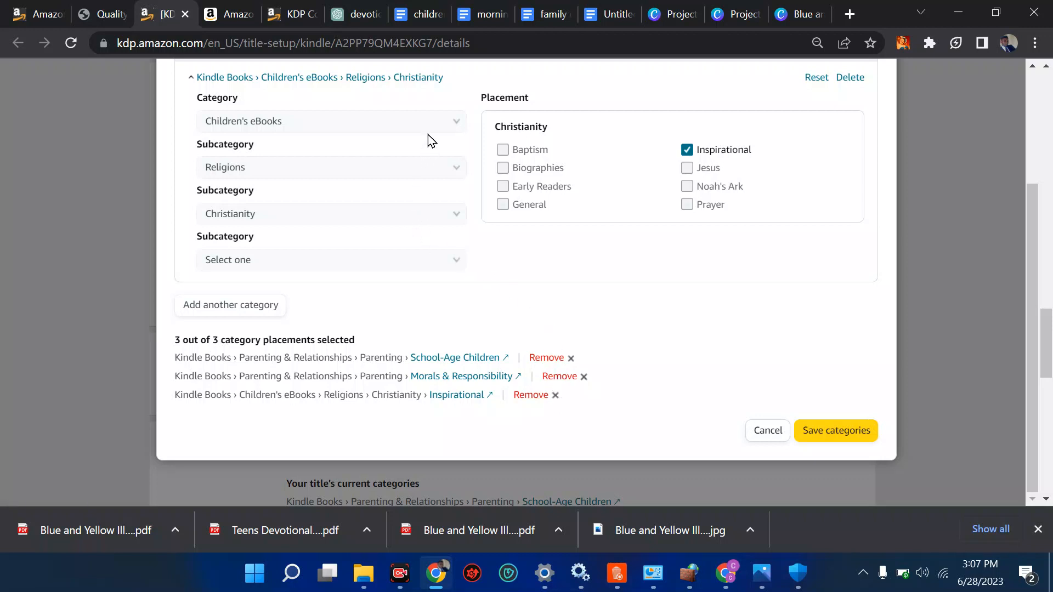
pyautogui.moveTo(530, 394)
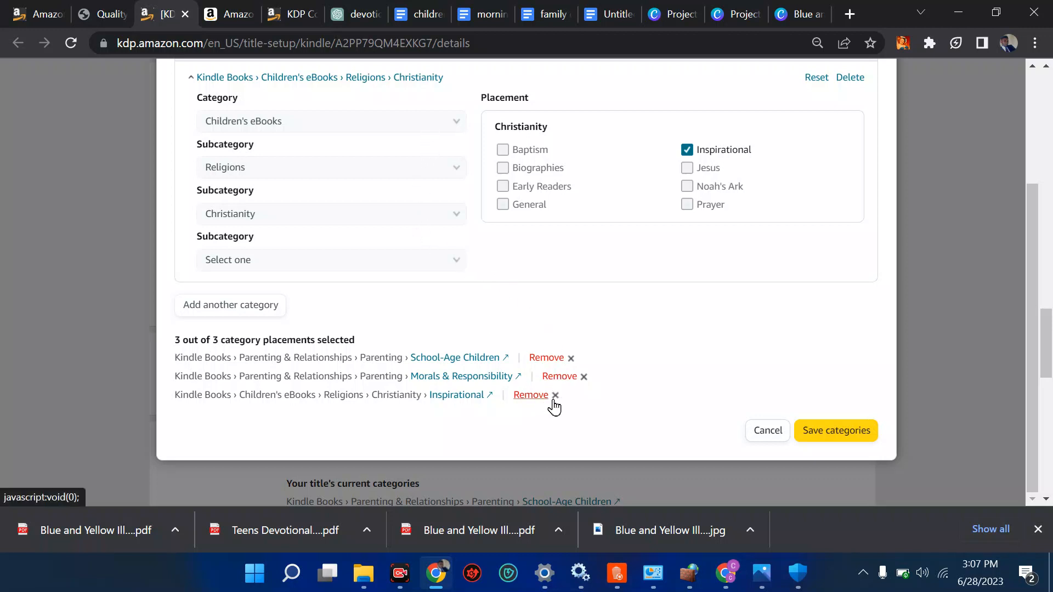
pyautogui.click(529, 394)
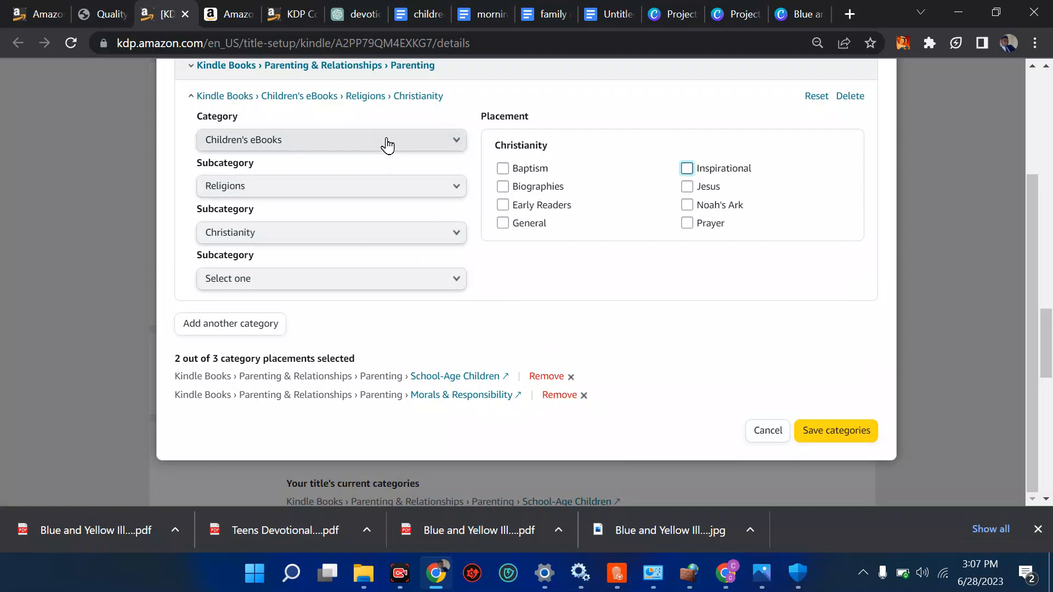
pyautogui.click(329, 140)
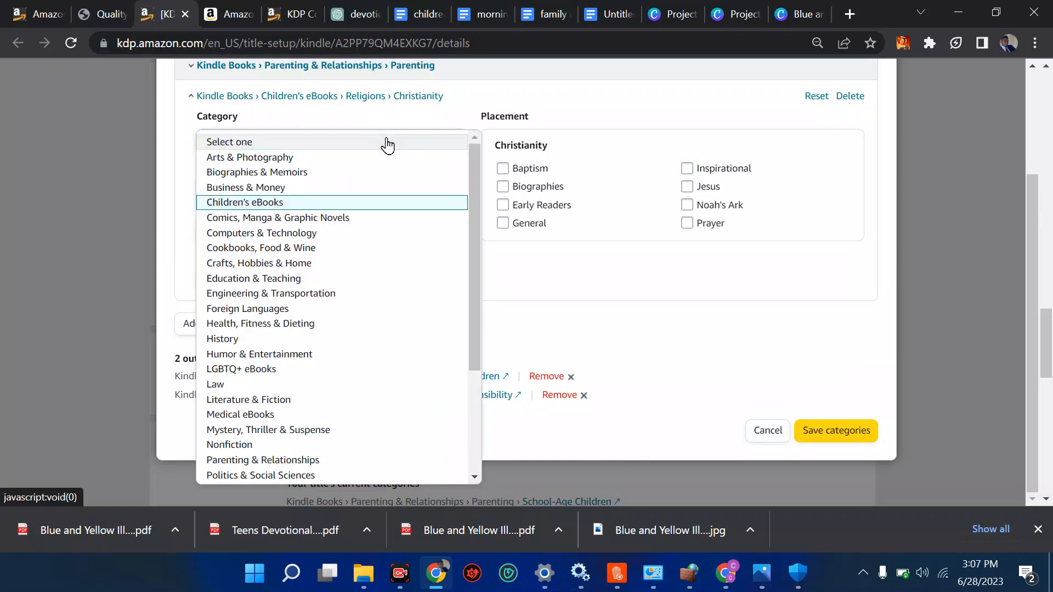
pyautogui.scroll(-3)
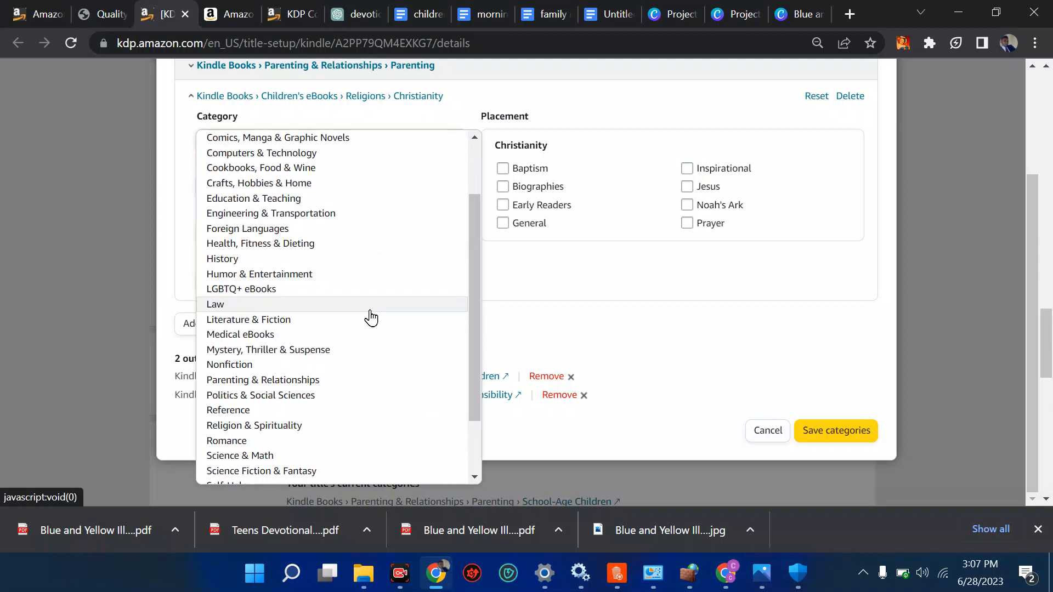
pyautogui.moveTo(317, 424)
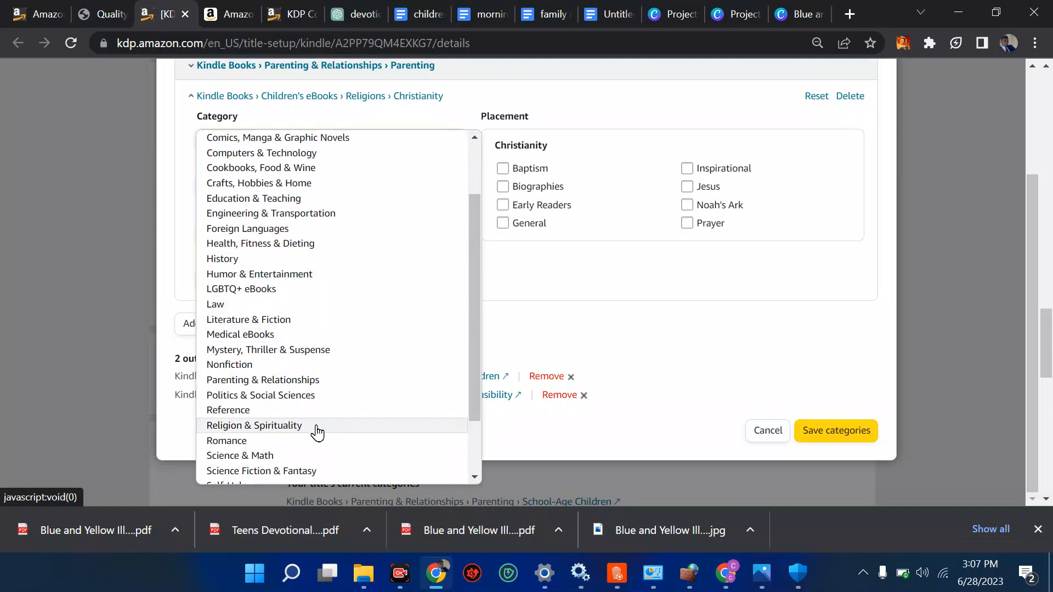
pyautogui.moveTo(309, 434)
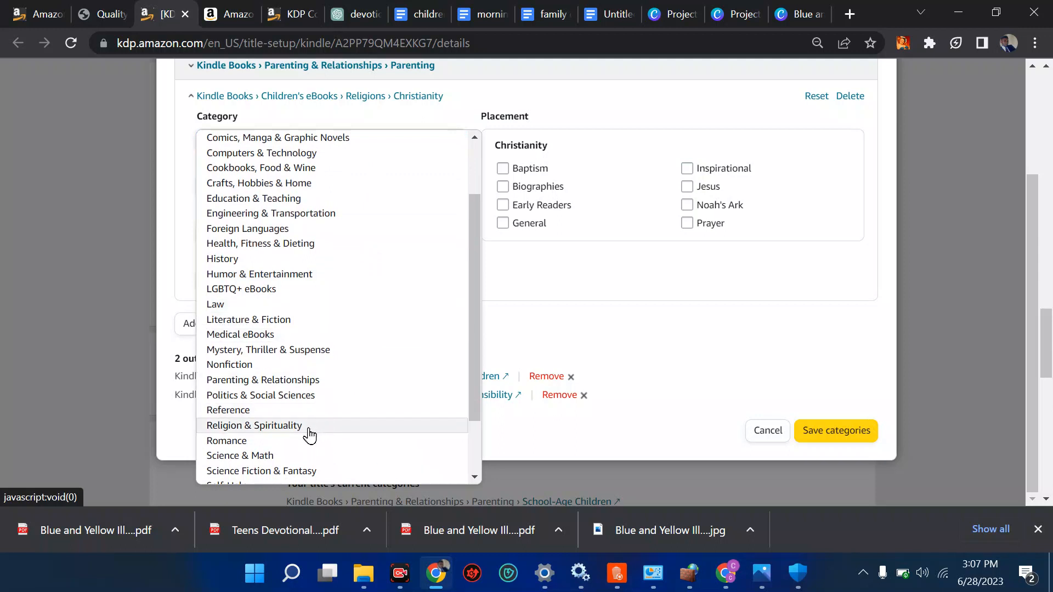
# - Drill through Religion & Spirituality, Christian Books & Bibles, Worship & Devotion, and tick Devotionals
pyautogui.click(254, 425)
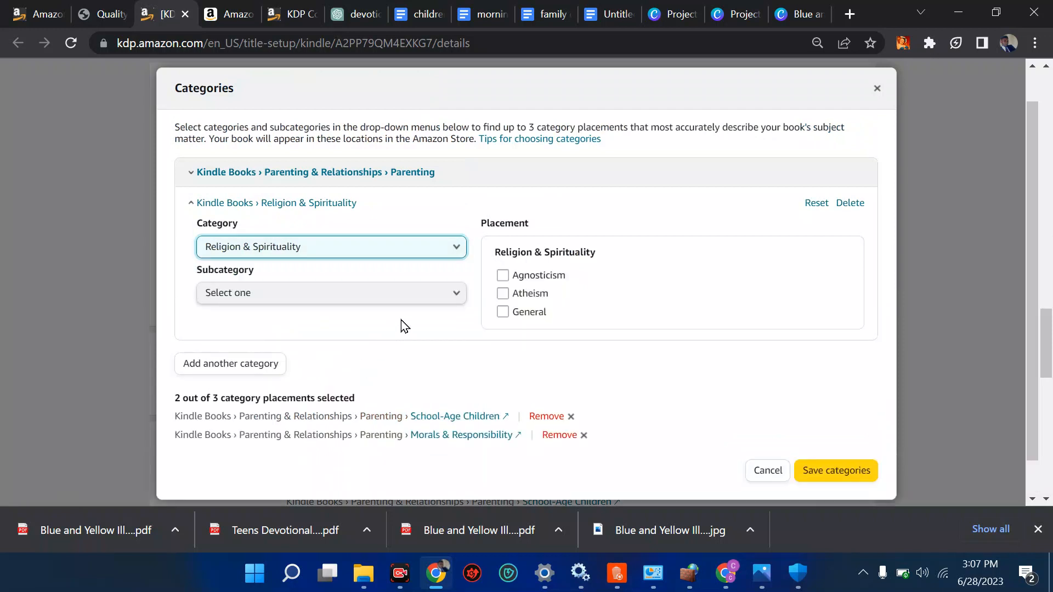
pyautogui.click(330, 292)
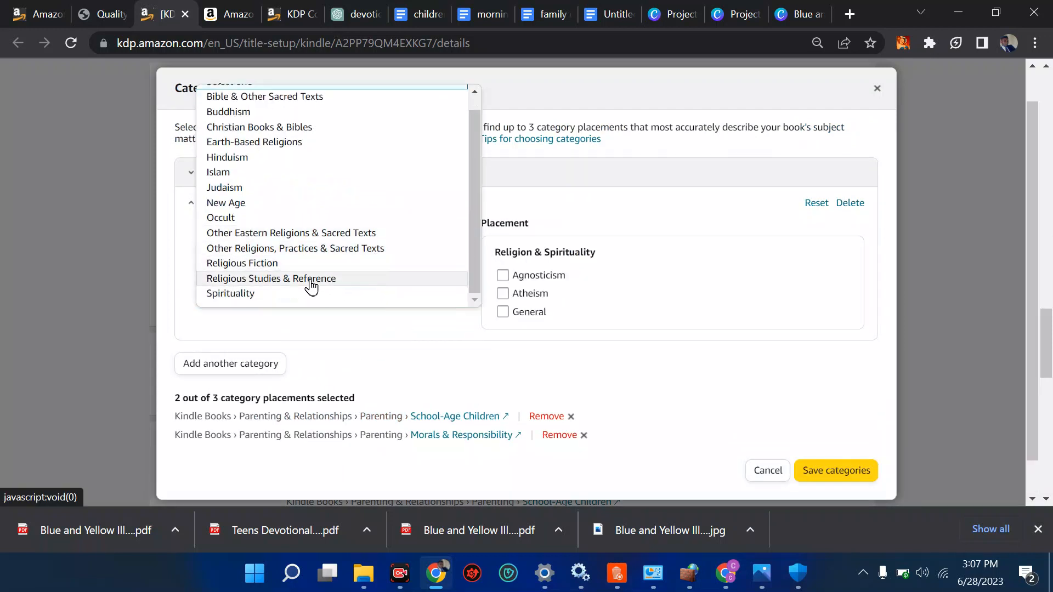
pyautogui.click(258, 127)
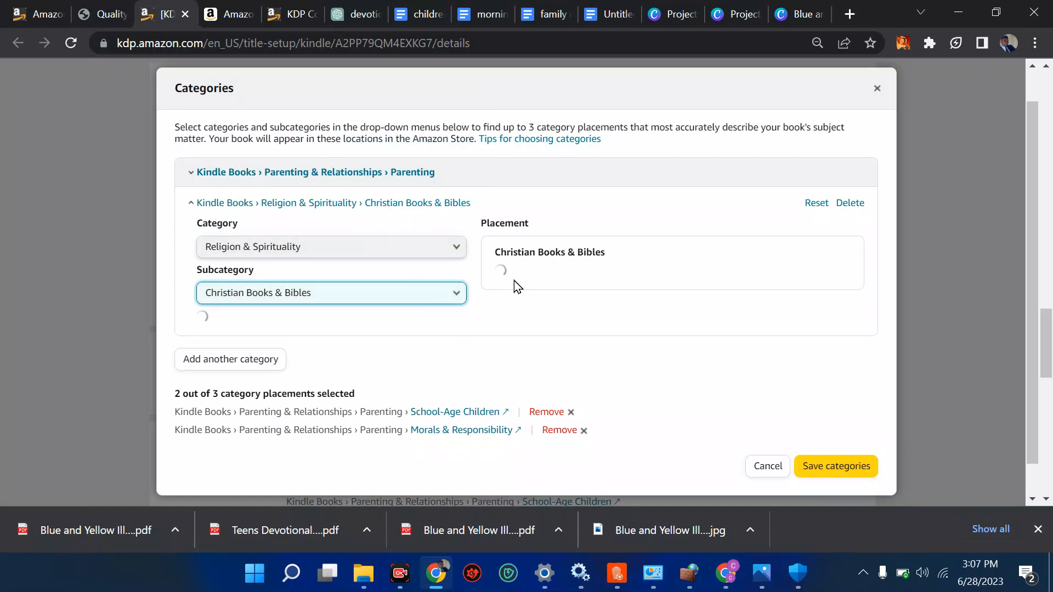
pyautogui.moveTo(896, 529)
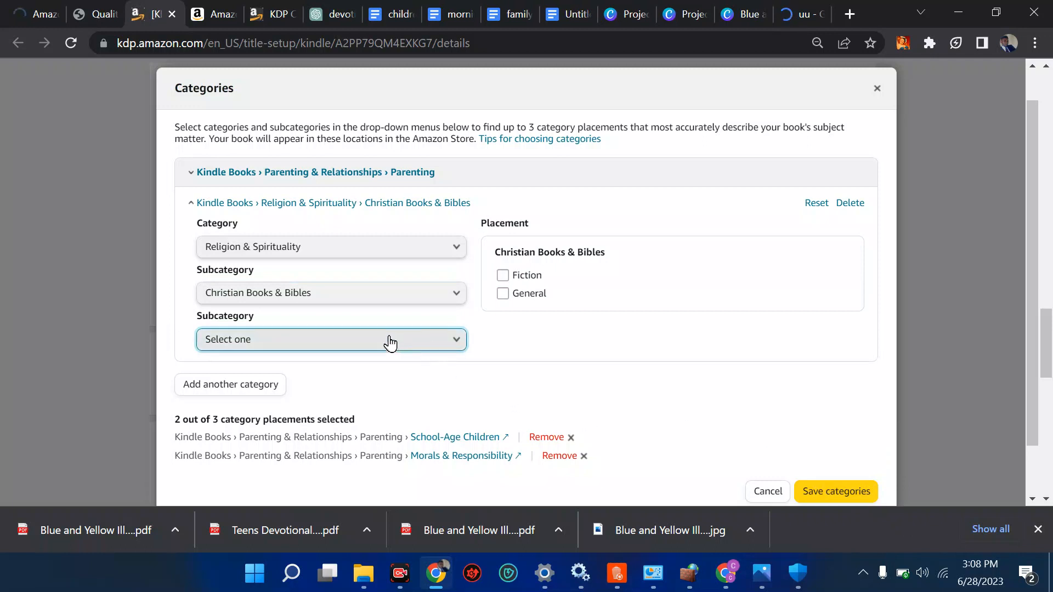
pyautogui.click(330, 339)
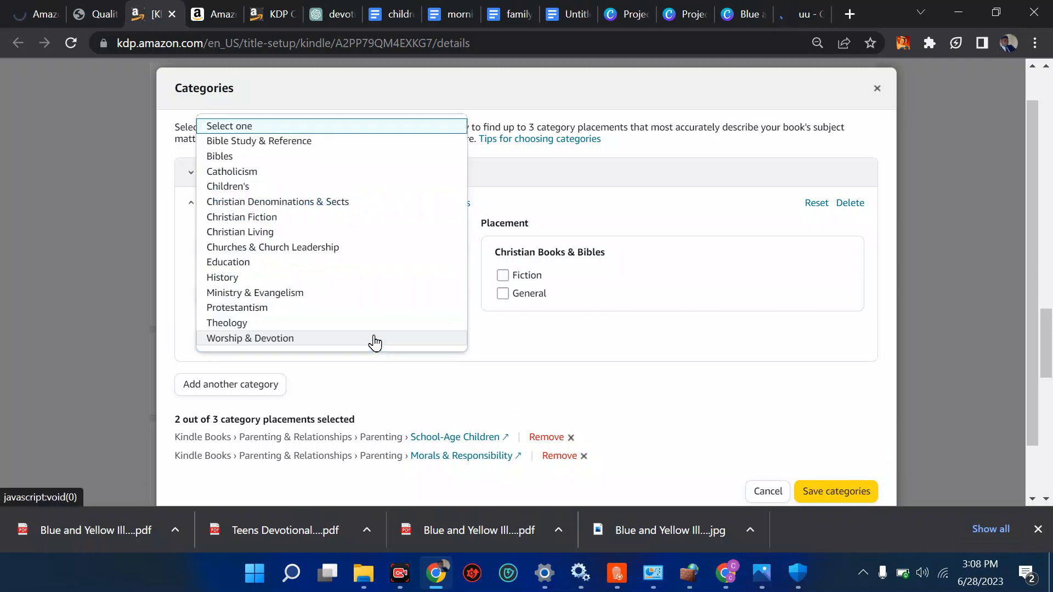
pyautogui.moveTo(330, 194)
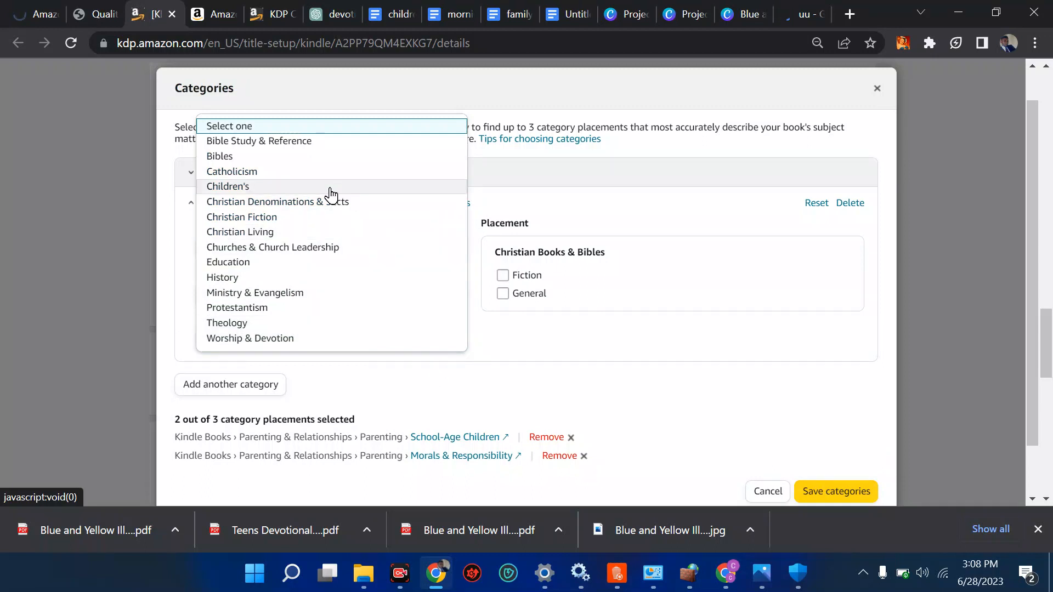
pyautogui.moveTo(273, 337)
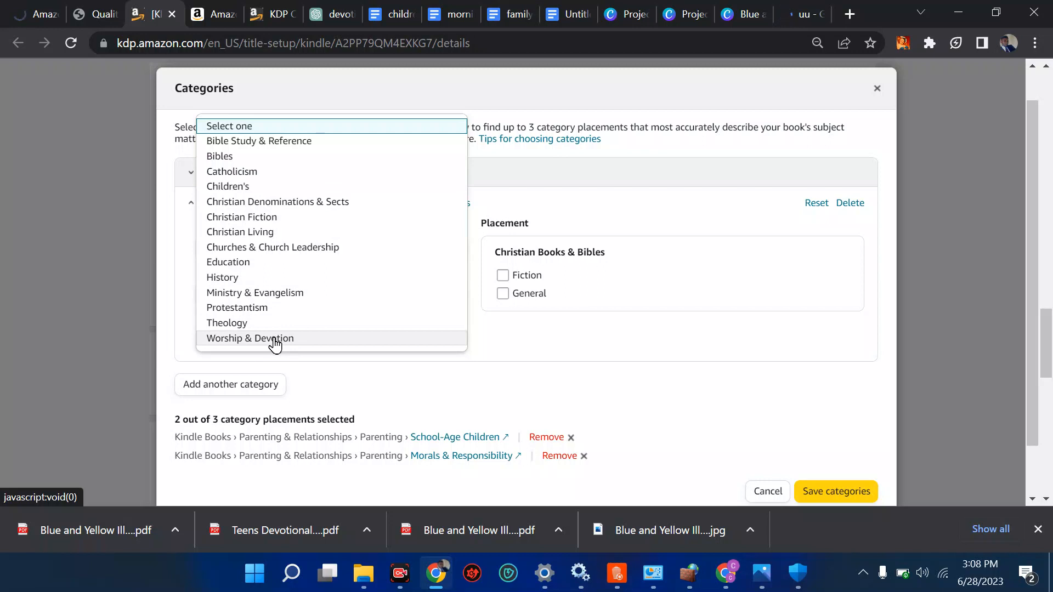
pyautogui.click(249, 338)
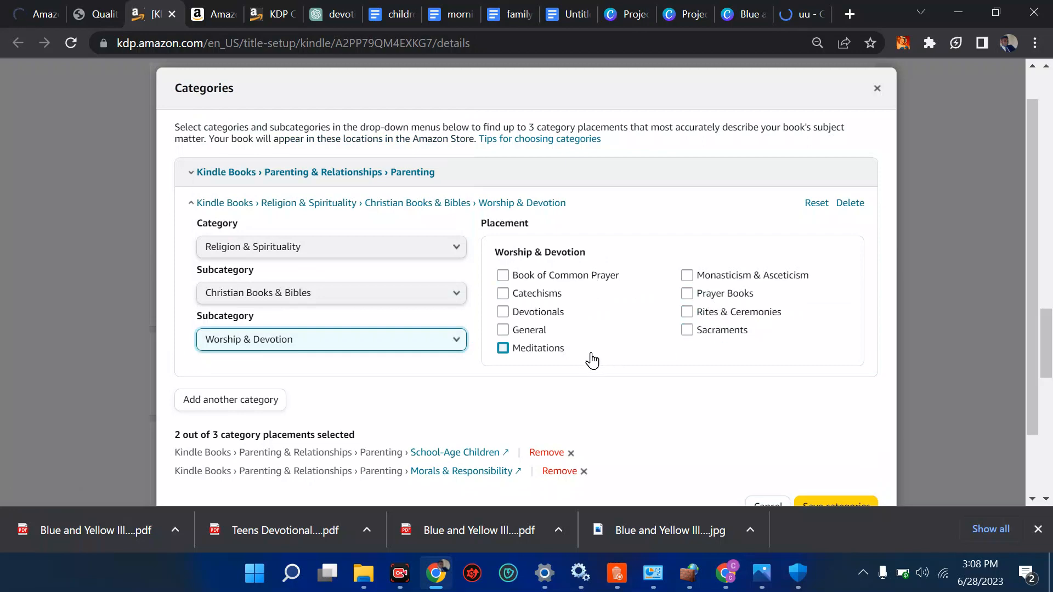
pyautogui.scroll(-3)
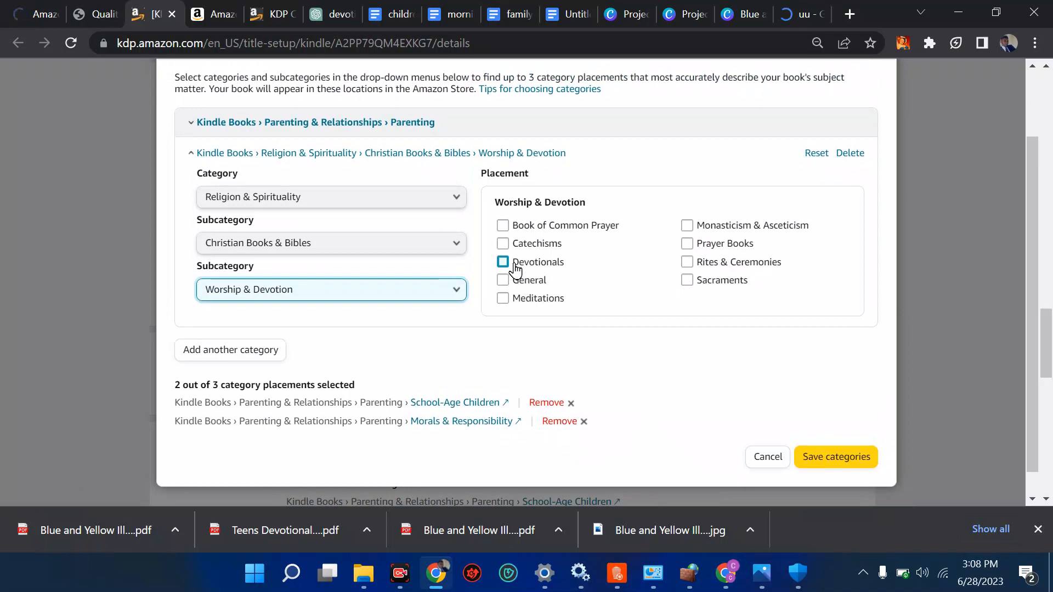
pyautogui.click(502, 261)
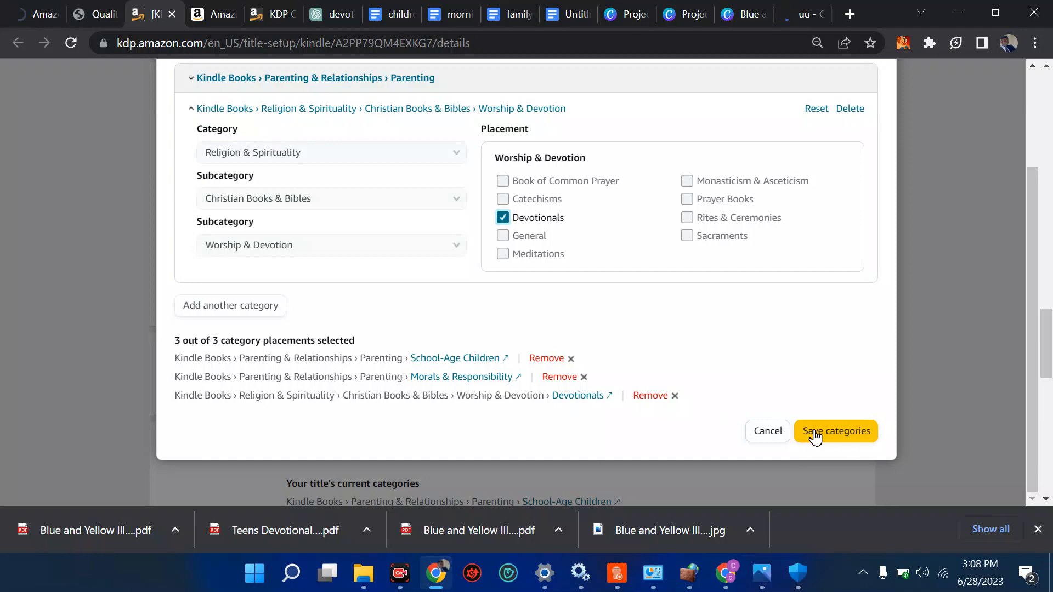
# - Save the new category placements, then save and continue from the eBook Details page
pyautogui.click(835, 431)
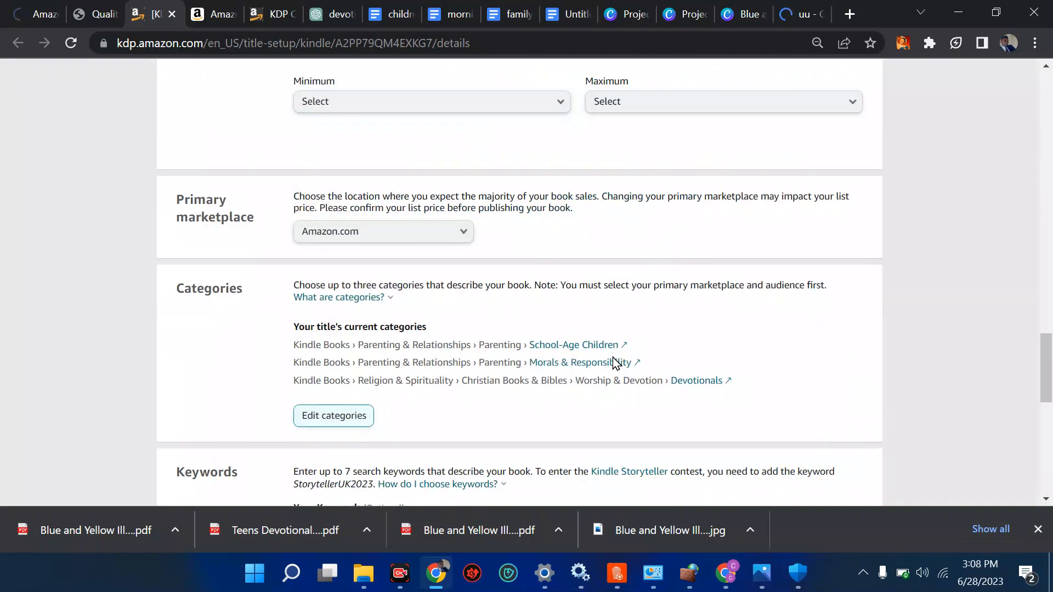
pyautogui.scroll(-3)
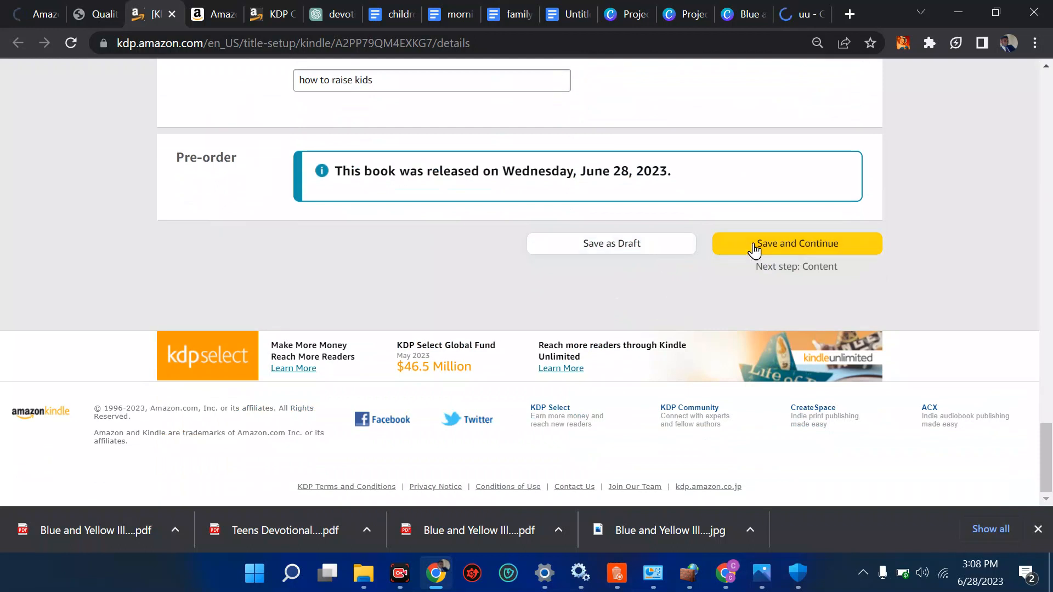
pyautogui.click(796, 243)
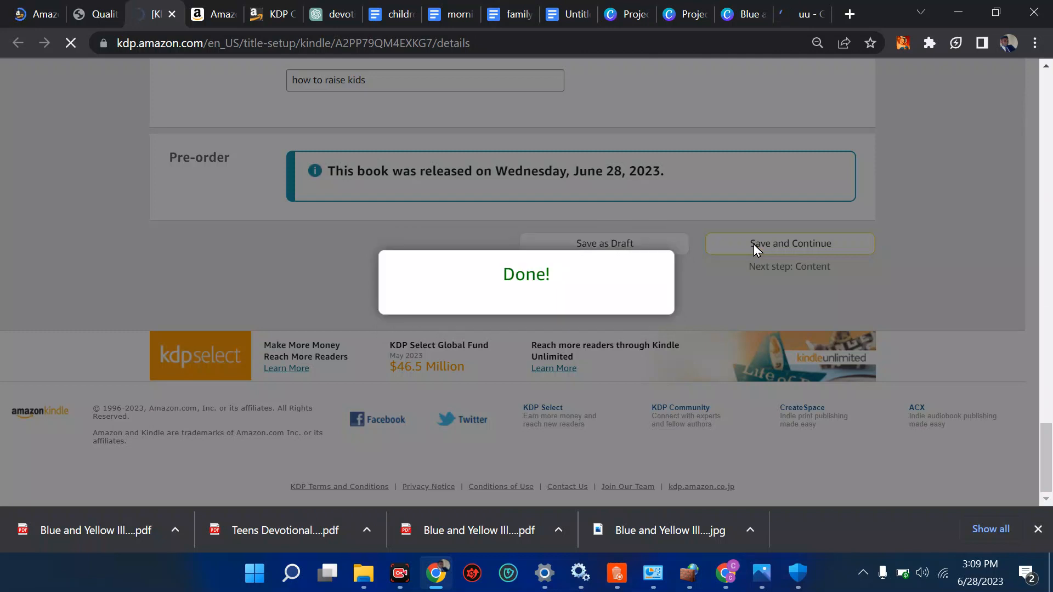
pyautogui.click(789, 243)
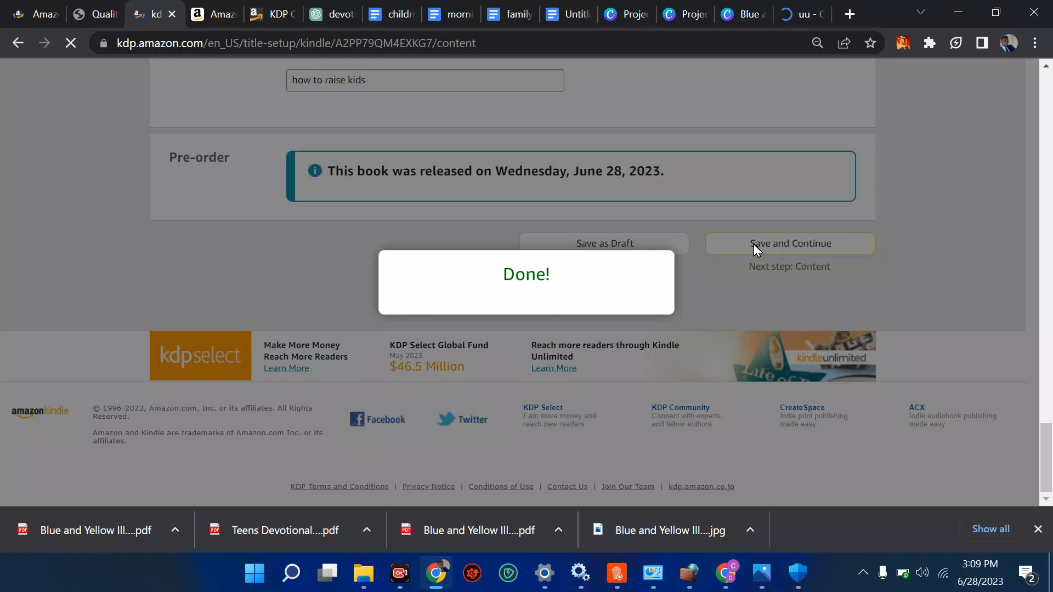
pyautogui.click(789, 243)
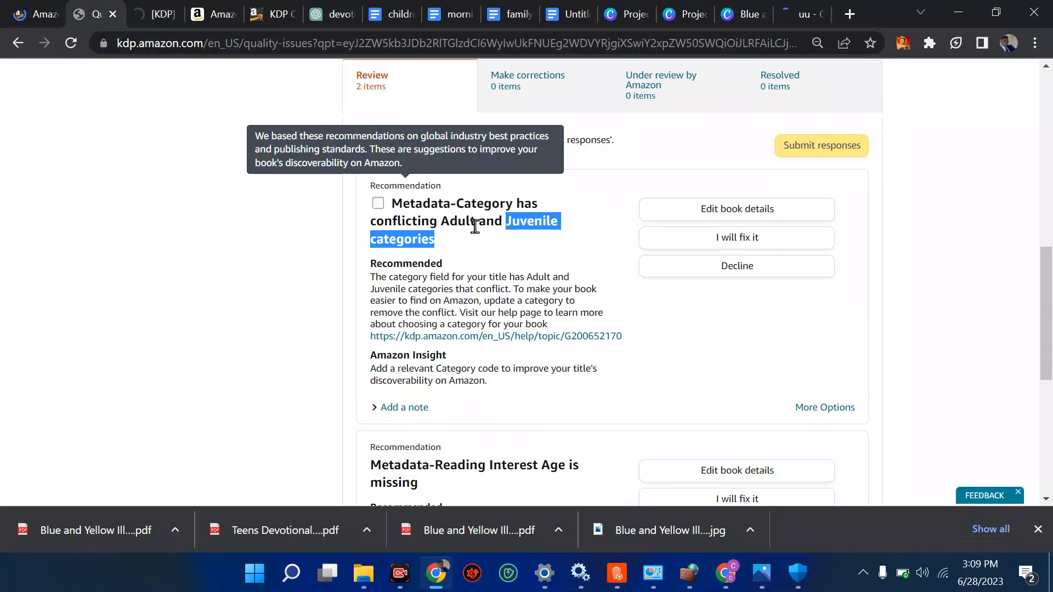
# - Review the conflicting-category and missing reading-age notices, then return to the eBook setup tab
pyautogui.scroll(-3)
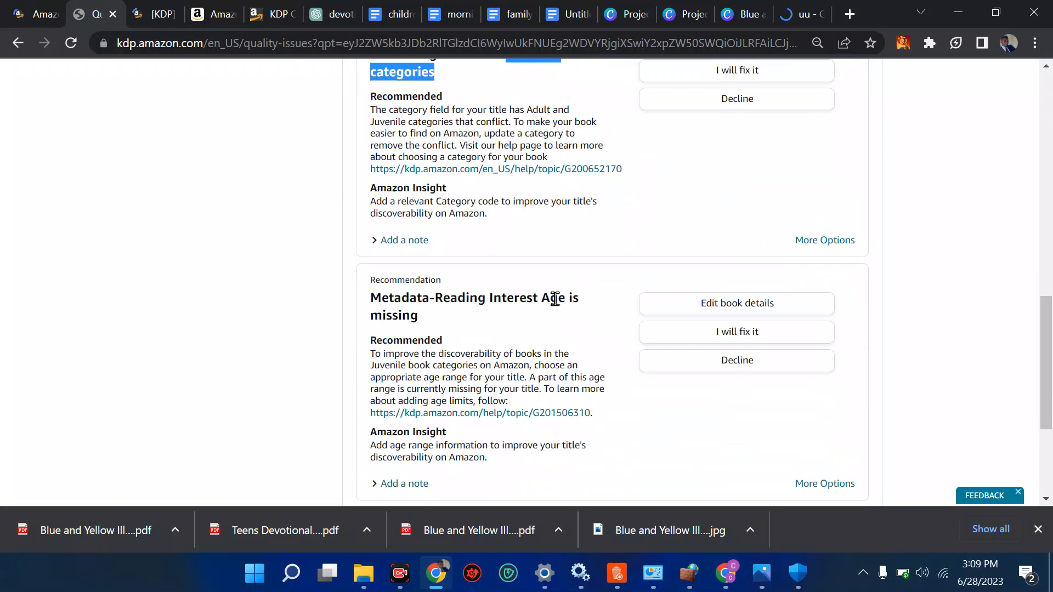
pyautogui.scroll(3)
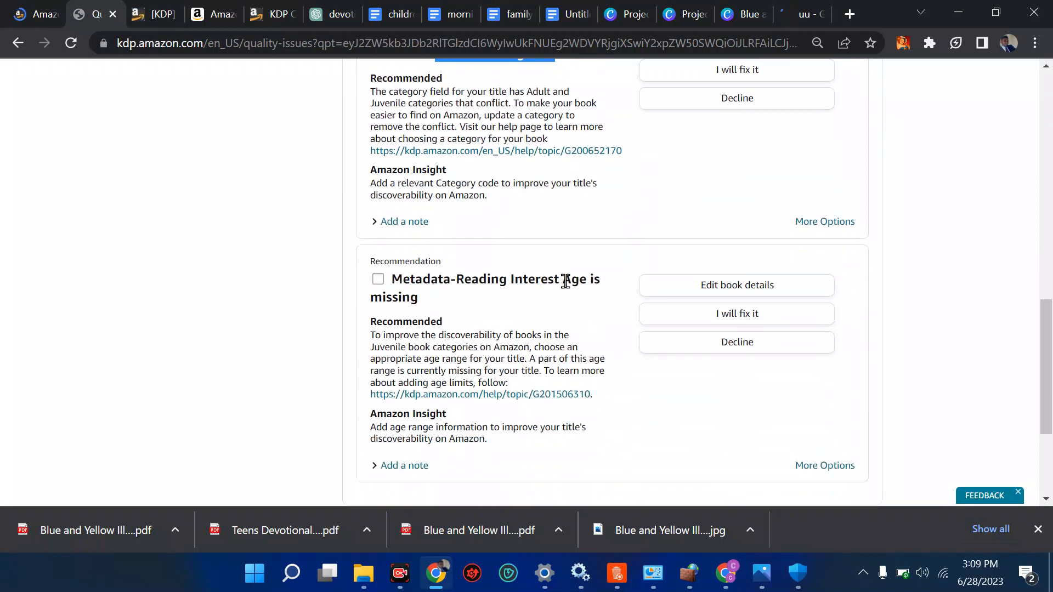
pyautogui.scroll(-3)
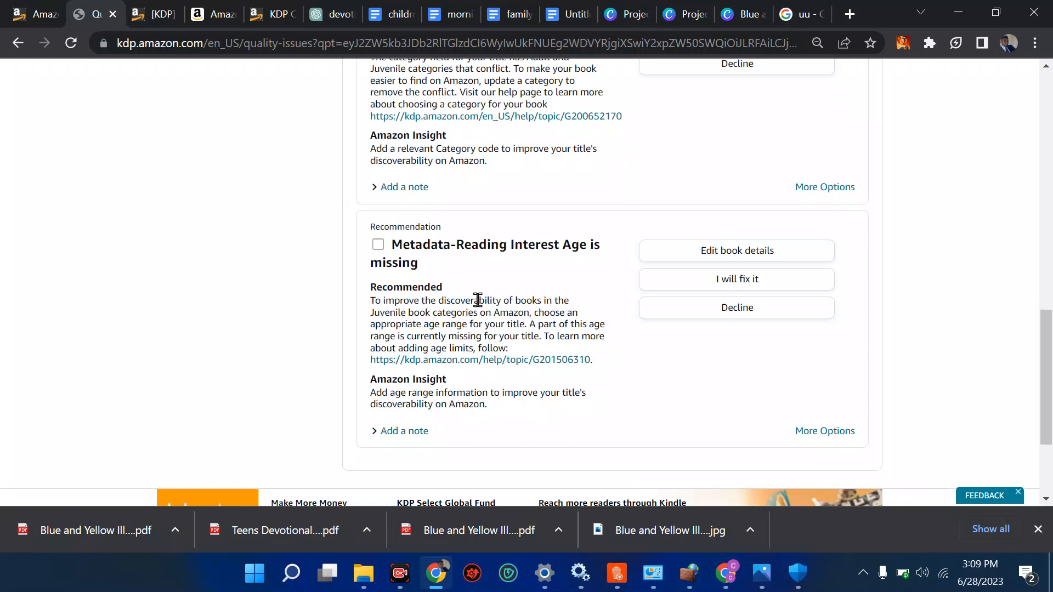
pyautogui.click(377, 243)
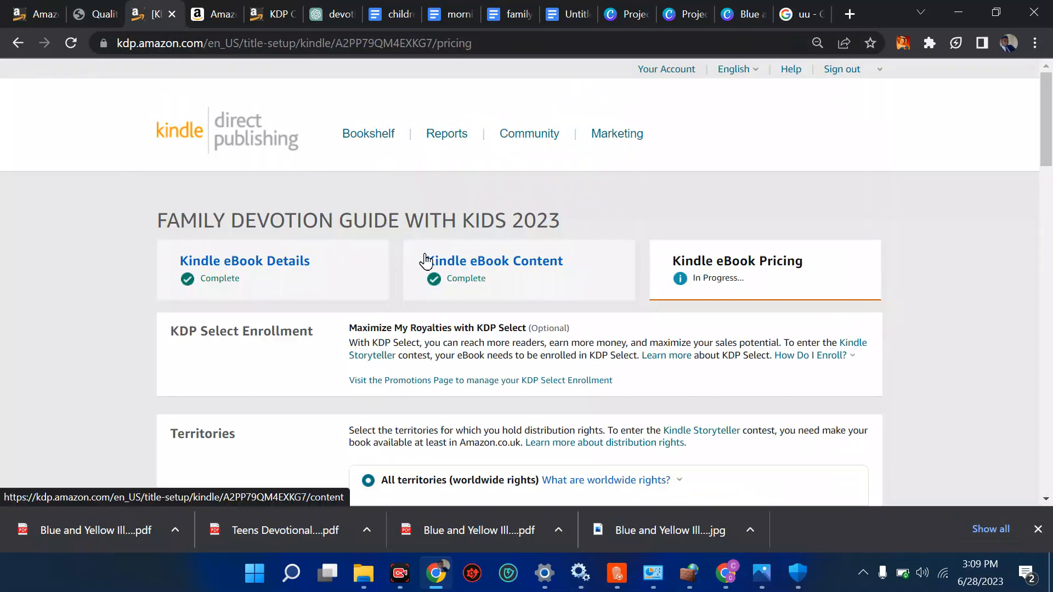
# - Publish the updated FAMILY DEVOTION GUIDE WITH KIDS 2023 Kindle eBook from the Pricing page
pyautogui.scroll(-3)
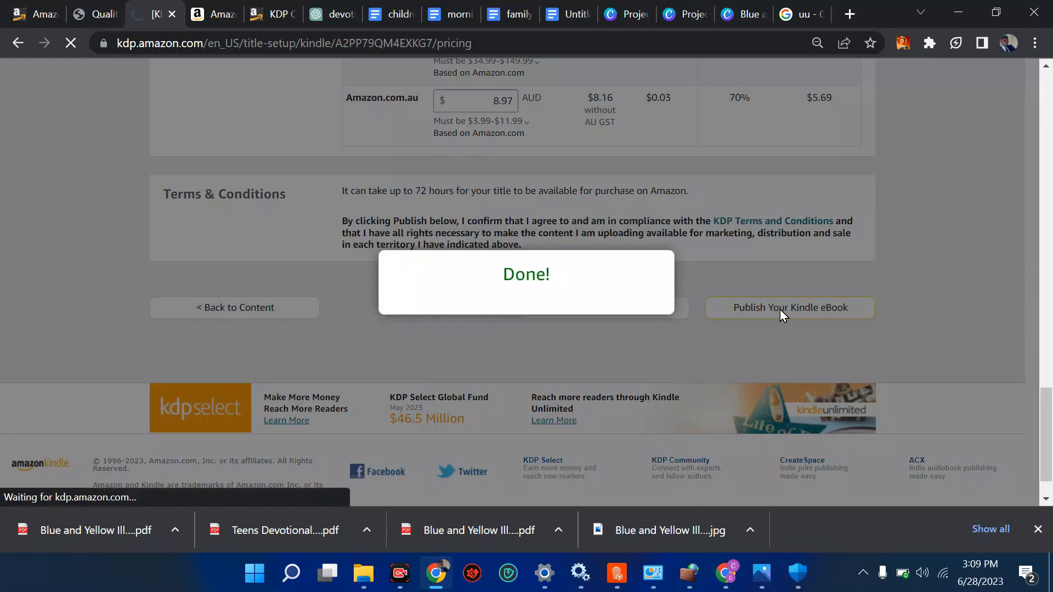
pyautogui.click(789, 308)
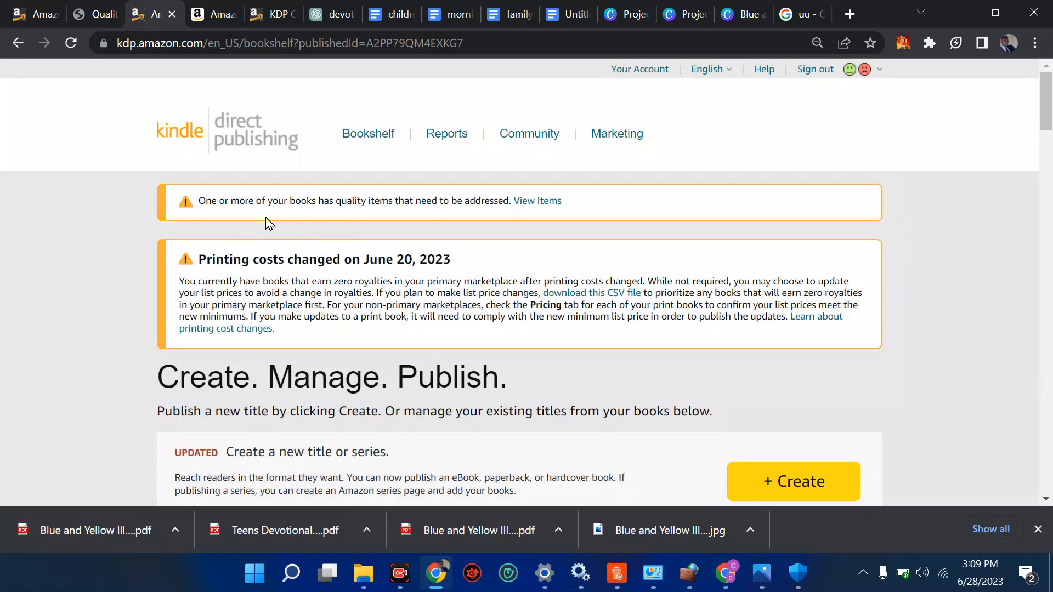
# - Check the quality recommendations, then scroll the Bookshelf to the devotion guide showing updates in review
pyautogui.click(536, 200)
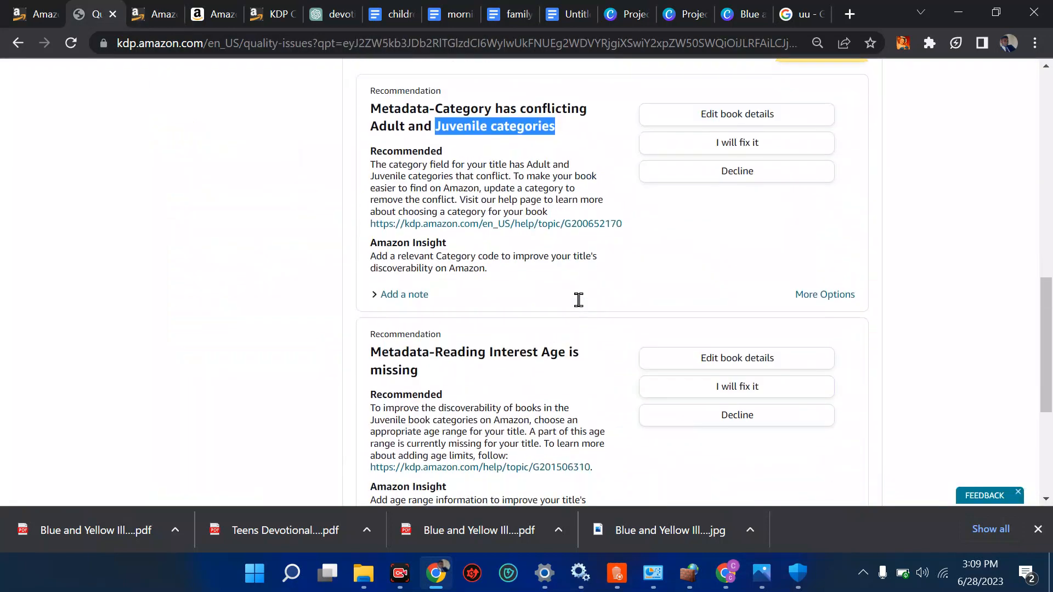
pyautogui.scroll(-3)
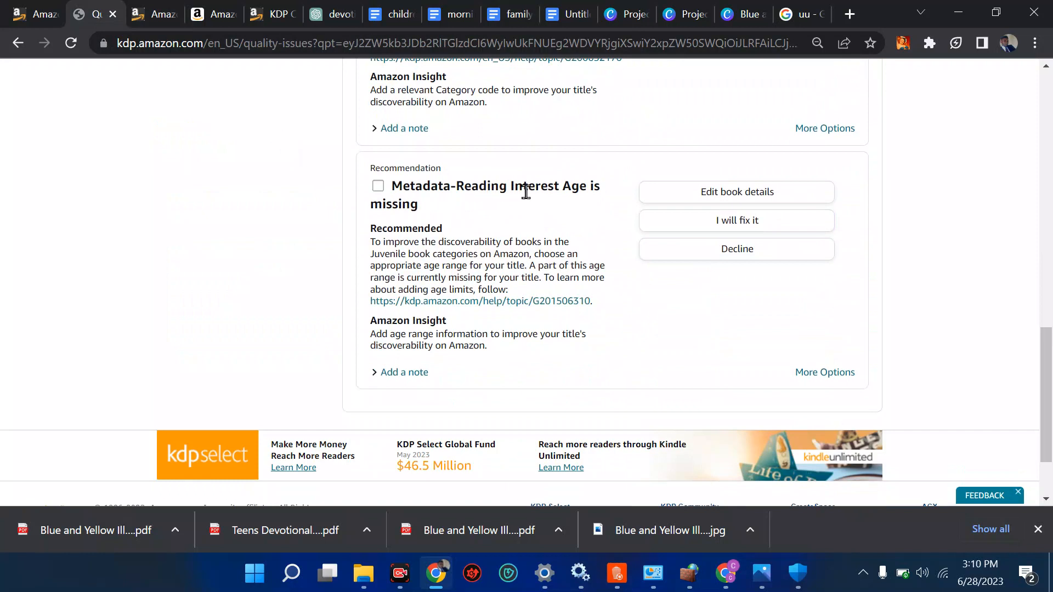
pyautogui.moveTo(689, 206)
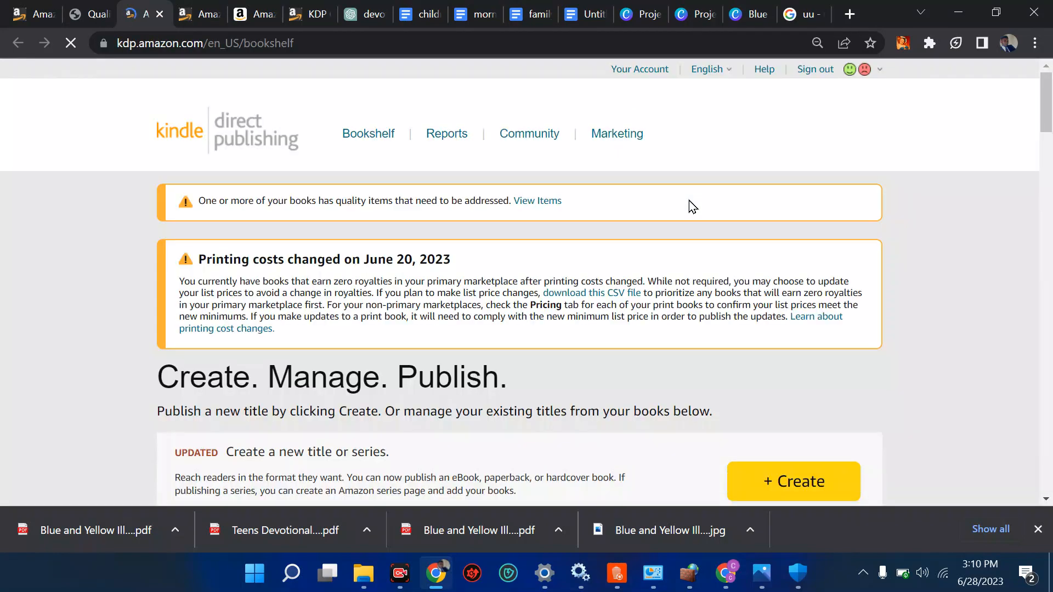
pyautogui.scroll(-3)
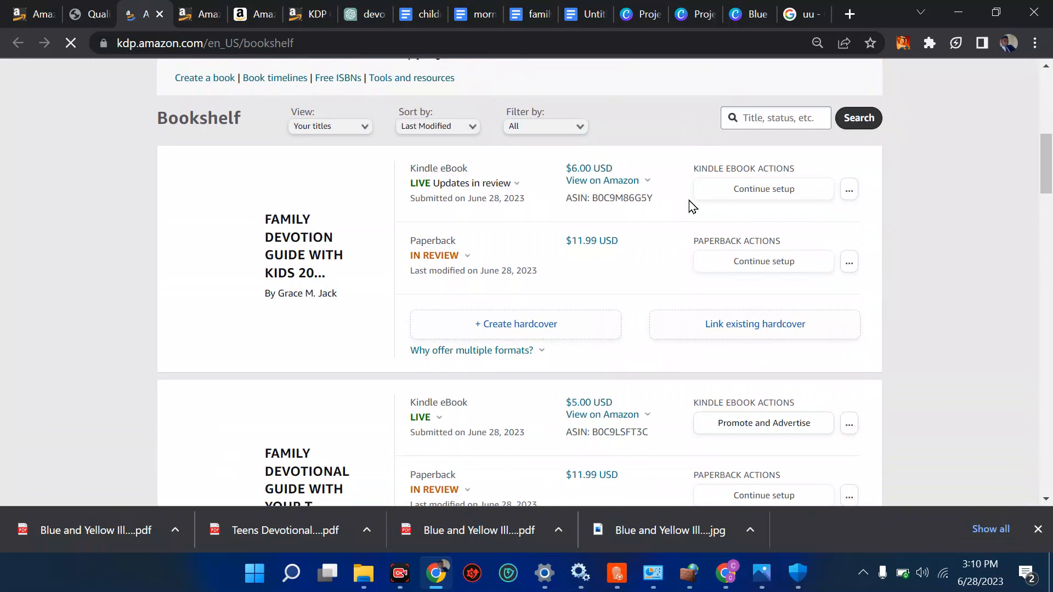
pyautogui.moveTo(530, 262)
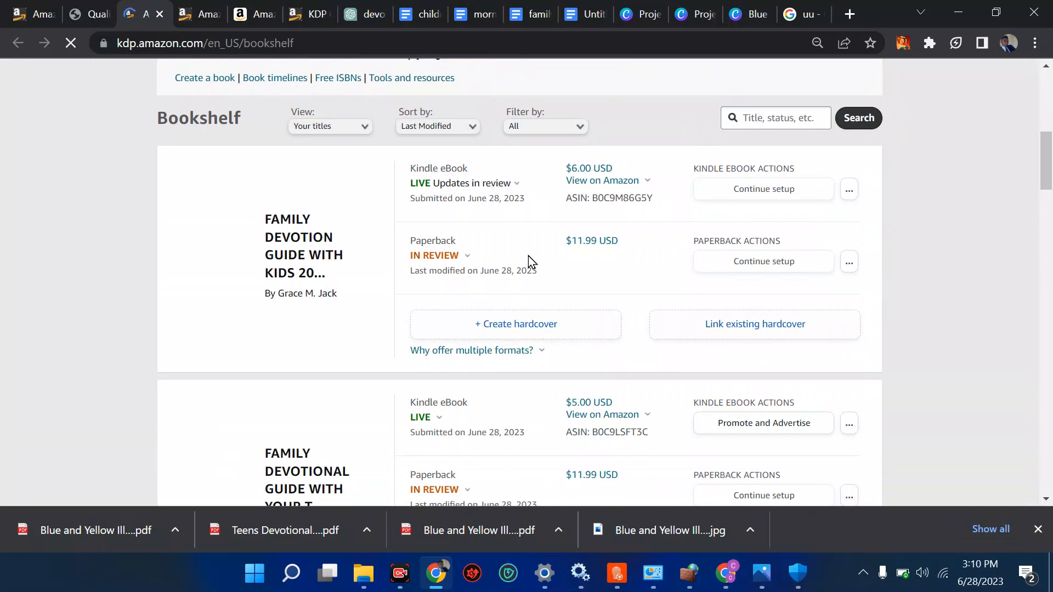
pyautogui.scroll(-3)
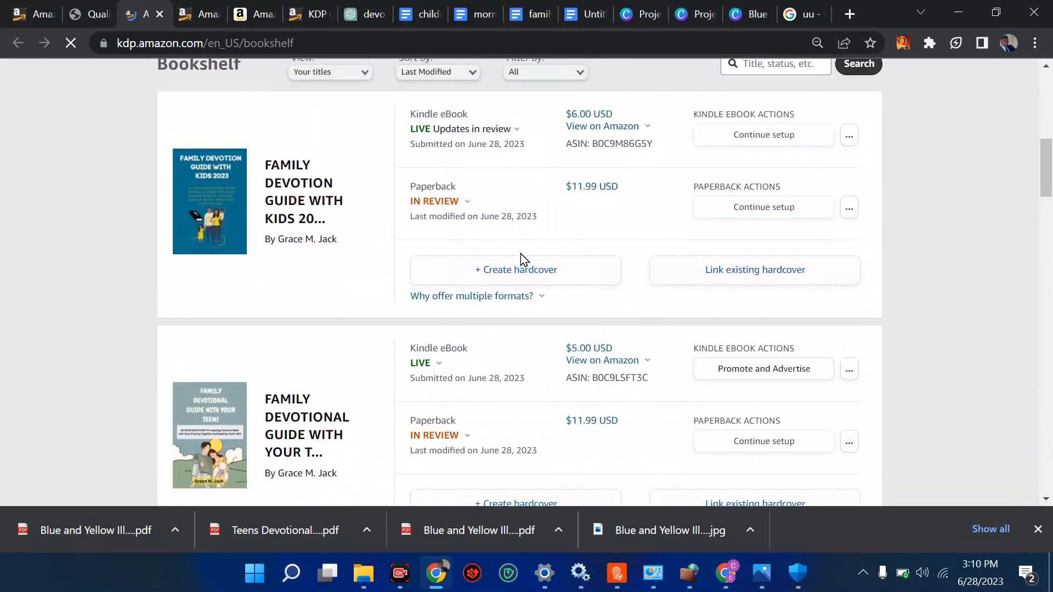
pyautogui.scroll(-3)
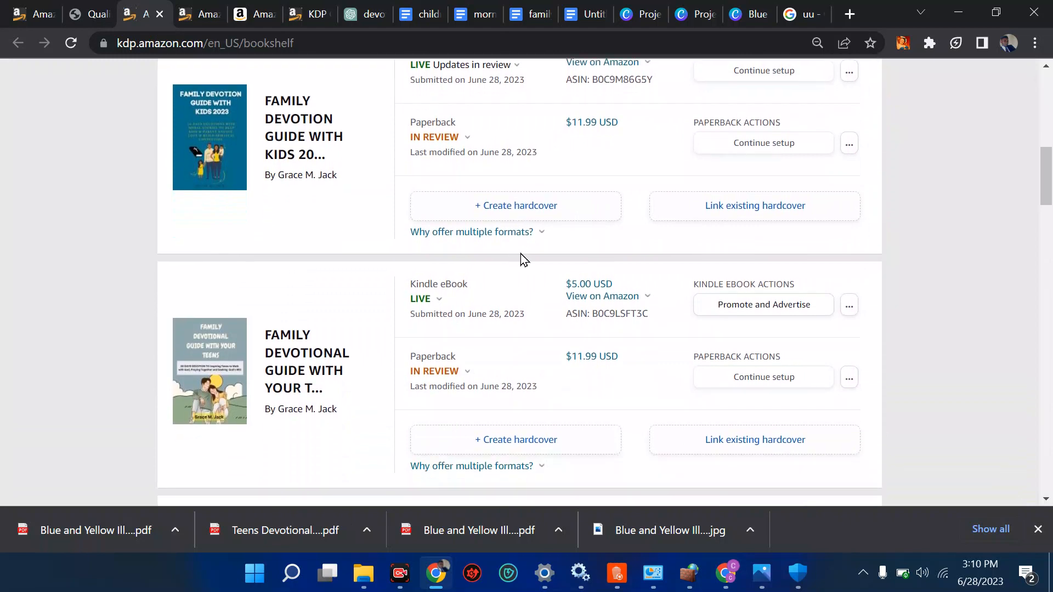
pyautogui.rightClick(524, 260)
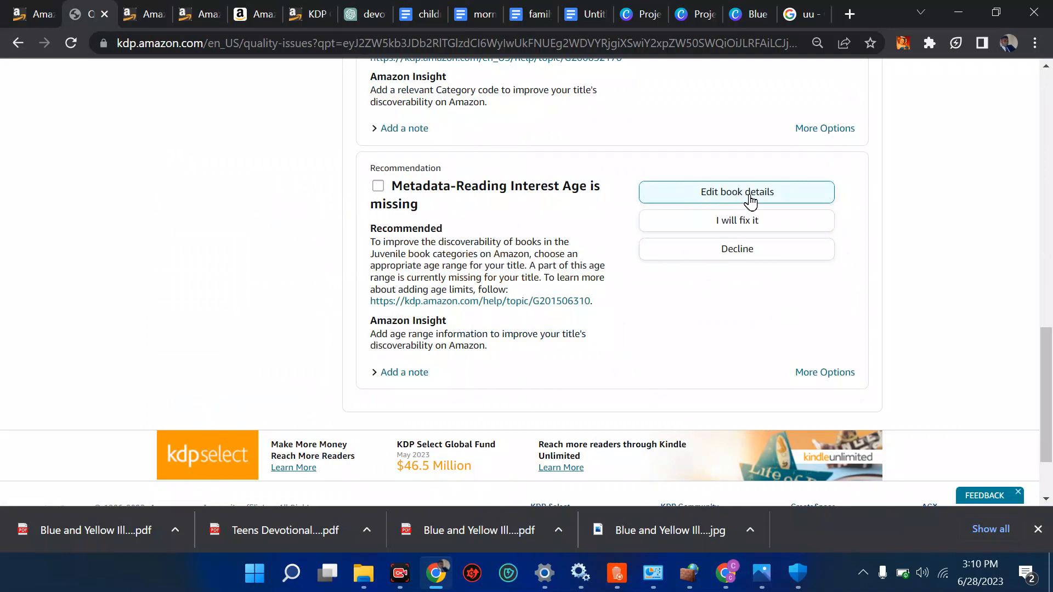
pyautogui.moveTo(409, 250)
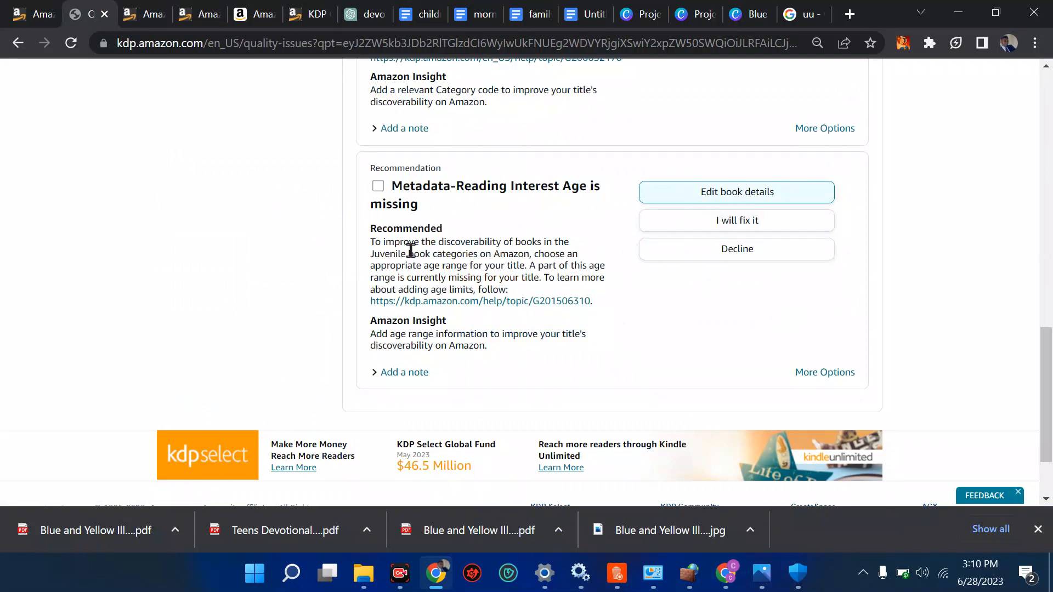
pyautogui.moveTo(533, 243)
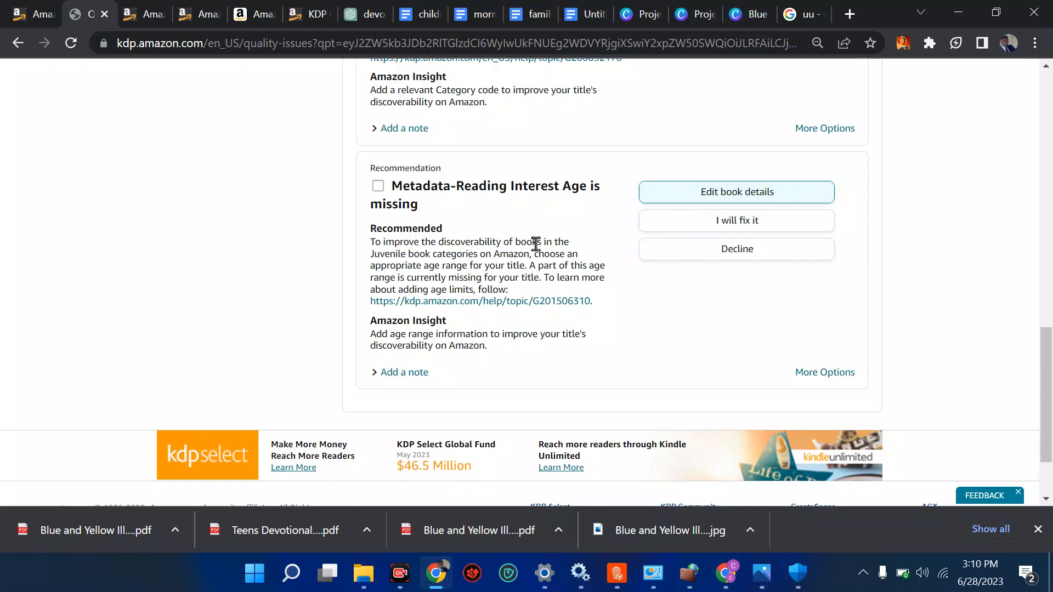
pyautogui.moveTo(548, 262)
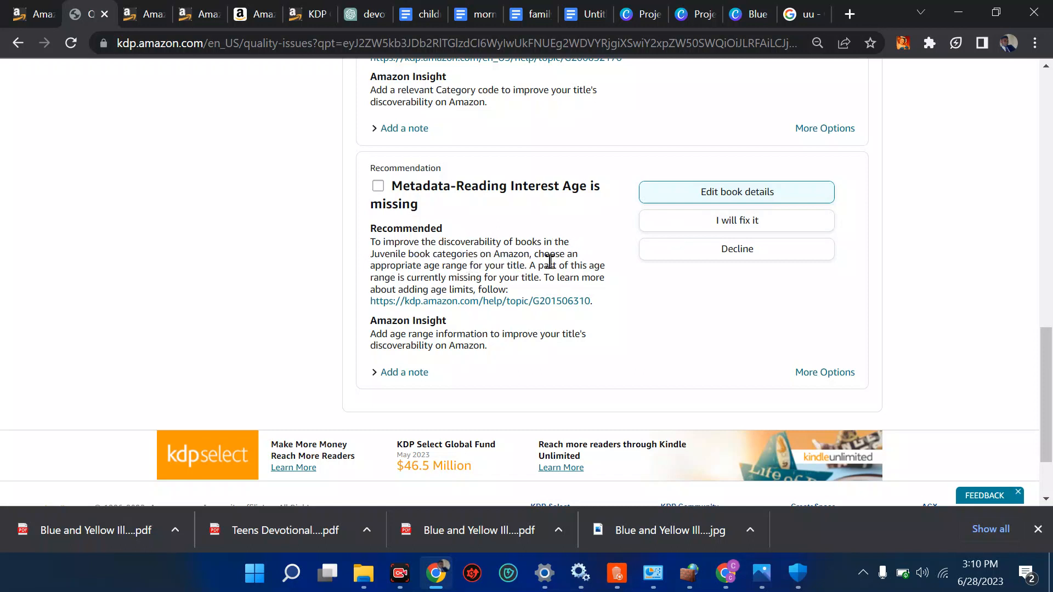
pyautogui.moveTo(455, 271)
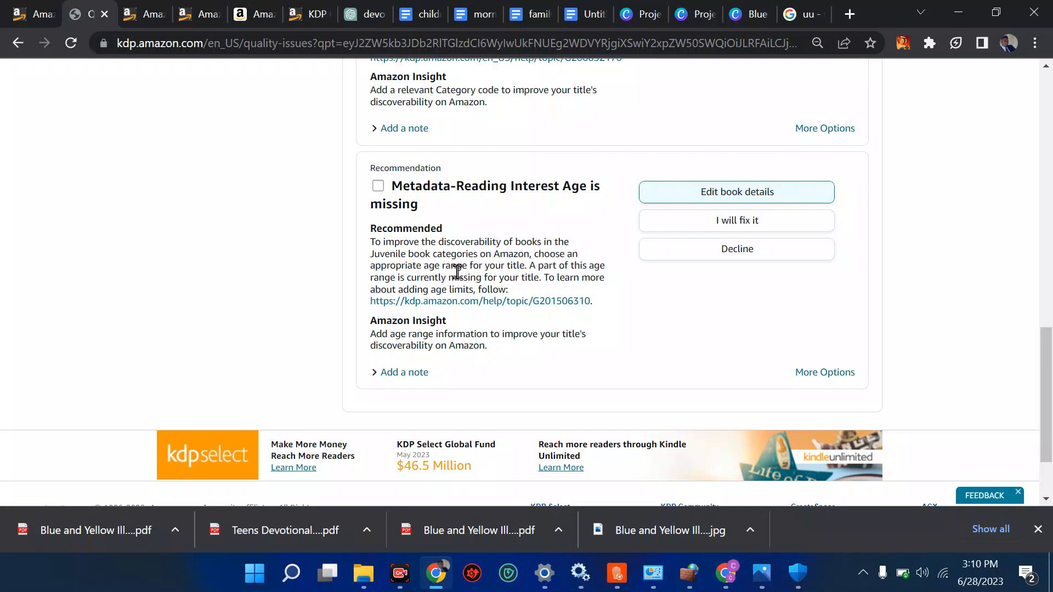
pyautogui.moveTo(701, 206)
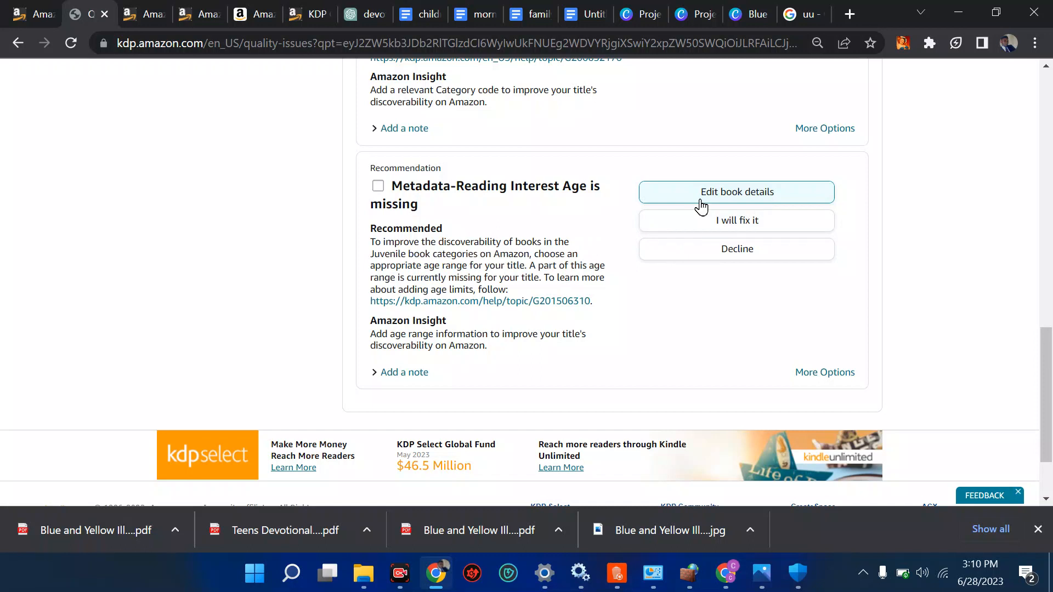
# - Follow Edit book details for the missing reading age, then open the paperback's extra actions menu
pyautogui.click(736, 192)
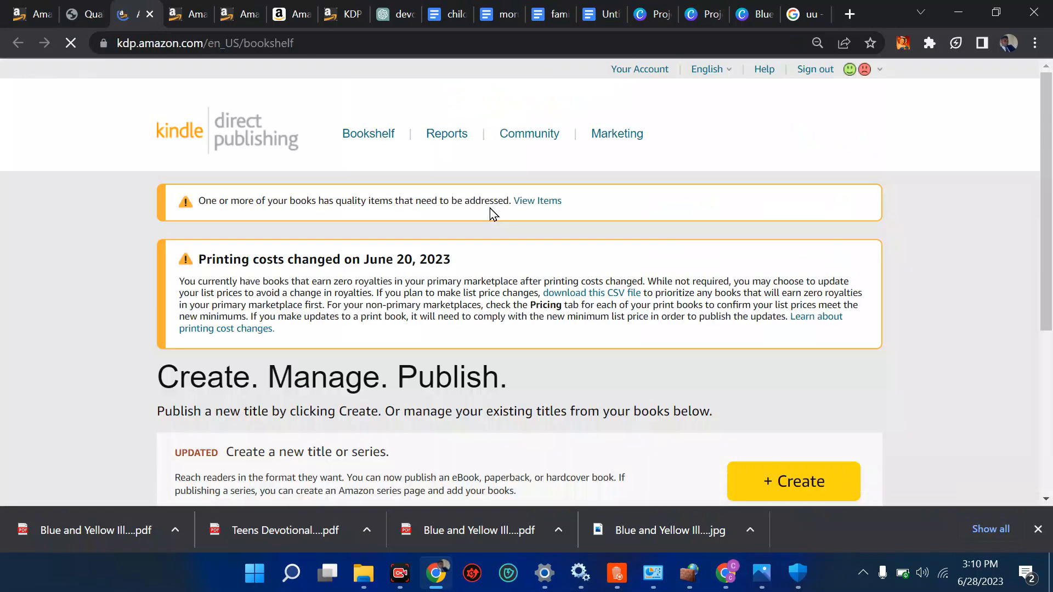
pyautogui.scroll(-3)
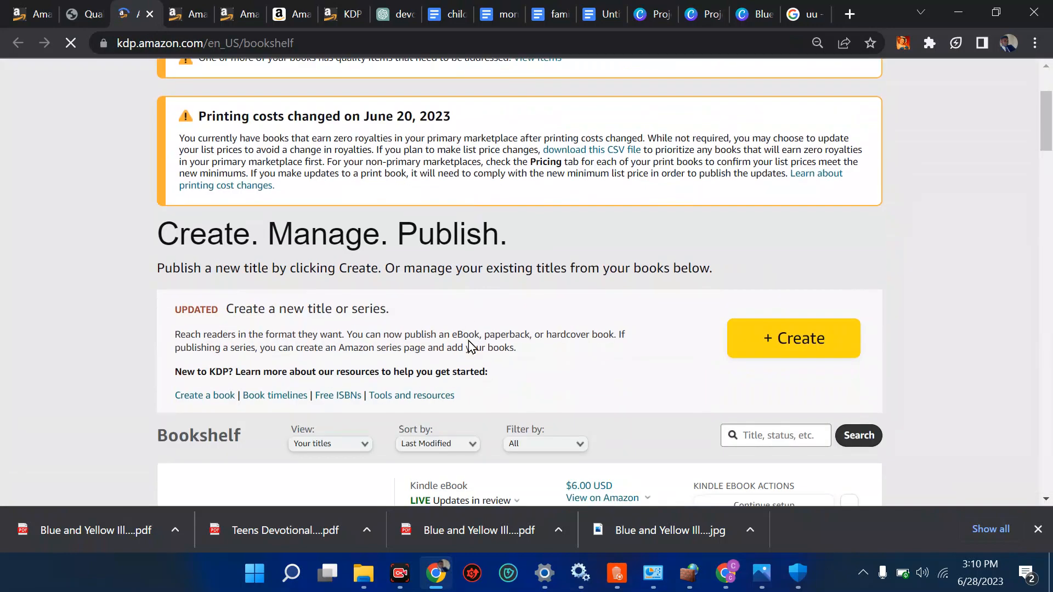
pyautogui.scroll(3)
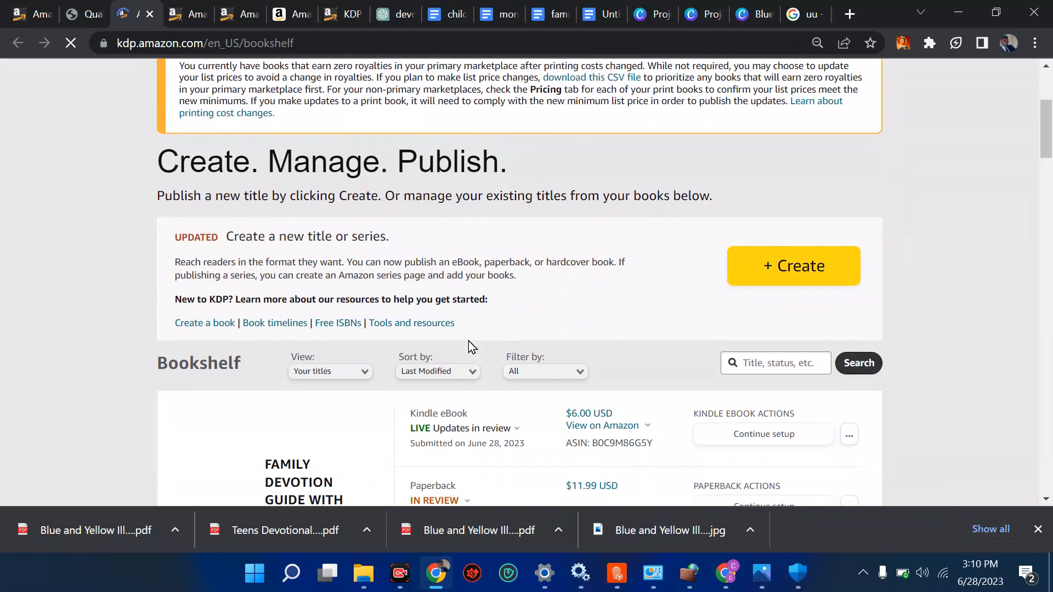
pyautogui.scroll(-3)
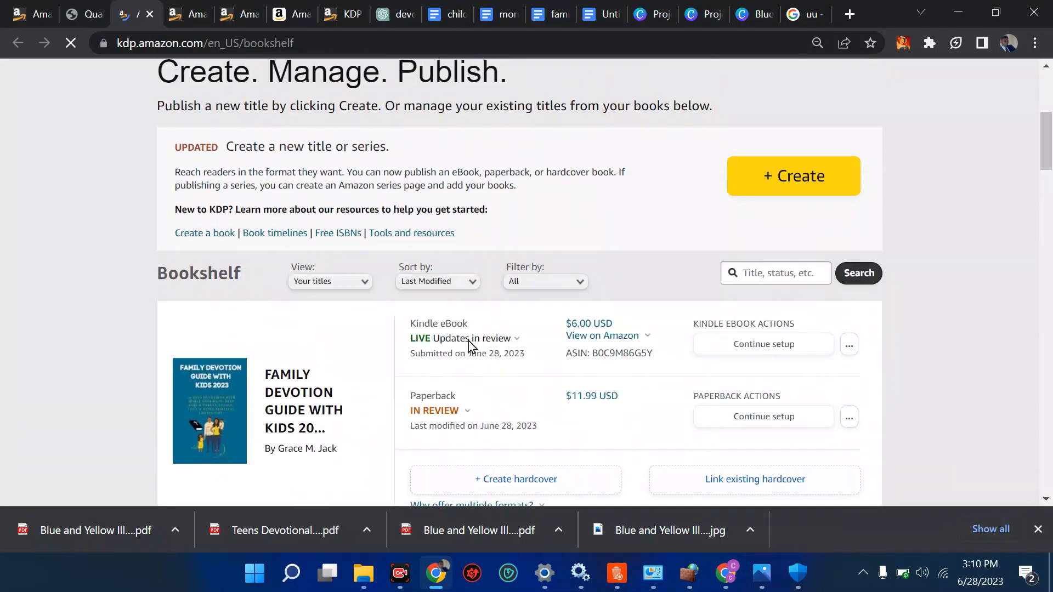
pyautogui.scroll(3)
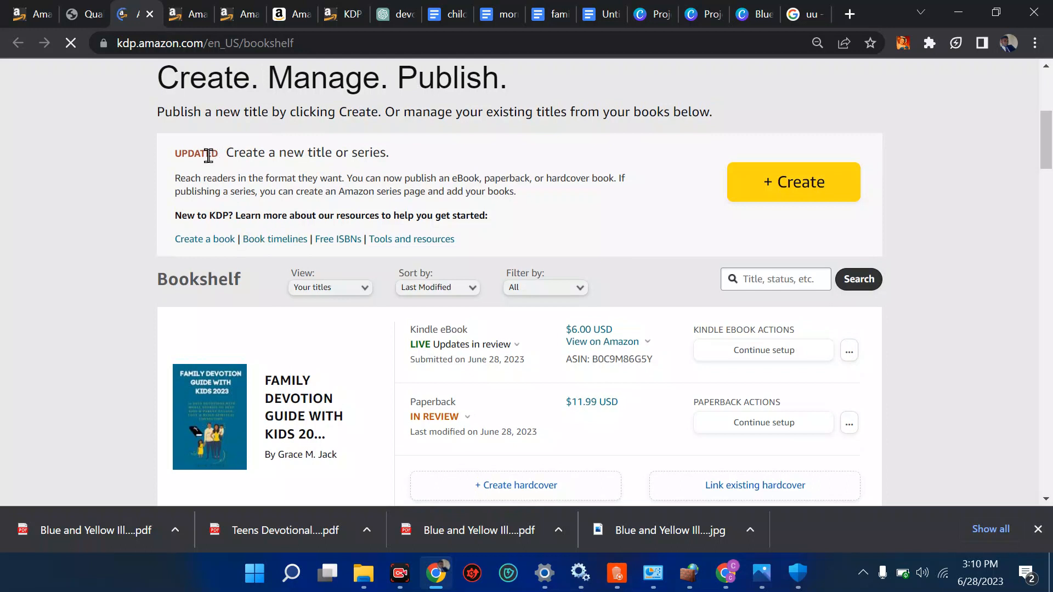
pyautogui.scroll(-3)
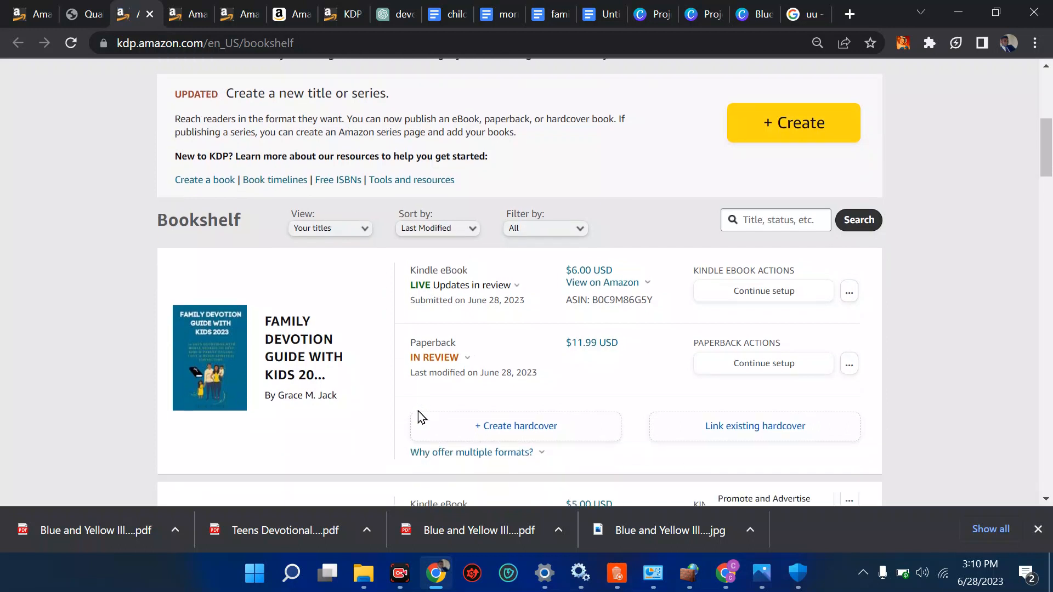
pyautogui.scroll(-3)
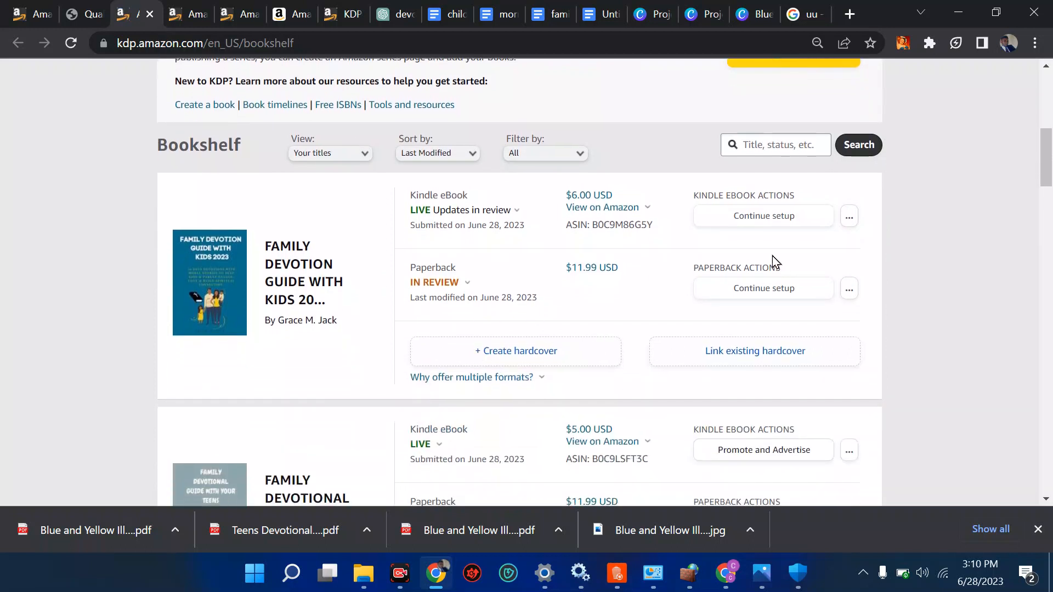
pyautogui.moveTo(793, 233)
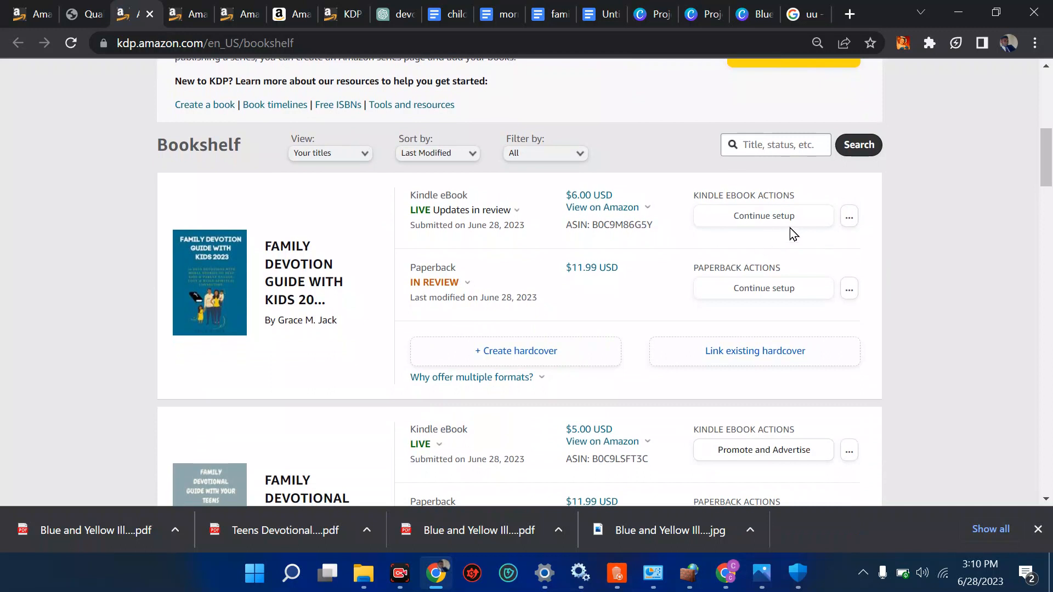
pyautogui.click(848, 288)
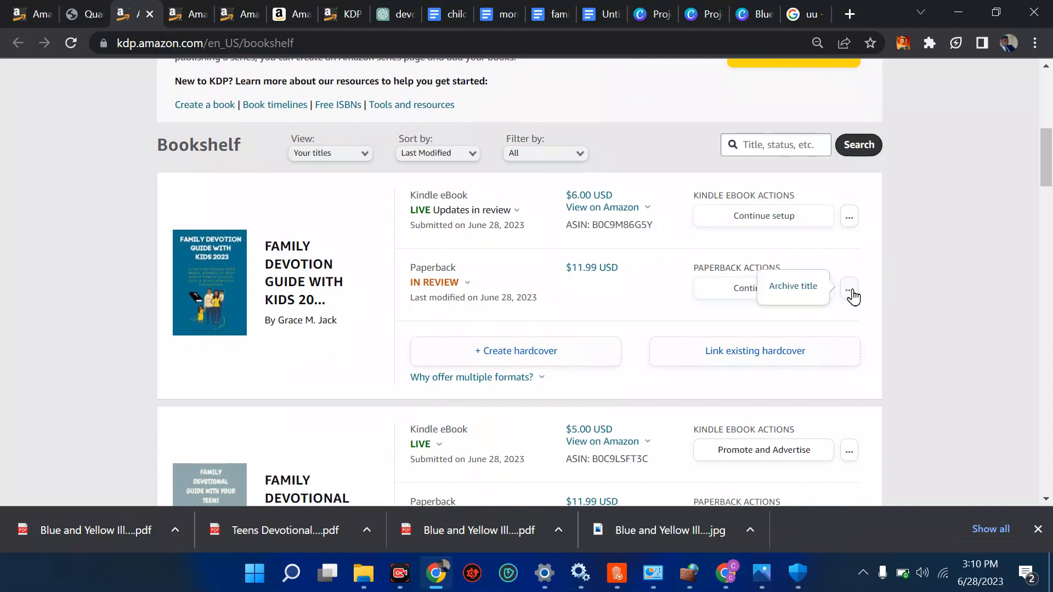
pyautogui.moveTo(617, 310)
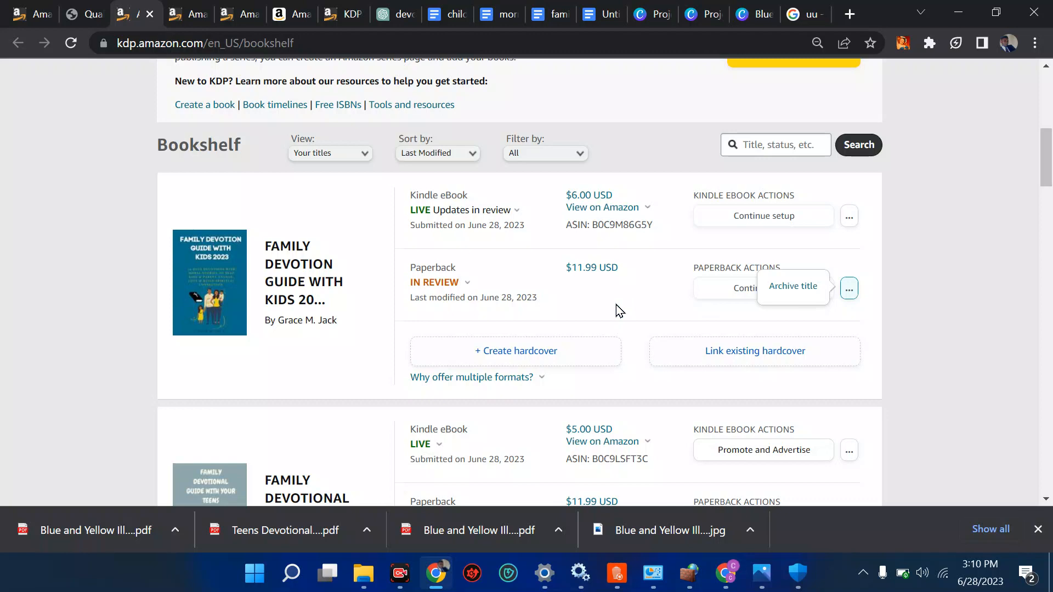
pyautogui.scroll(3)
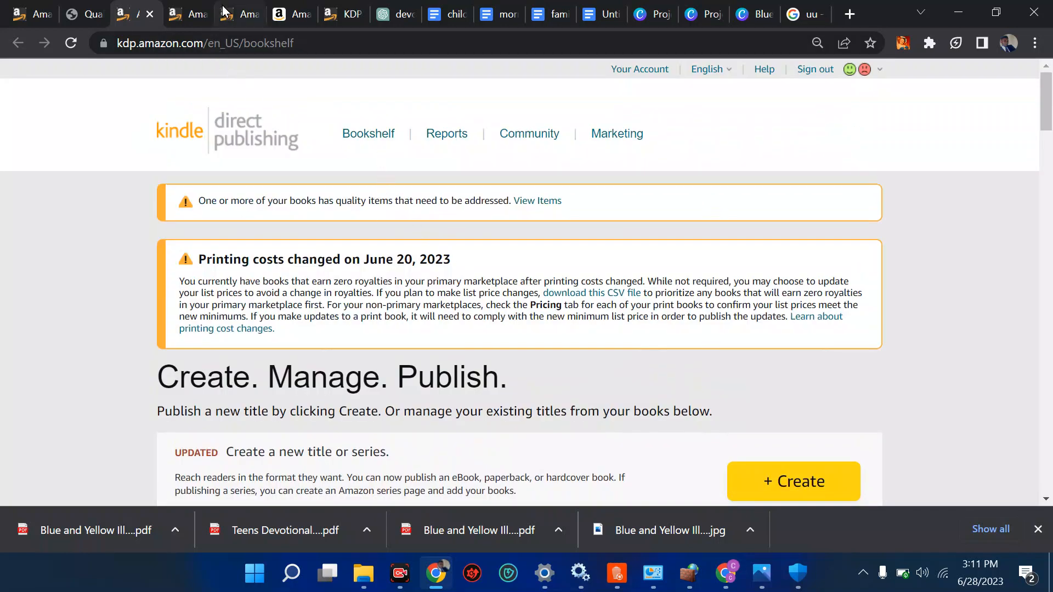
# - Leave the Reading Interest Age recommendation and go back to the Bookshelf in the first browser tab
pyautogui.click(538, 200)
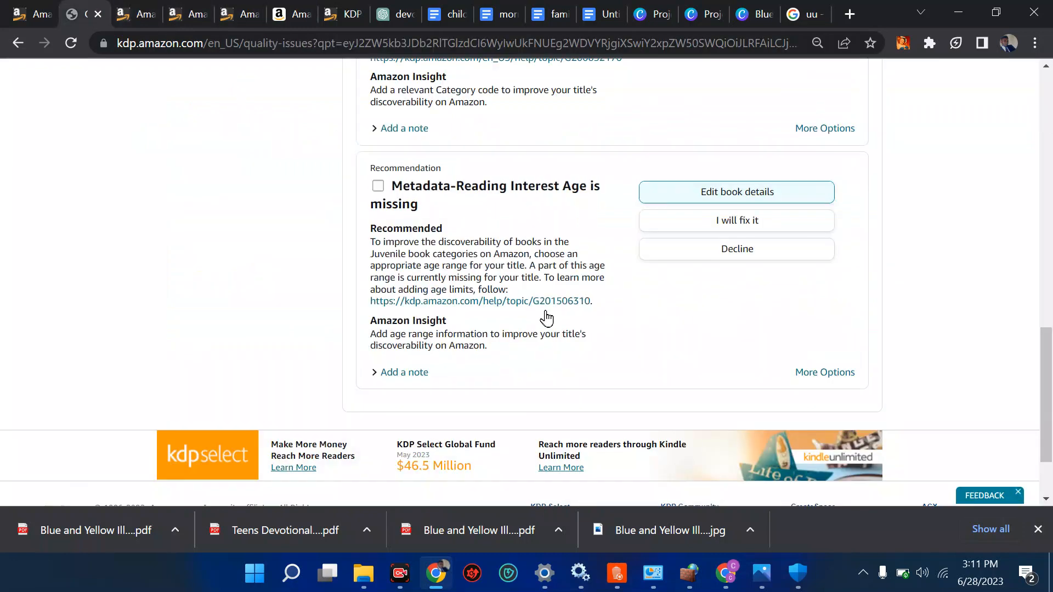
pyautogui.scroll(3)
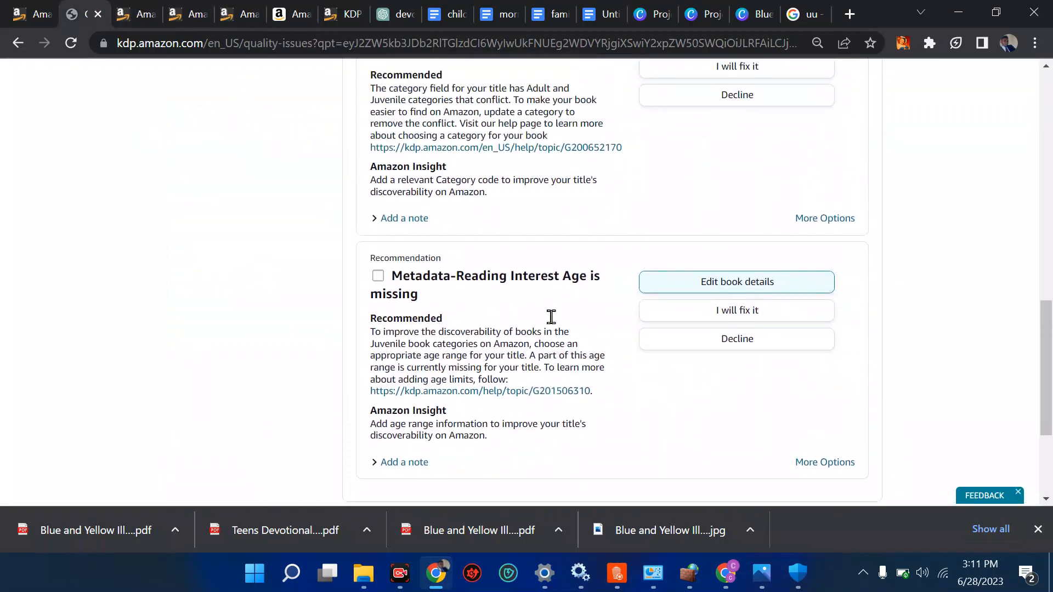
pyautogui.scroll(3)
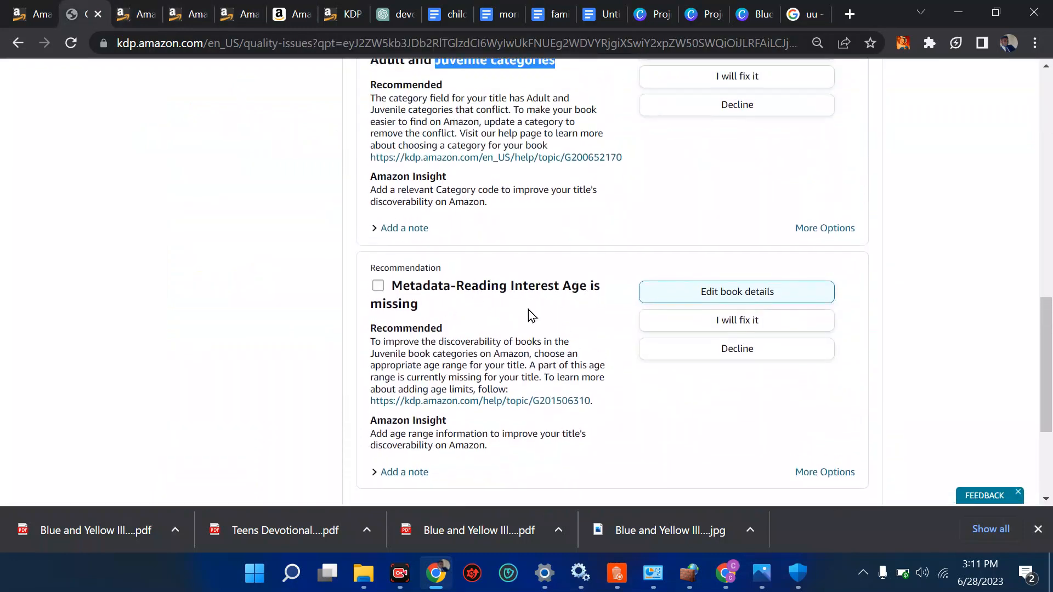
pyautogui.moveTo(560, 320)
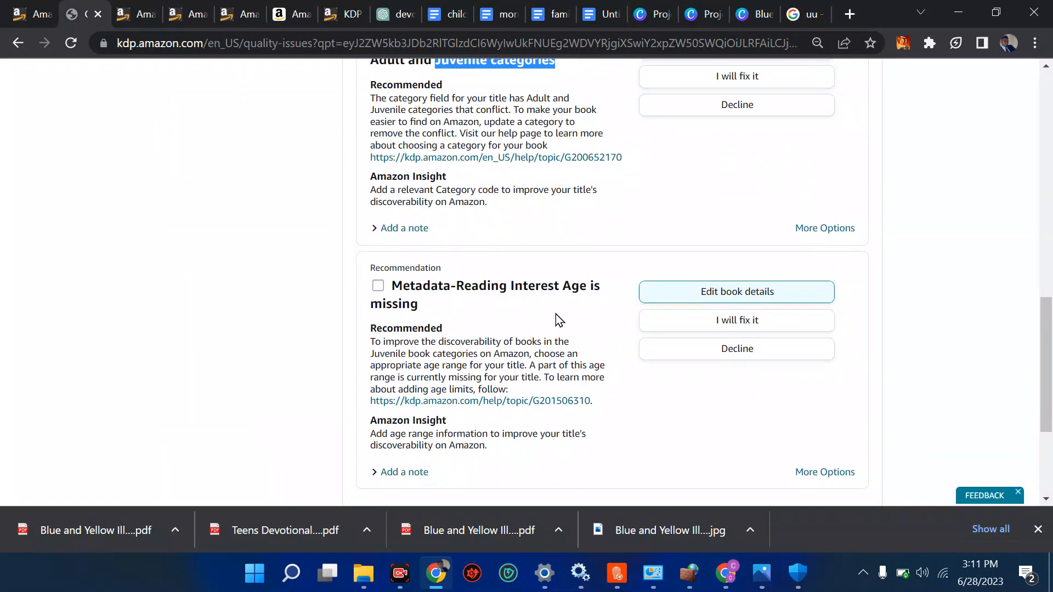
pyautogui.moveTo(467, 278)
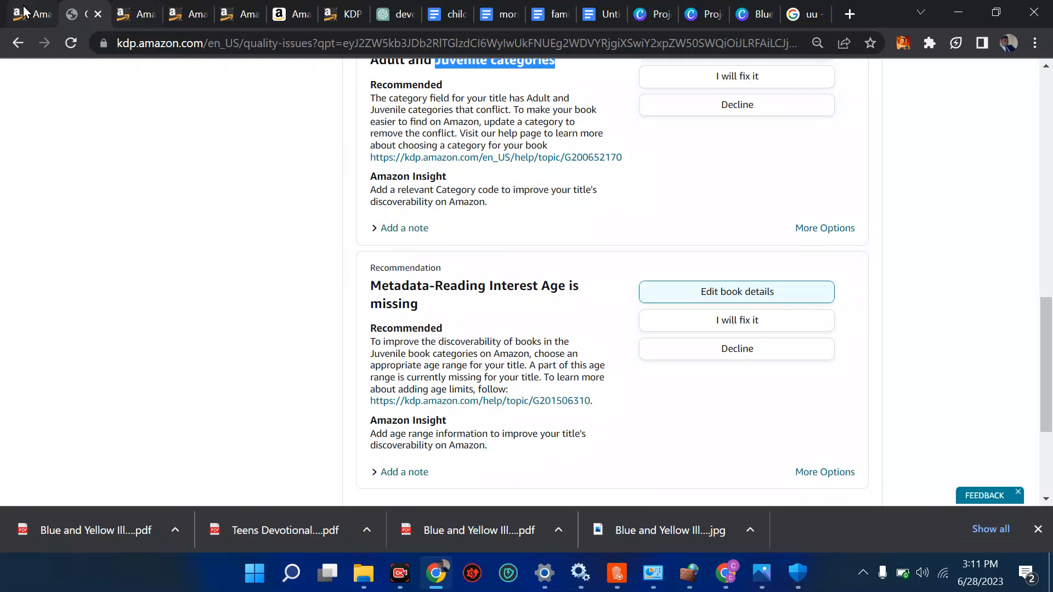
pyautogui.click(32, 13)
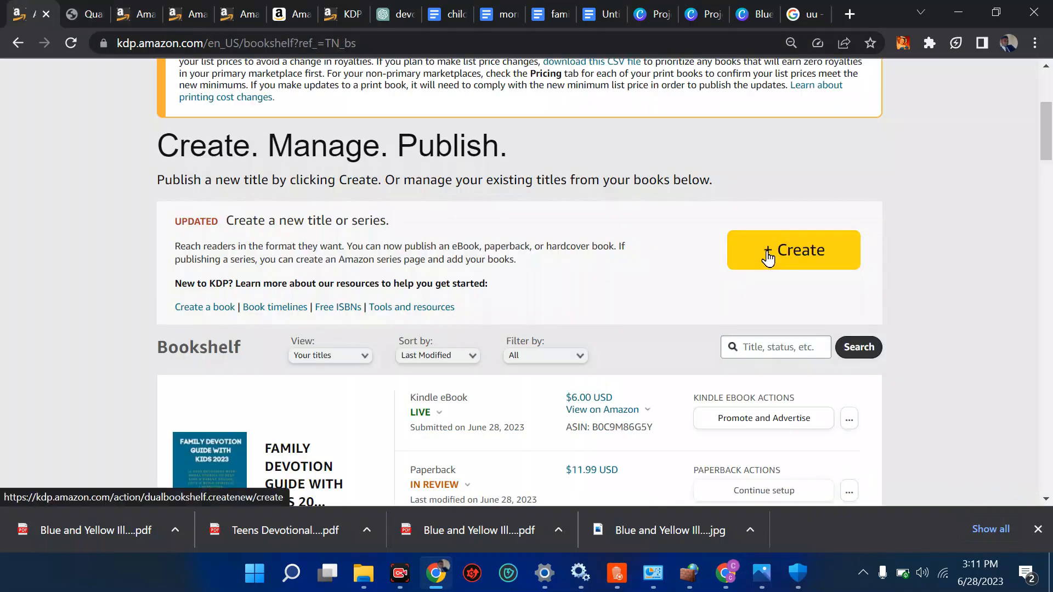
# - Start a new Kindle eBook from the Bookshelf's Create menu to reach its Details form
pyautogui.click(793, 250)
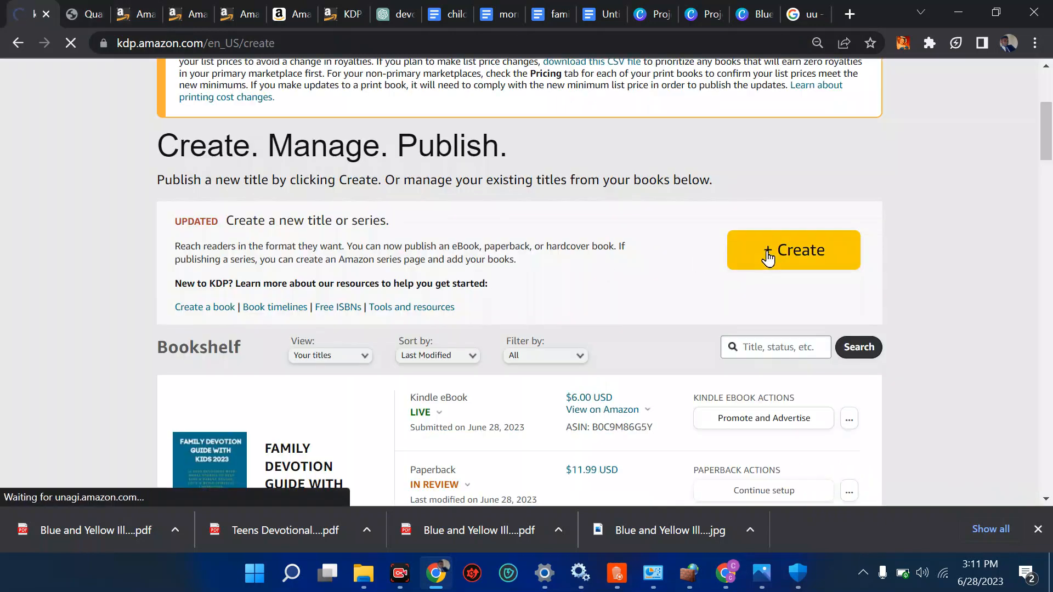
pyautogui.click(792, 251)
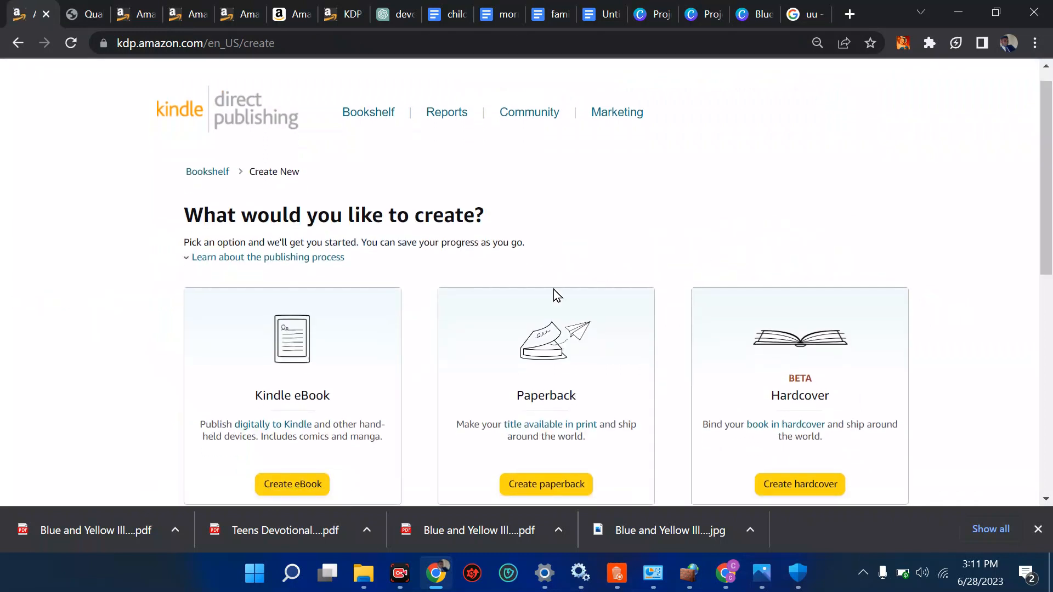
pyautogui.click(291, 484)
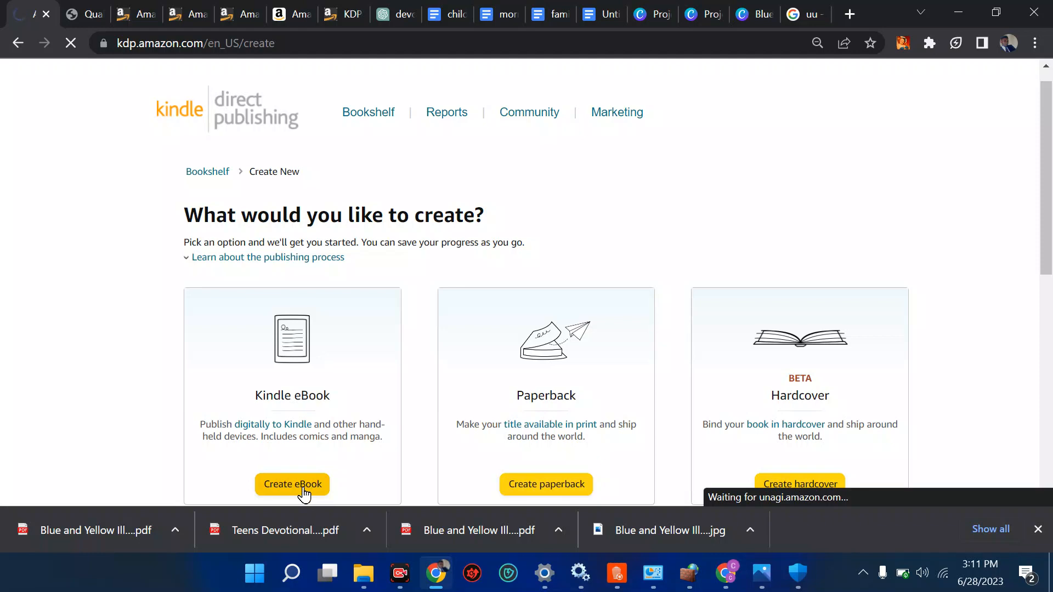
pyautogui.click(291, 484)
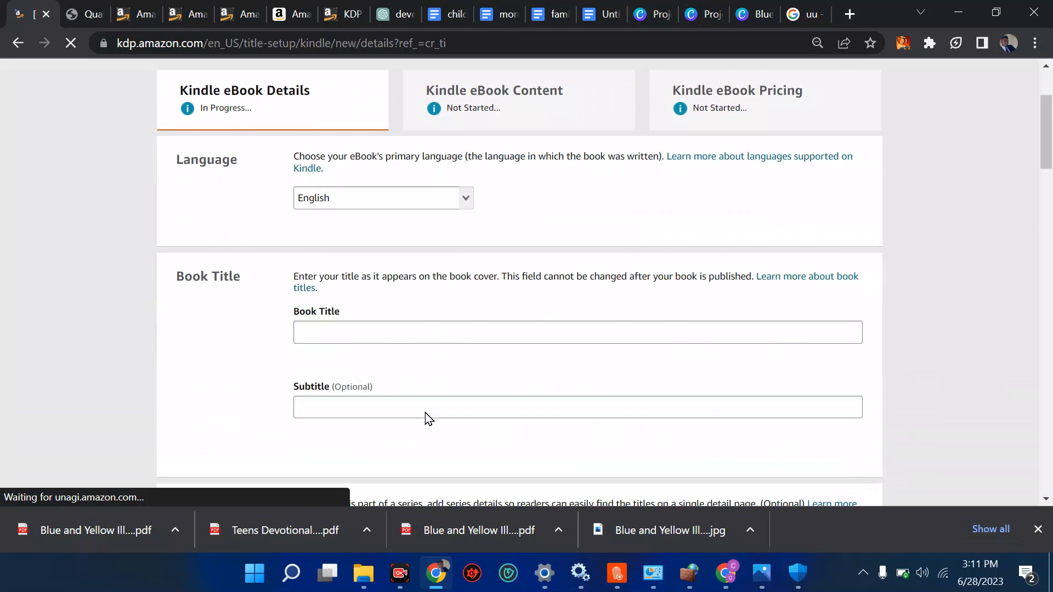
# - Mark the new eBook's Primary Audience as not adult-only content
pyautogui.scroll(-3)
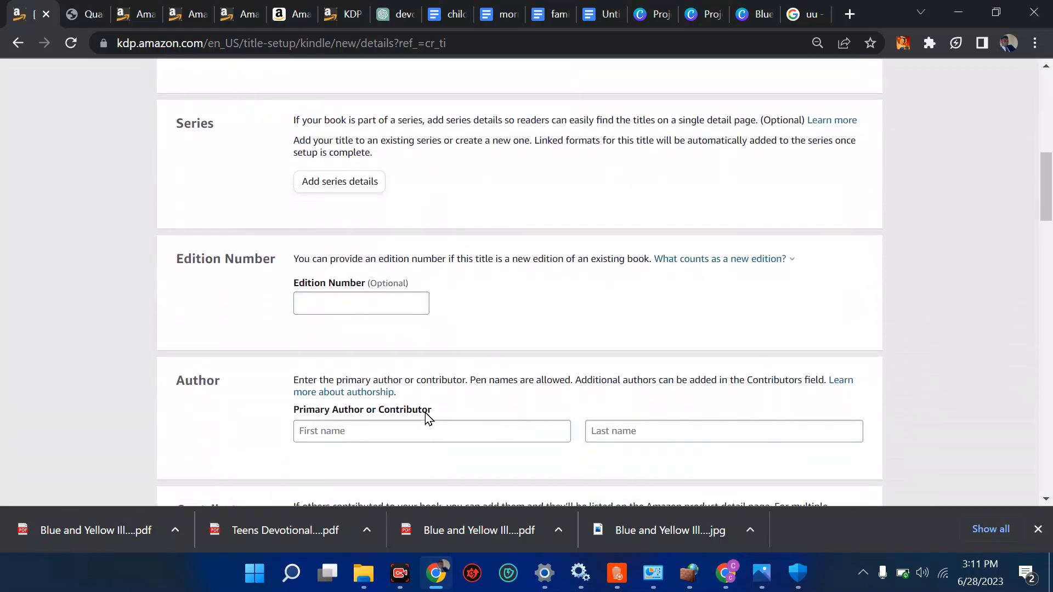
pyautogui.scroll(-3)
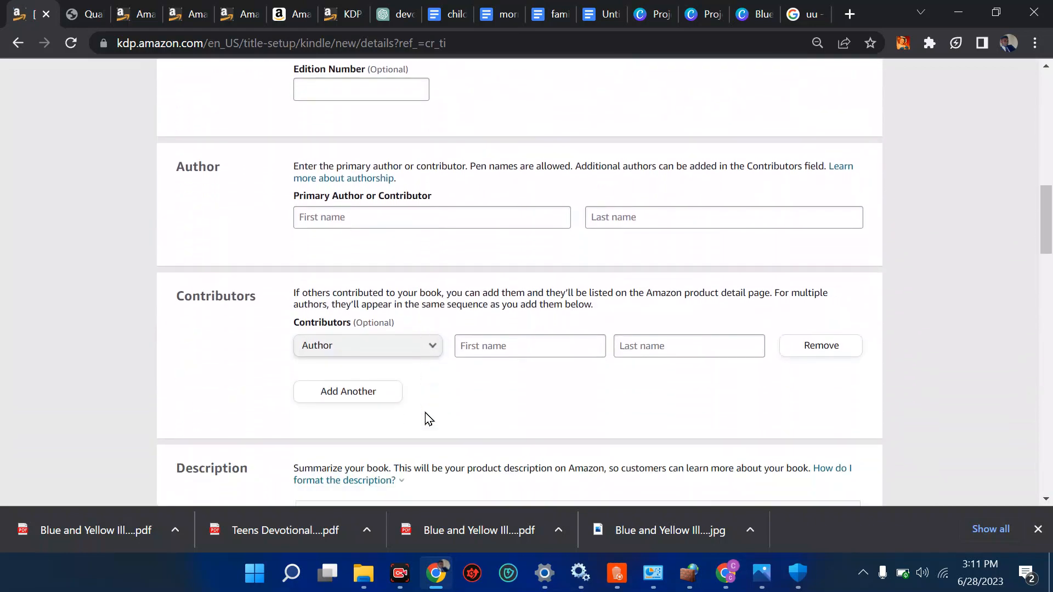
pyautogui.scroll(-3)
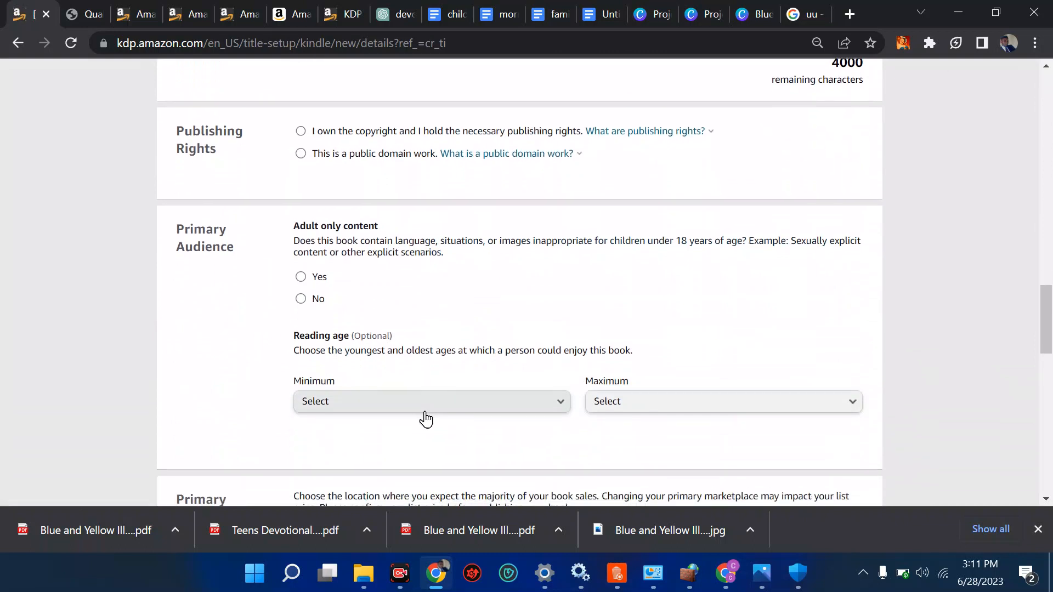
pyautogui.moveTo(371, 247)
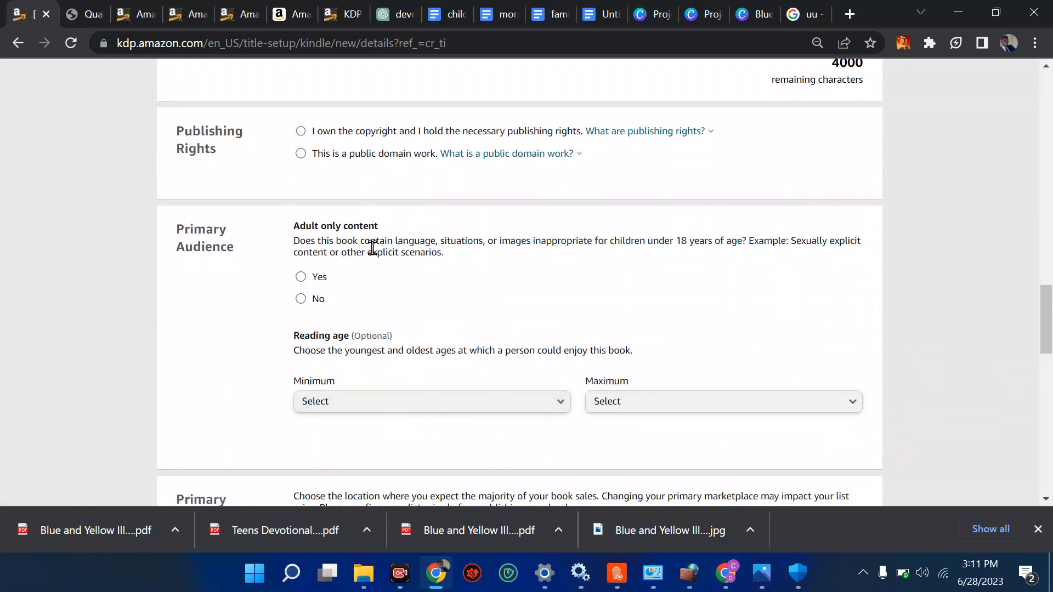
pyautogui.click(300, 299)
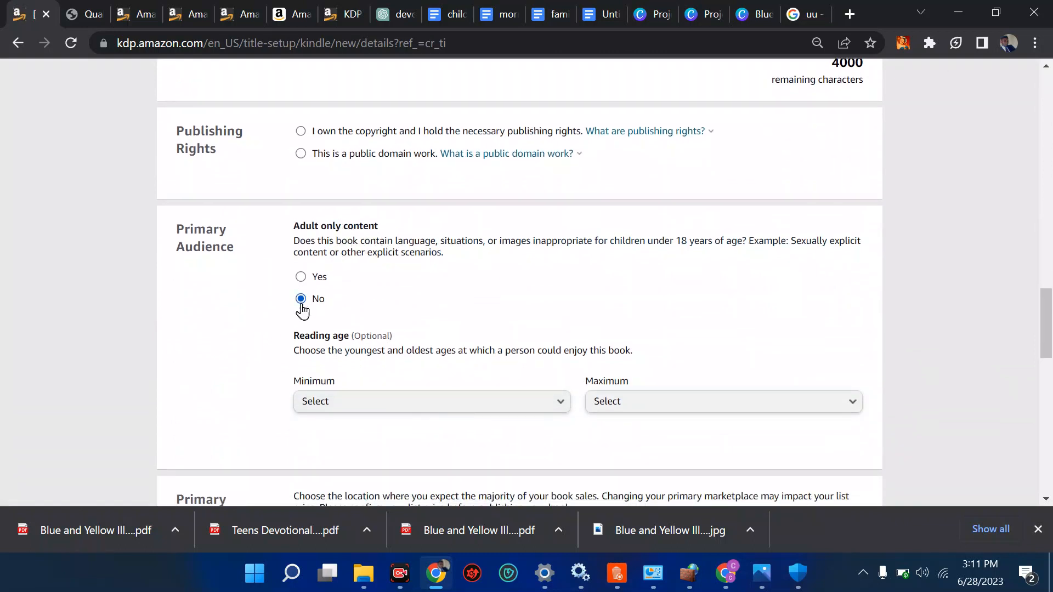
pyautogui.moveTo(361, 413)
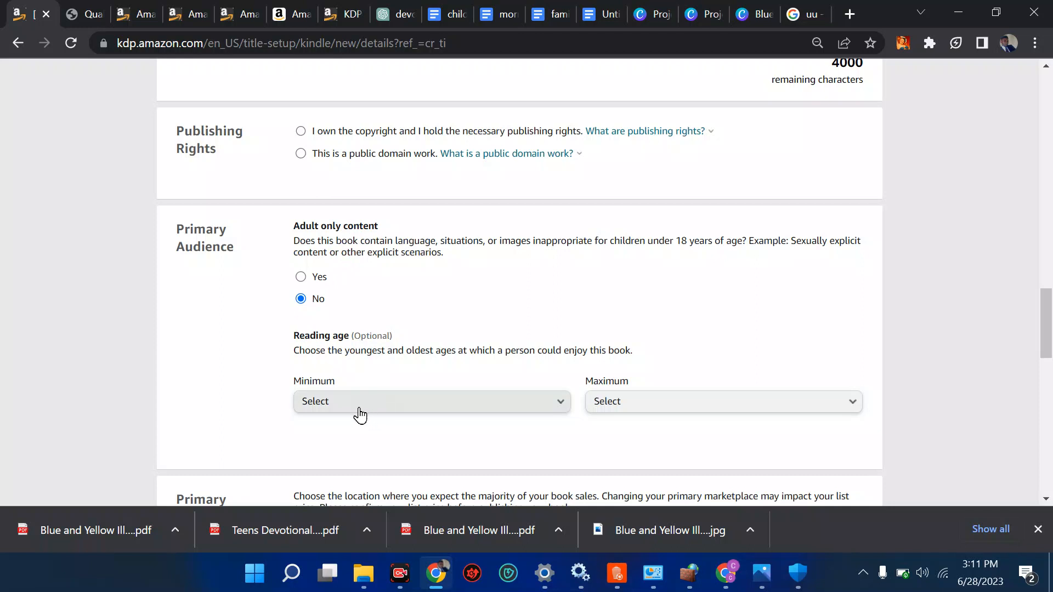
# - Set the reading age range to minimum 1 and maximum 3
pyautogui.click(430, 401)
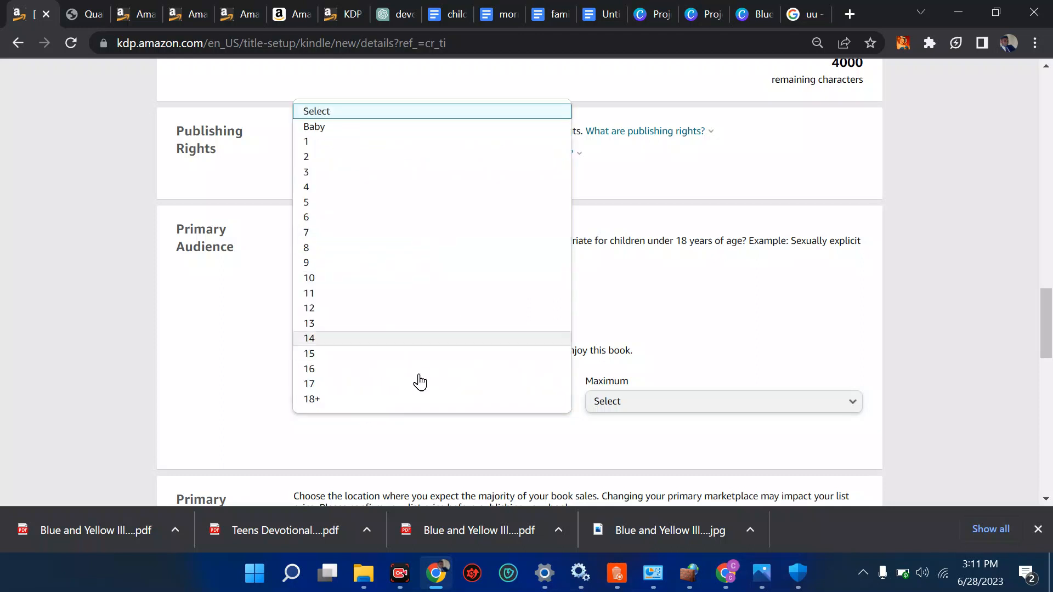
pyautogui.moveTo(334, 141)
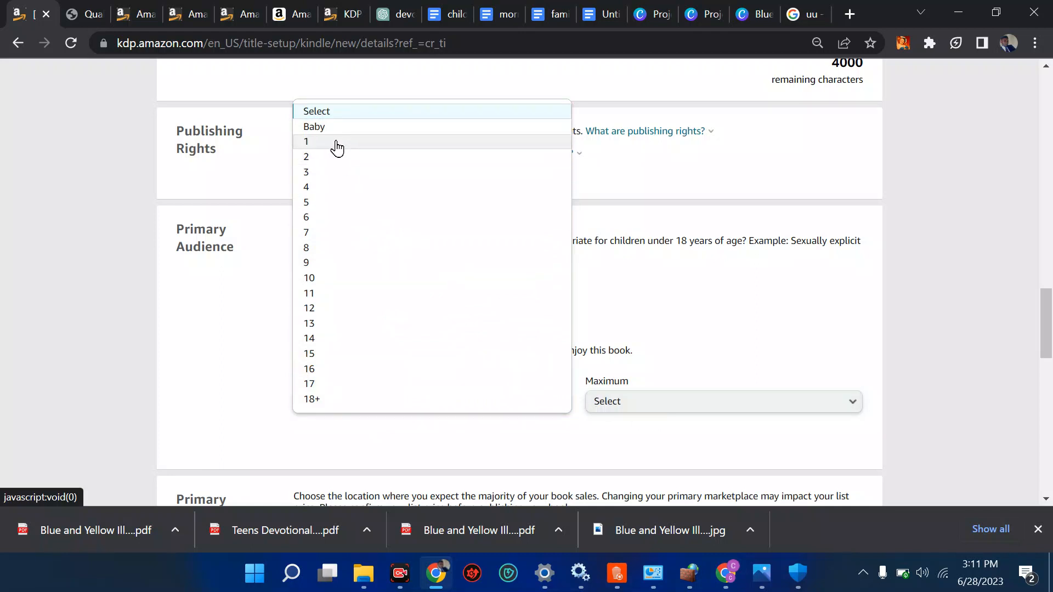
pyautogui.click(305, 141)
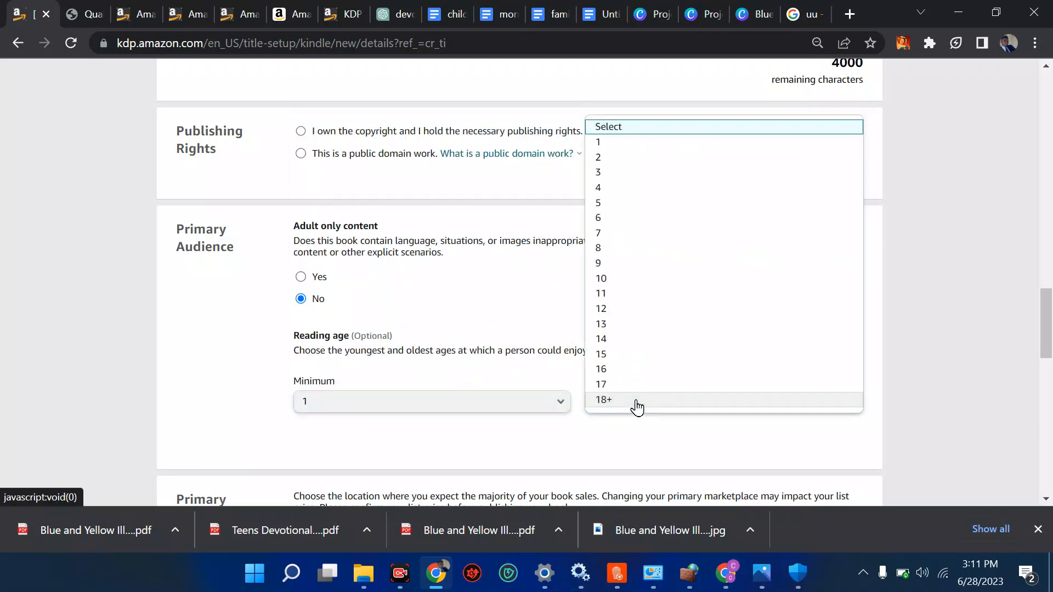
pyautogui.click(597, 172)
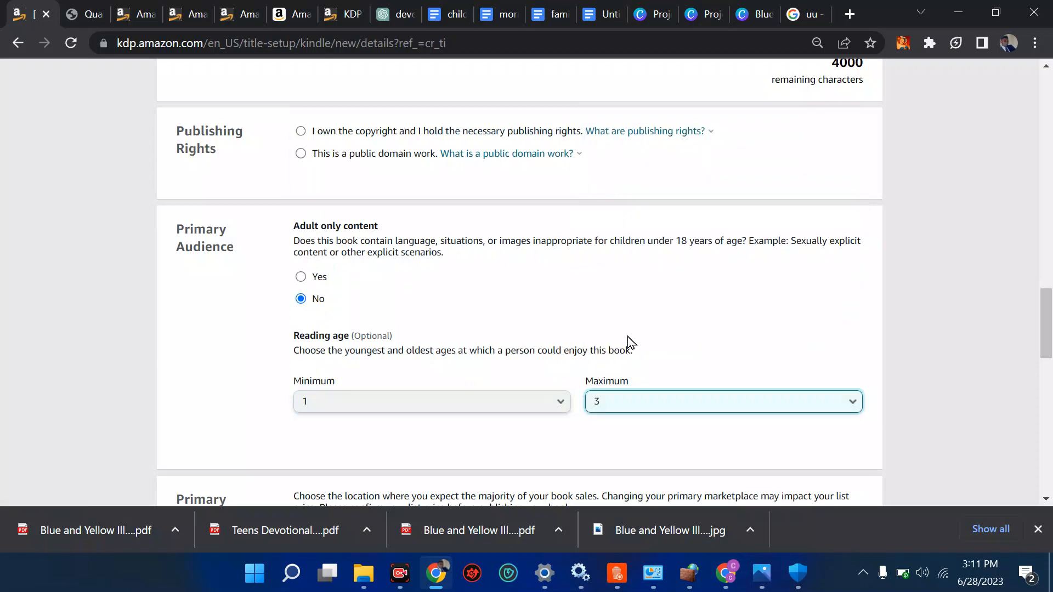
pyautogui.scroll(-3)
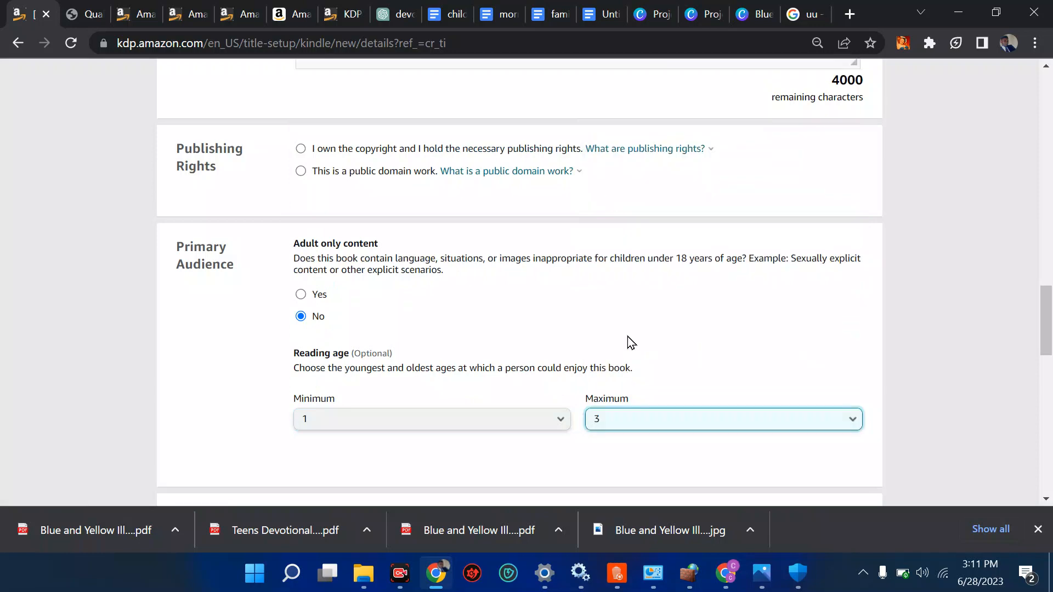
pyautogui.scroll(3)
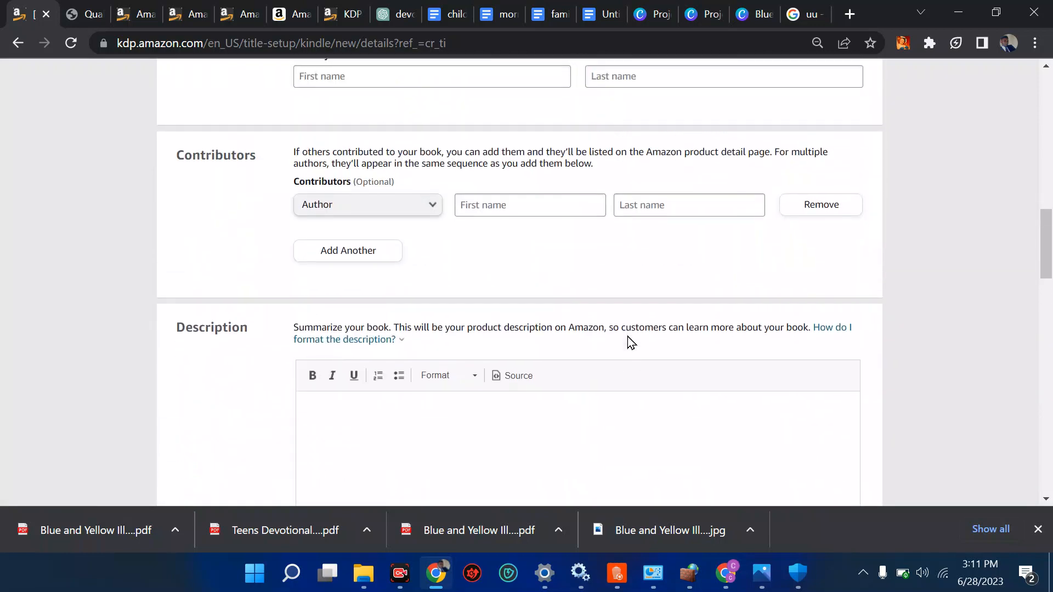
pyautogui.scroll(3)
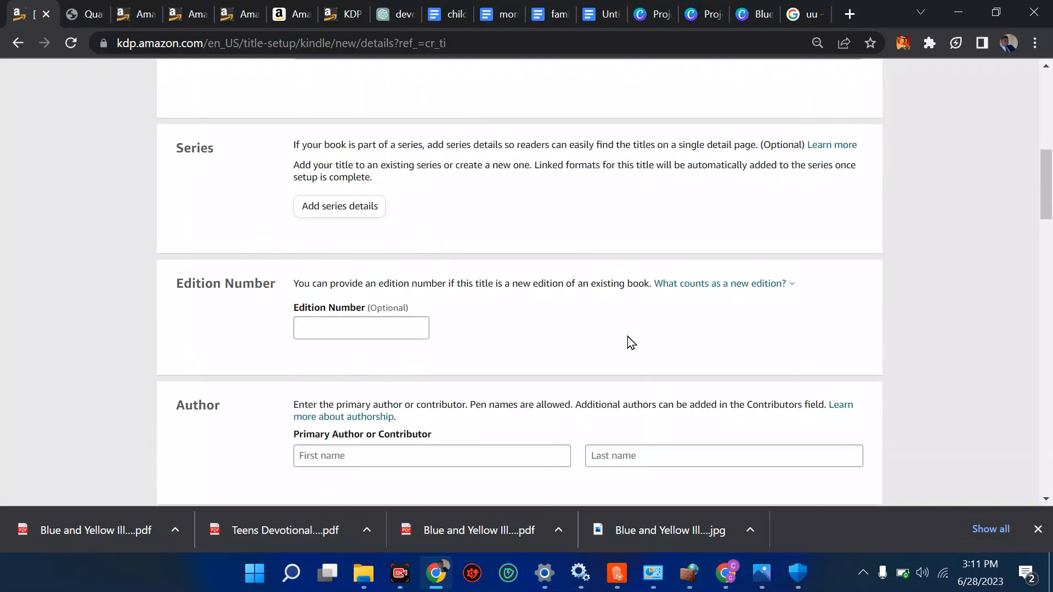
pyautogui.scroll(-3)
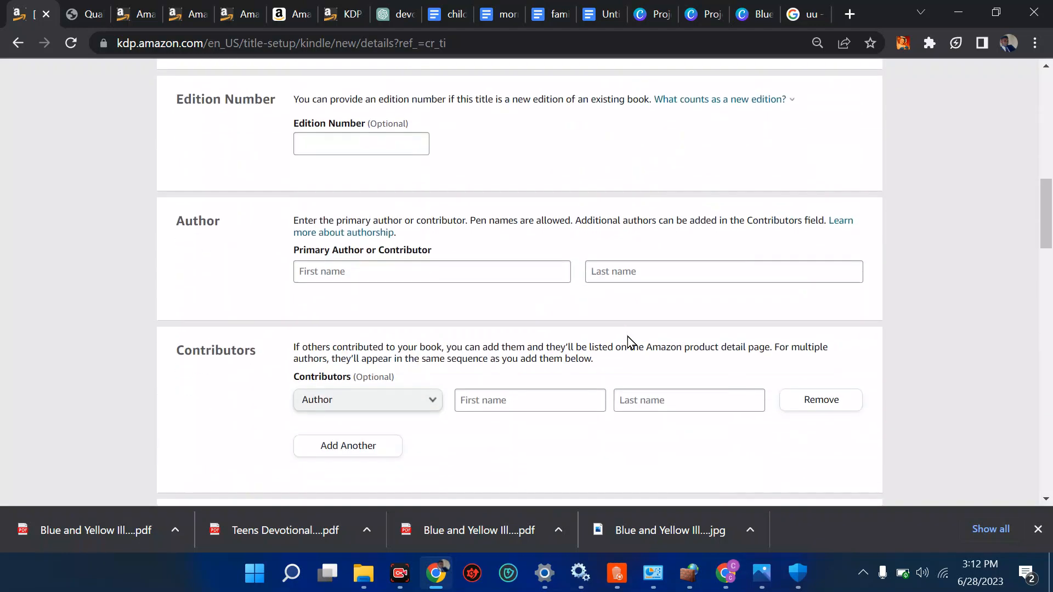
pyautogui.scroll(-3)
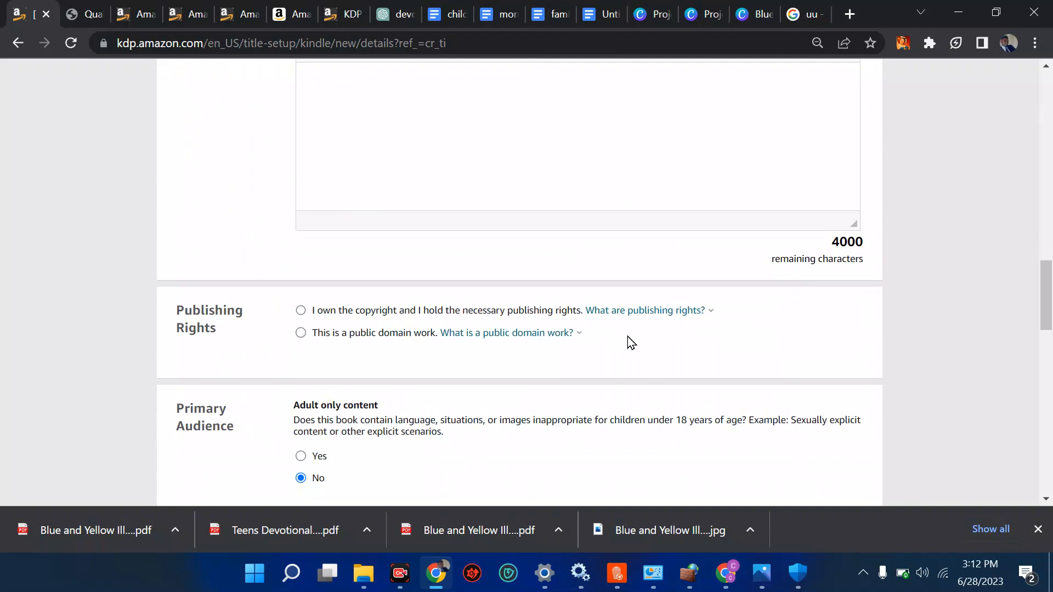
pyautogui.scroll(-3)
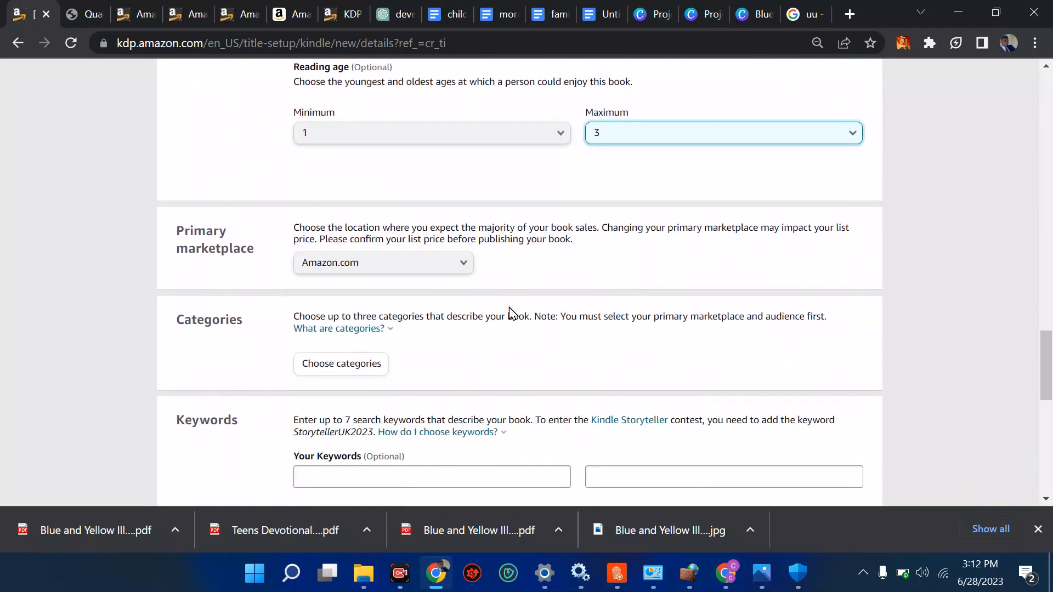
# - Choose Children's eBooks as the new eBook's Kindle Books category
pyautogui.click(340, 363)
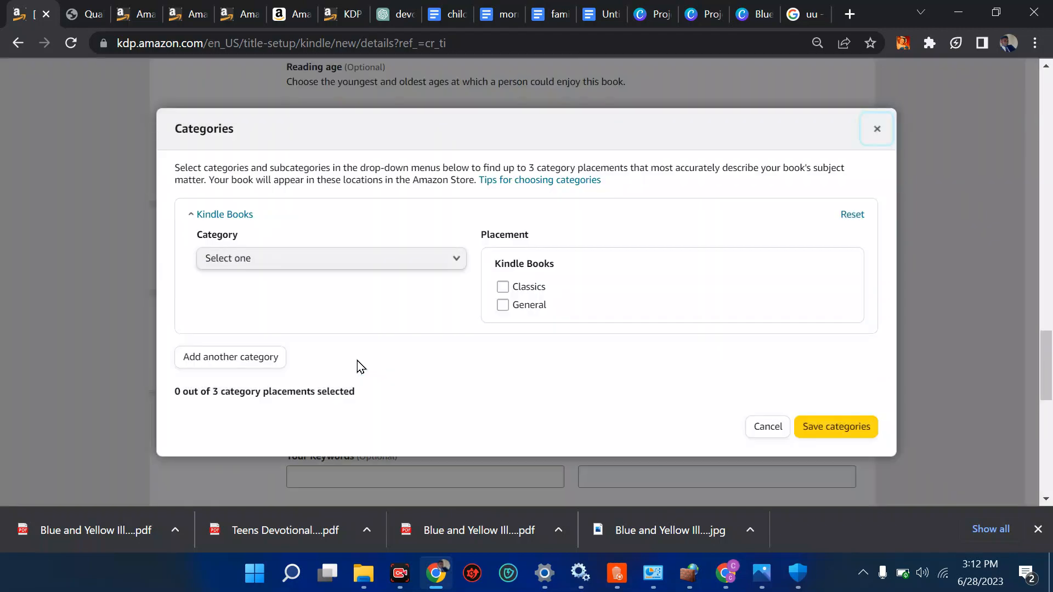
pyautogui.click(329, 258)
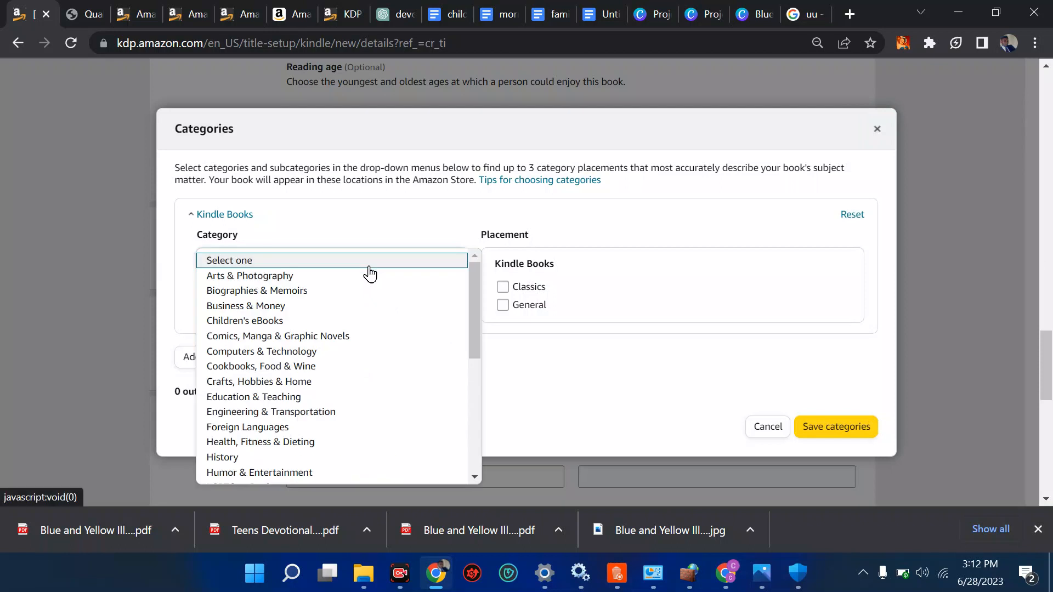
pyautogui.click(244, 320)
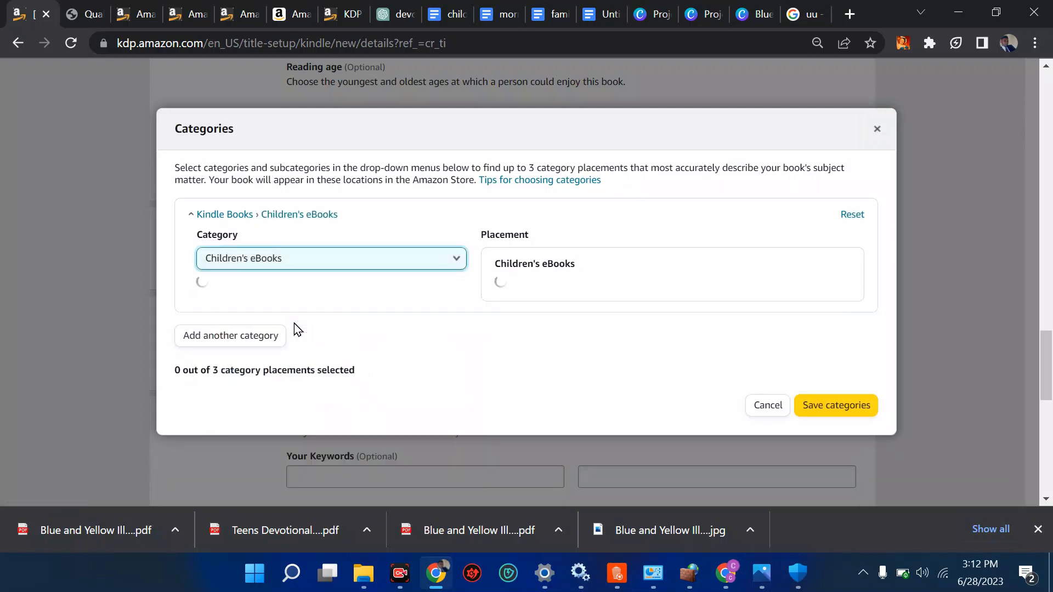